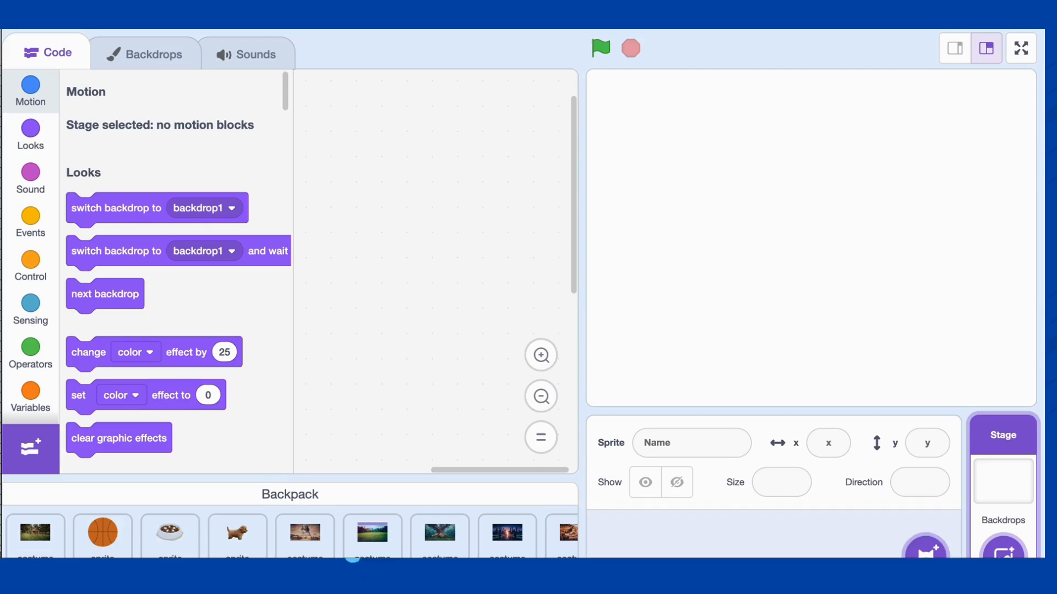
- Drag the saved puppy sprite from the Backpack into the project's sprite list
{"action": "left_click", "coordinate": [625, 545]}
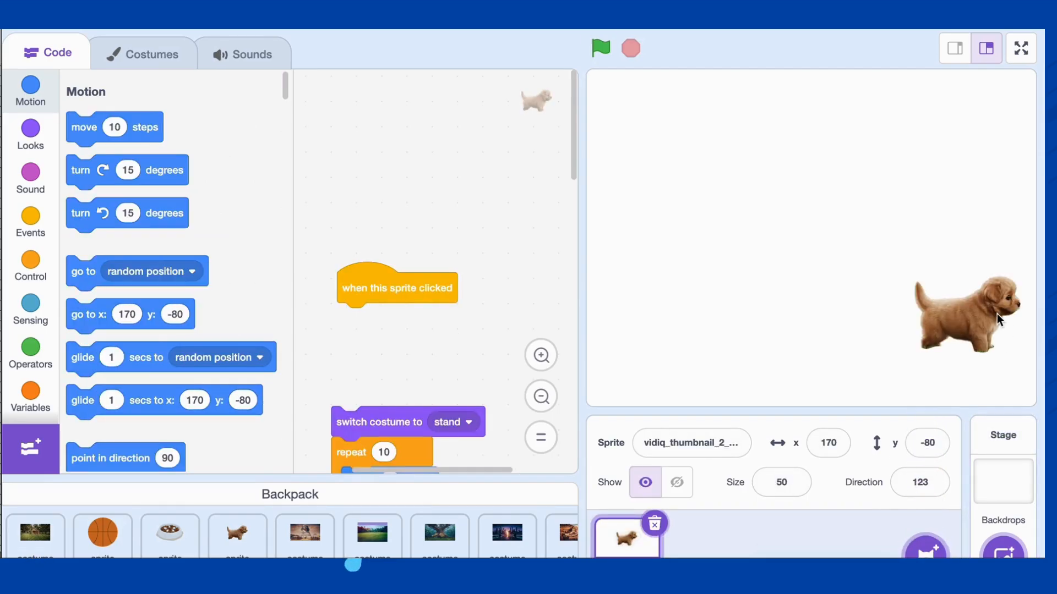
{"action": "left_click_drag", "start_coordinate": [964, 317], "coordinate": [778, 253]}
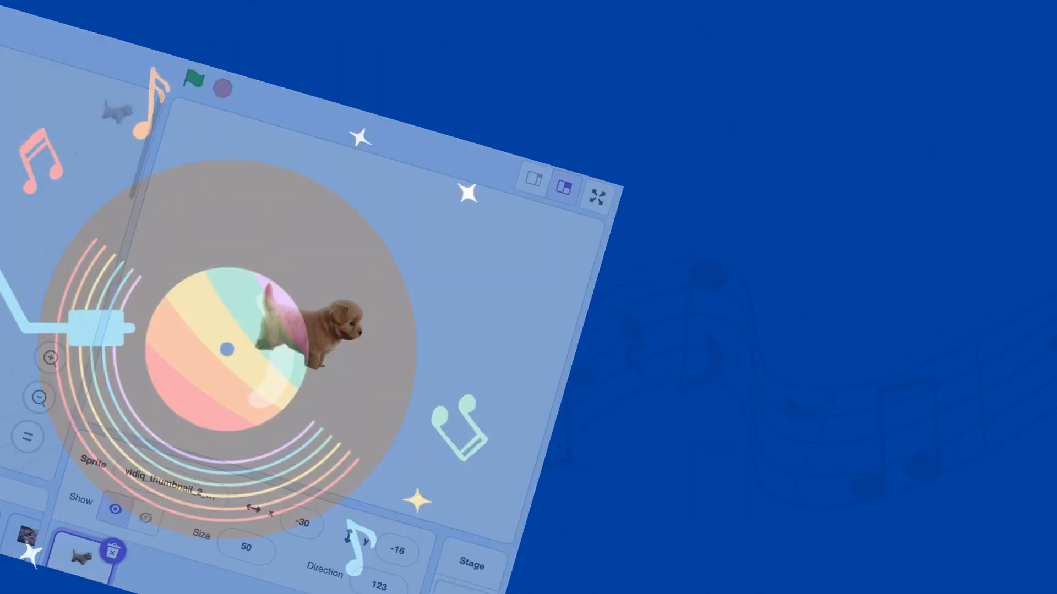
{"action": "left_click", "coordinate": [196, 80]}
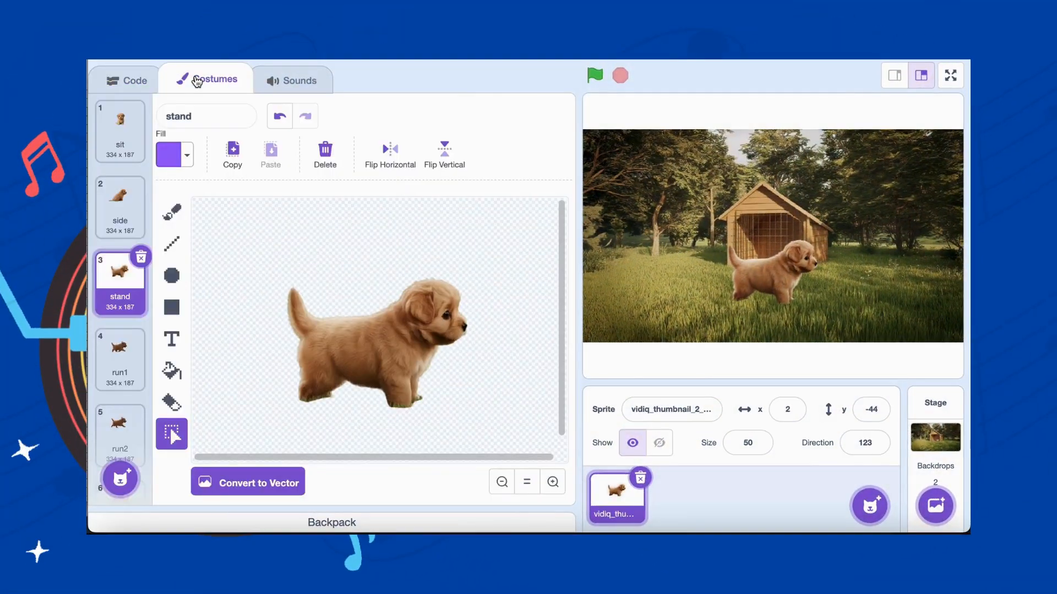
{"action": "left_click", "coordinate": [120, 207]}
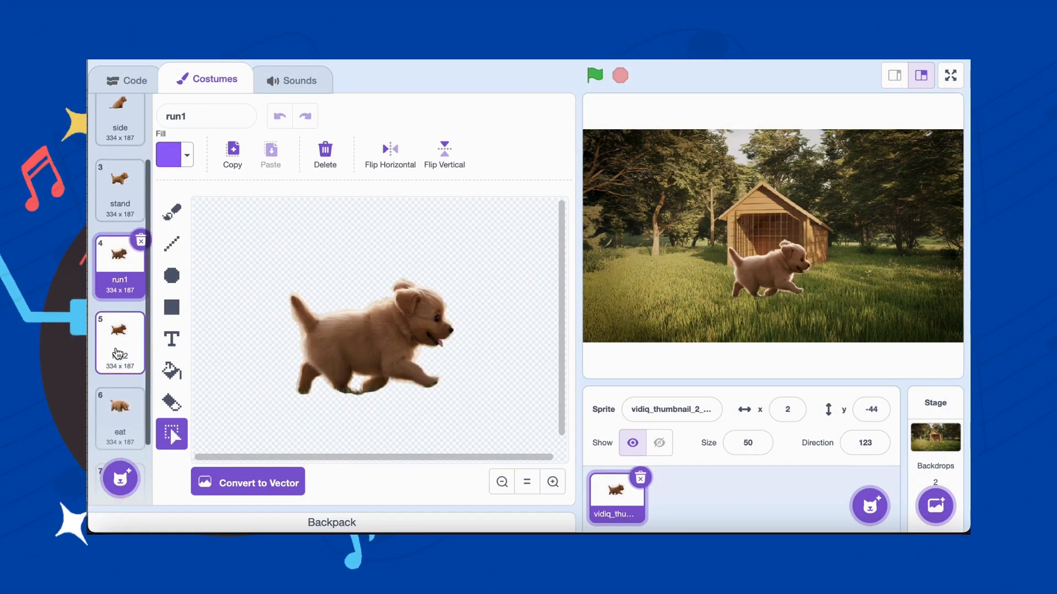
{"action": "left_click", "coordinate": [120, 408]}
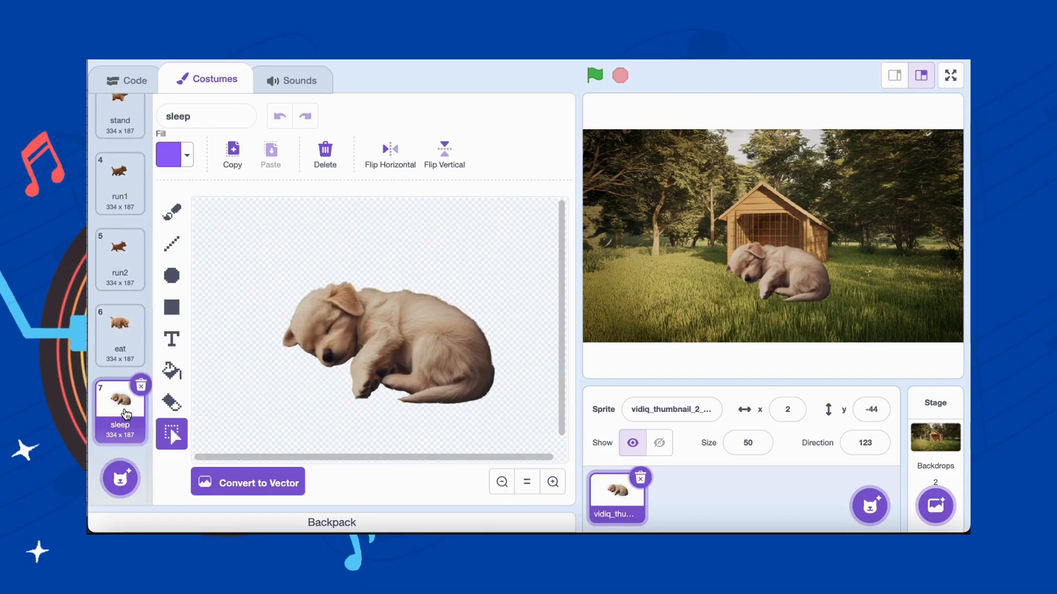
{"action": "left_click", "coordinate": [134, 80]}
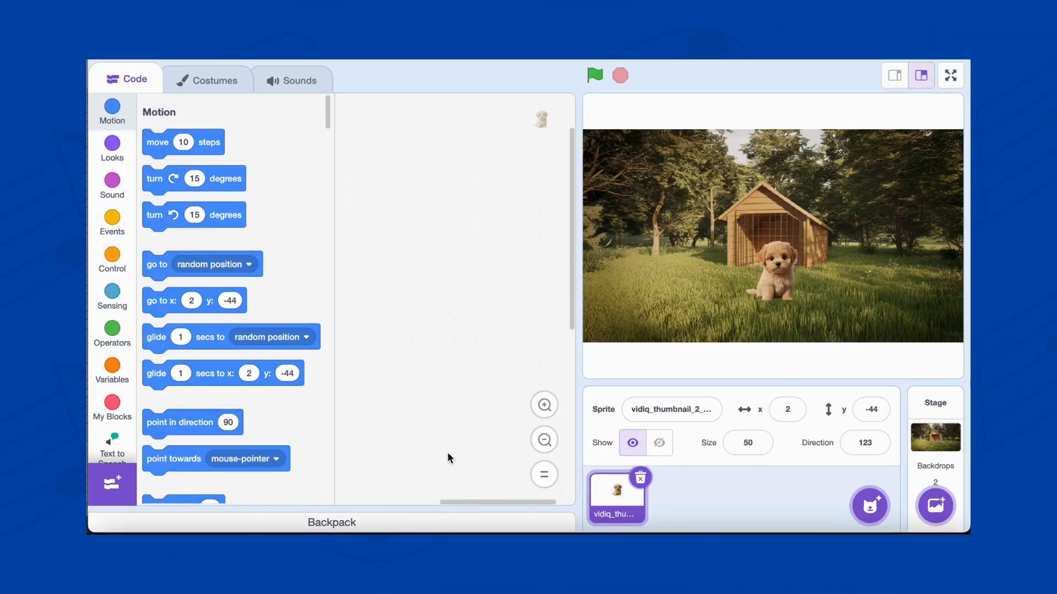
- Start a 'when this sprite clicked' script that switches the puppy to the stand costume
{"action": "left_click", "coordinate": [112, 222]}
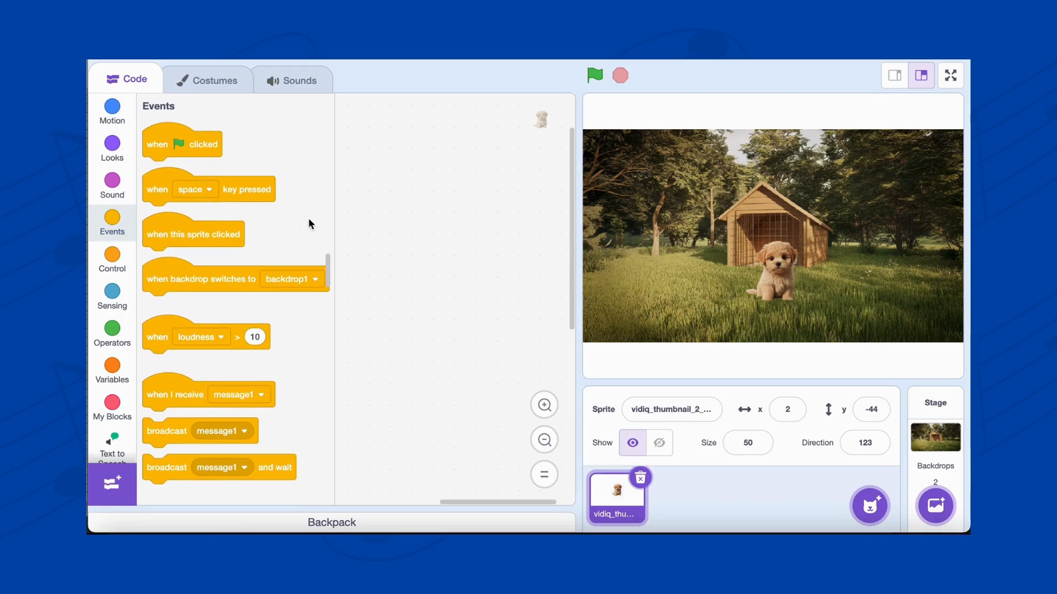
{"action": "left_click_drag", "start_coordinate": [194, 234], "coordinate": [455, 191]}
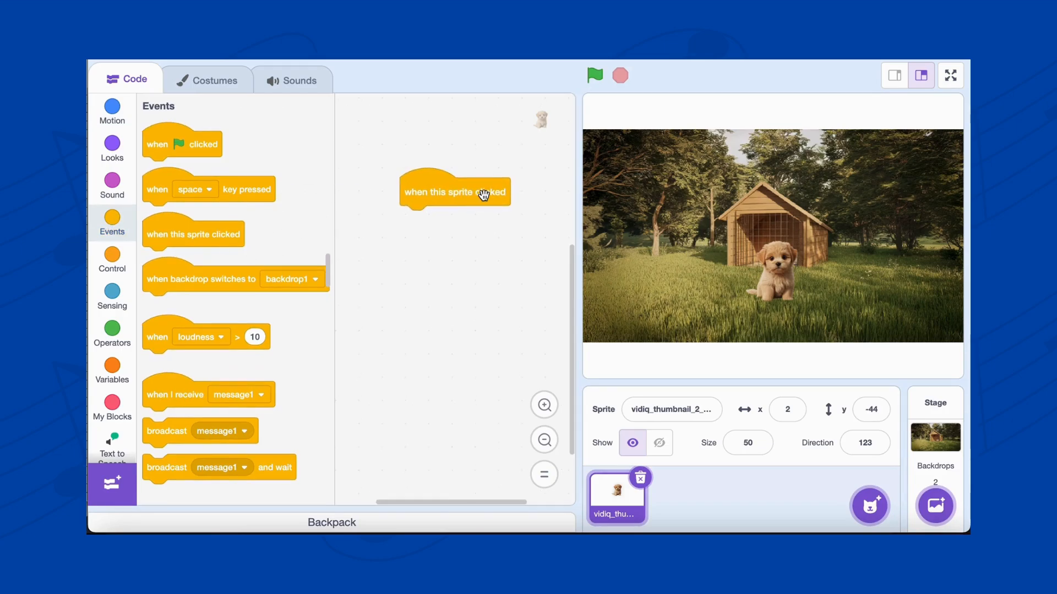
{"action": "mouse_move", "coordinate": [287, 262]}
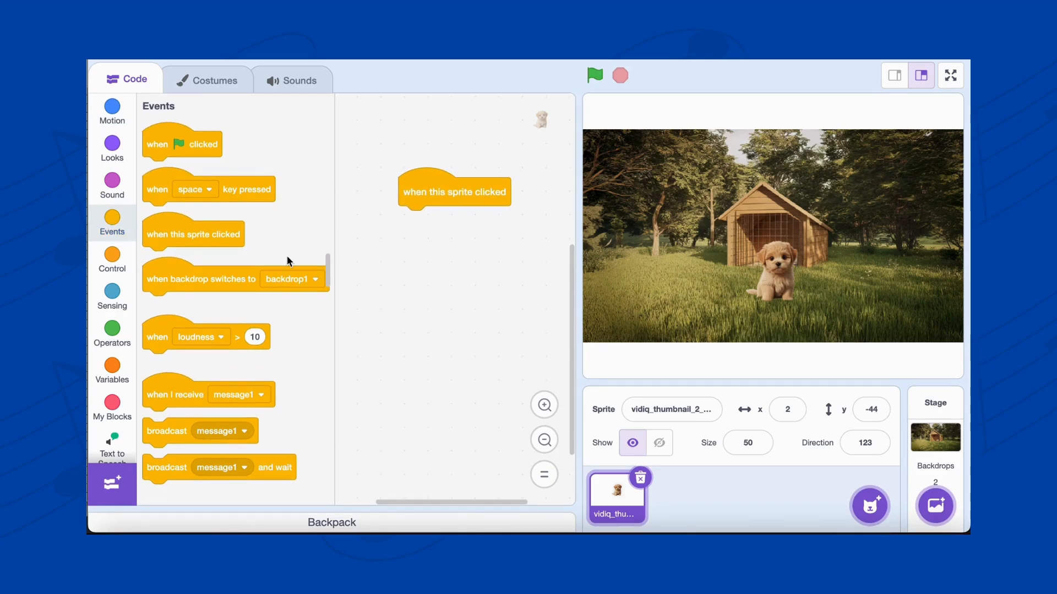
{"action": "mouse_move", "coordinate": [113, 144]}
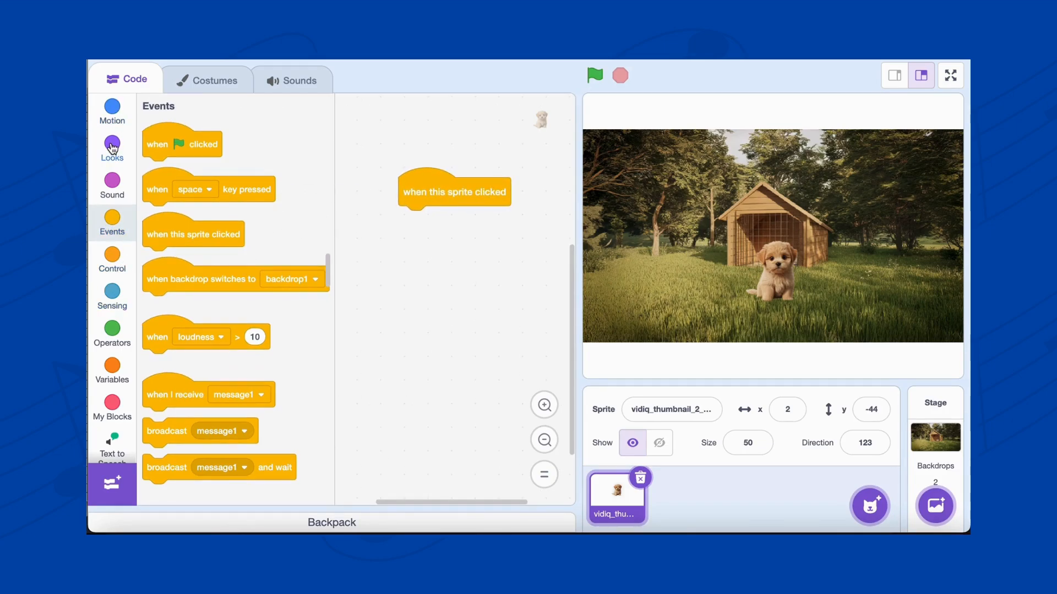
{"action": "left_click", "coordinate": [112, 148]}
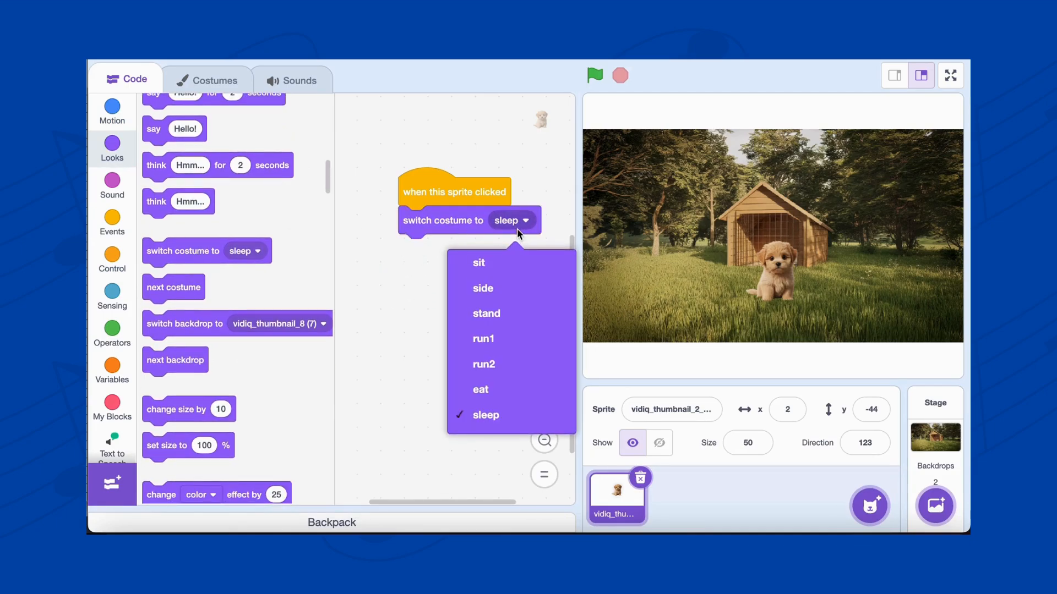
{"action": "left_click", "coordinate": [486, 314]}
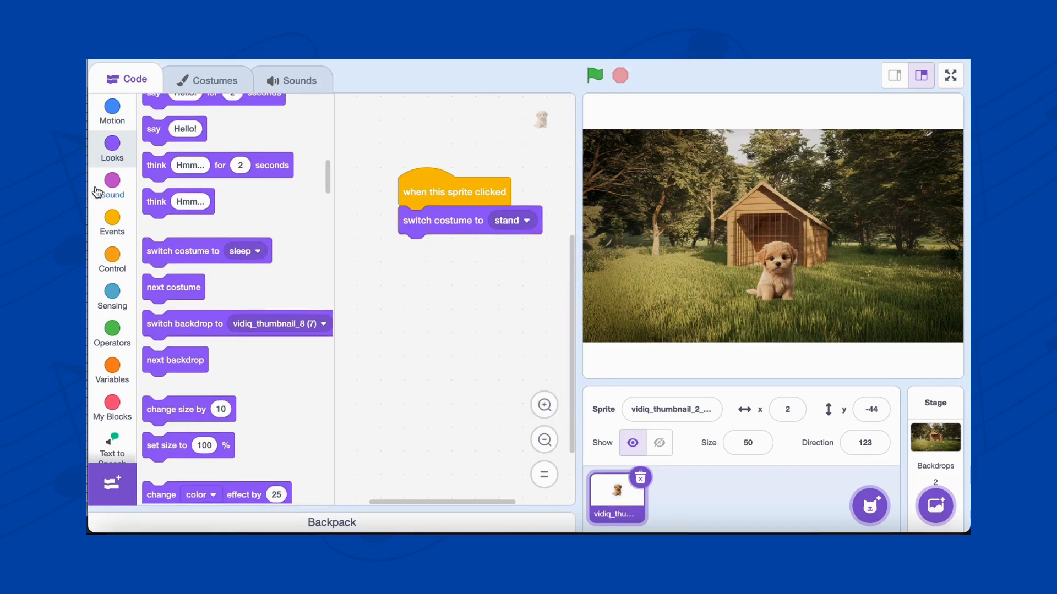
- Add a repeat 10 loop containing move 10 steps and switch costume to run1
{"action": "left_click", "coordinate": [112, 259]}
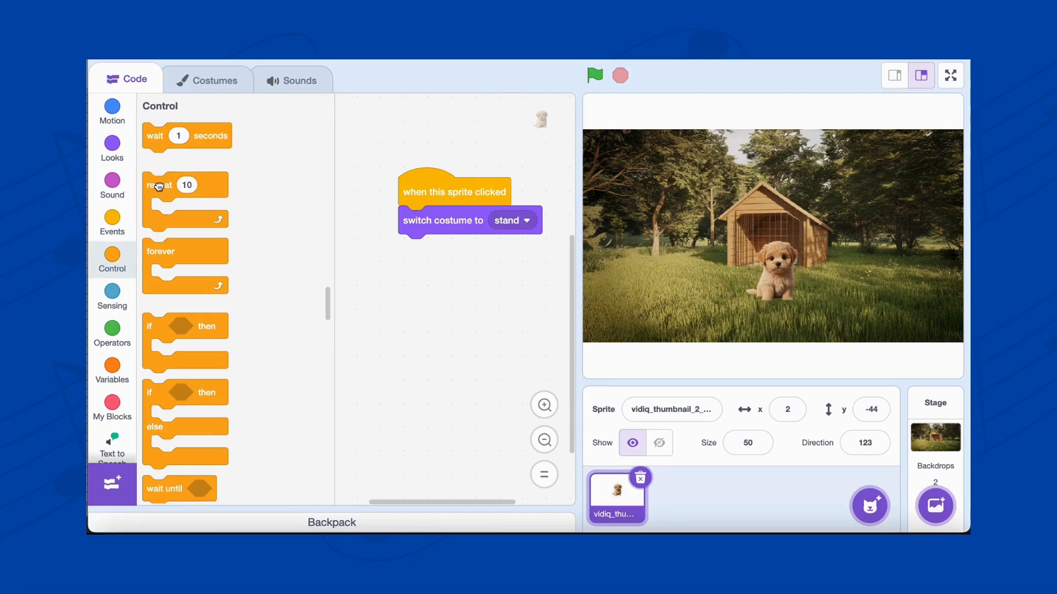
{"action": "left_click_drag", "start_coordinate": [161, 185], "coordinate": [417, 249]}
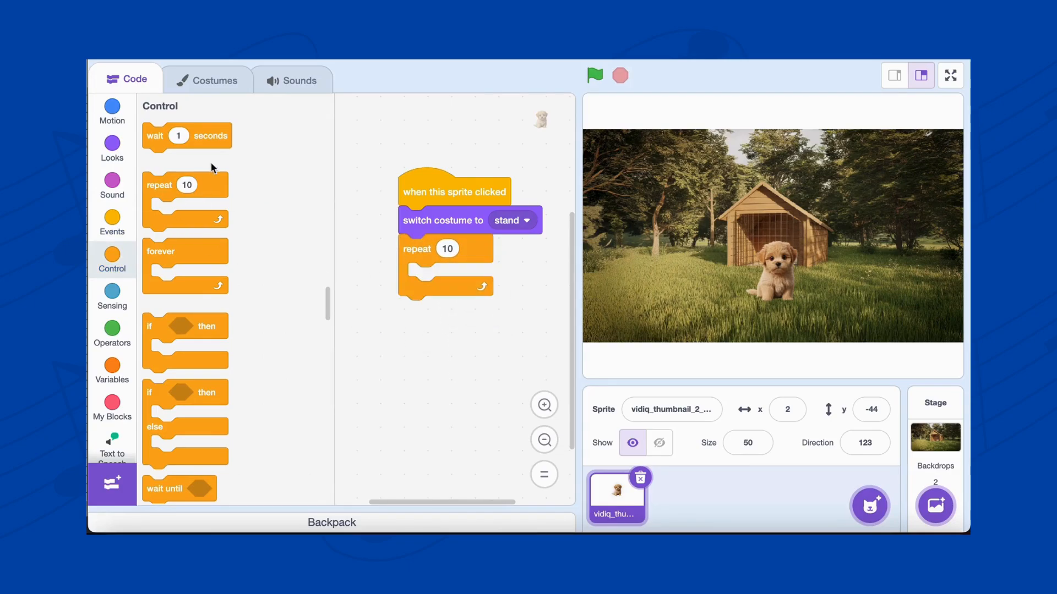
{"action": "left_click", "coordinate": [112, 111]}
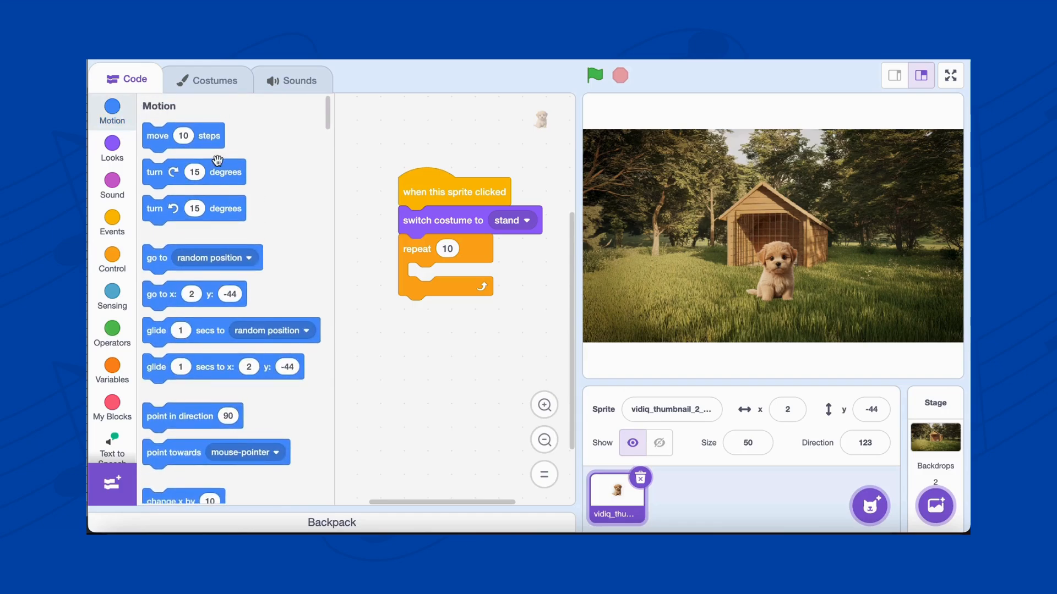
{"action": "left_click_drag", "start_coordinate": [183, 136], "coordinate": [451, 280]}
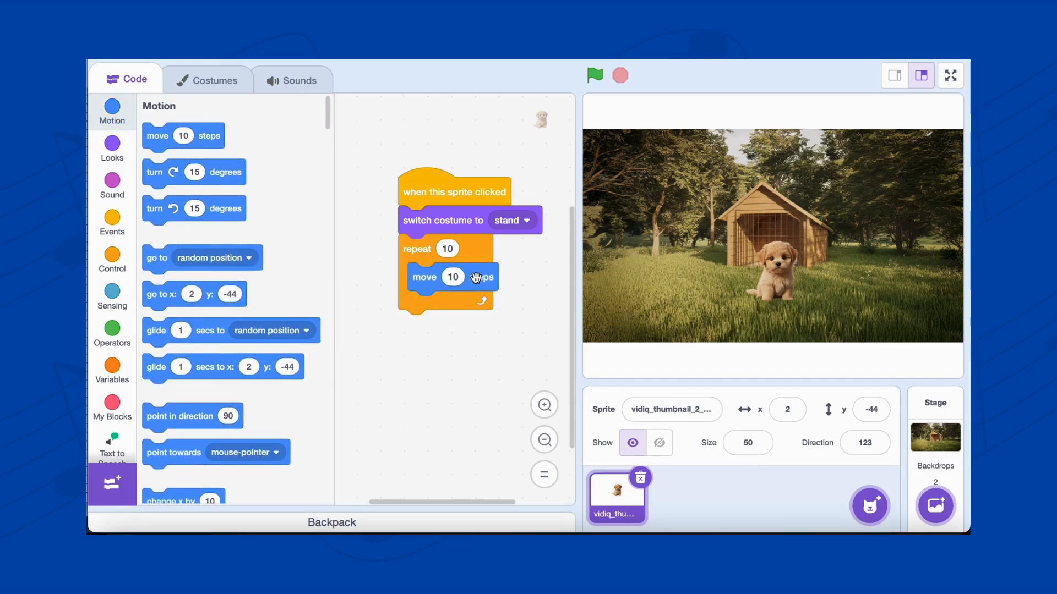
{"action": "left_click", "coordinate": [113, 146]}
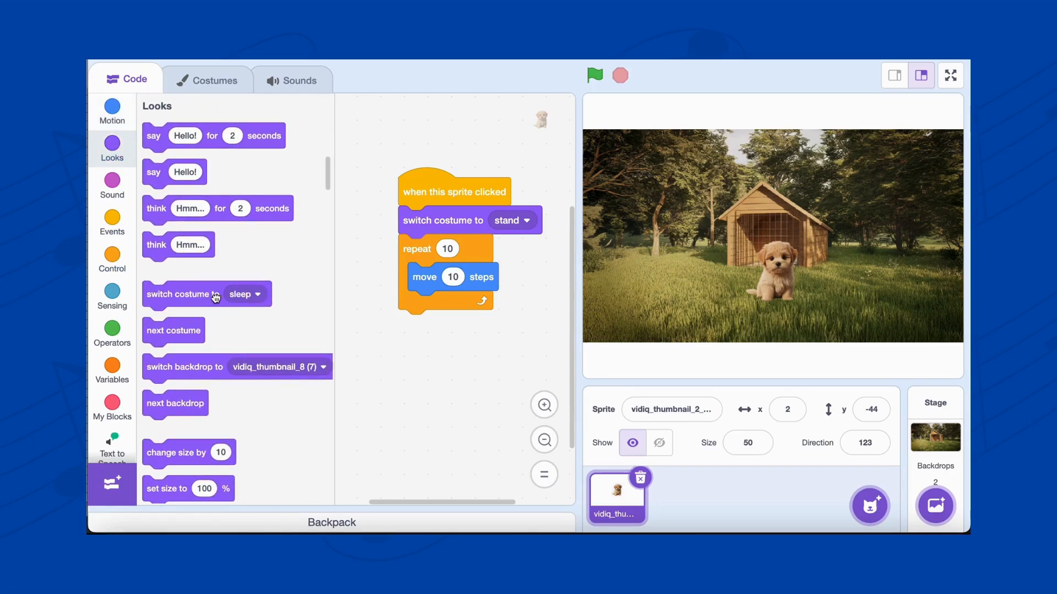
{"action": "left_click_drag", "start_coordinate": [183, 294], "coordinate": [478, 306]}
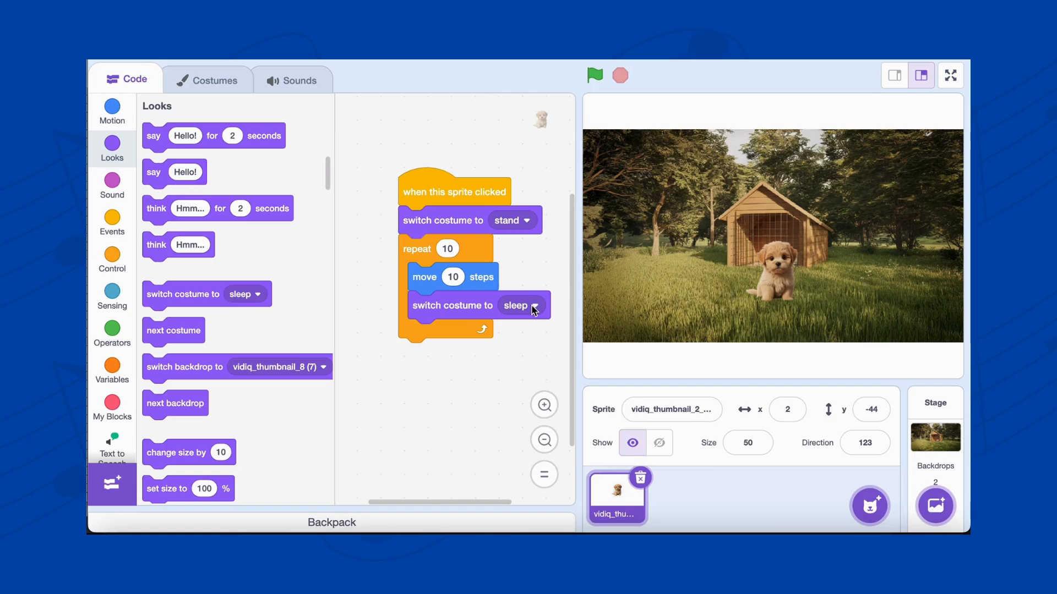
{"action": "left_click", "coordinate": [533, 305]}
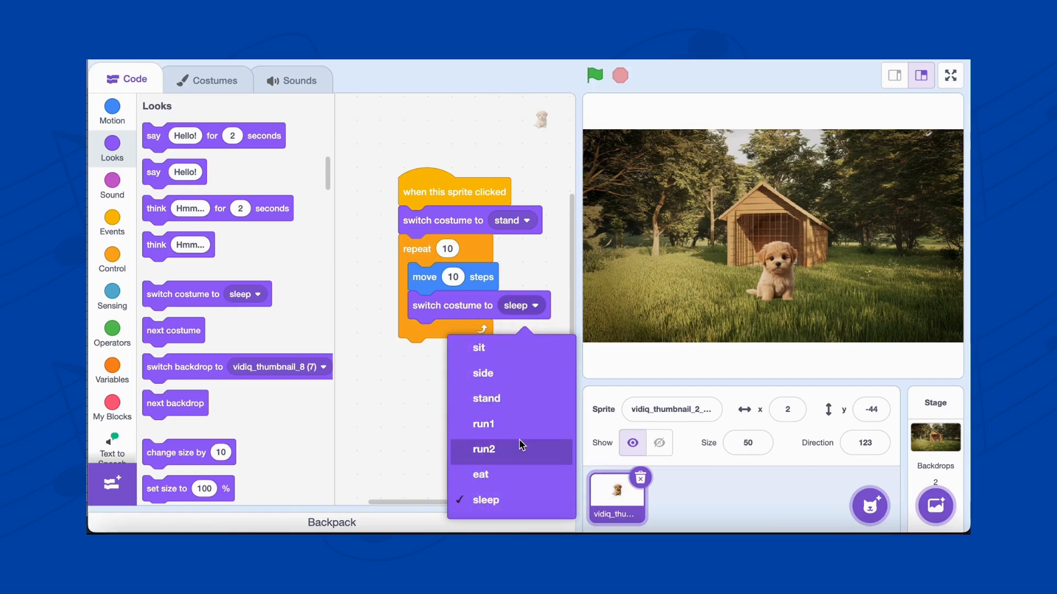
{"action": "left_click", "coordinate": [484, 424]}
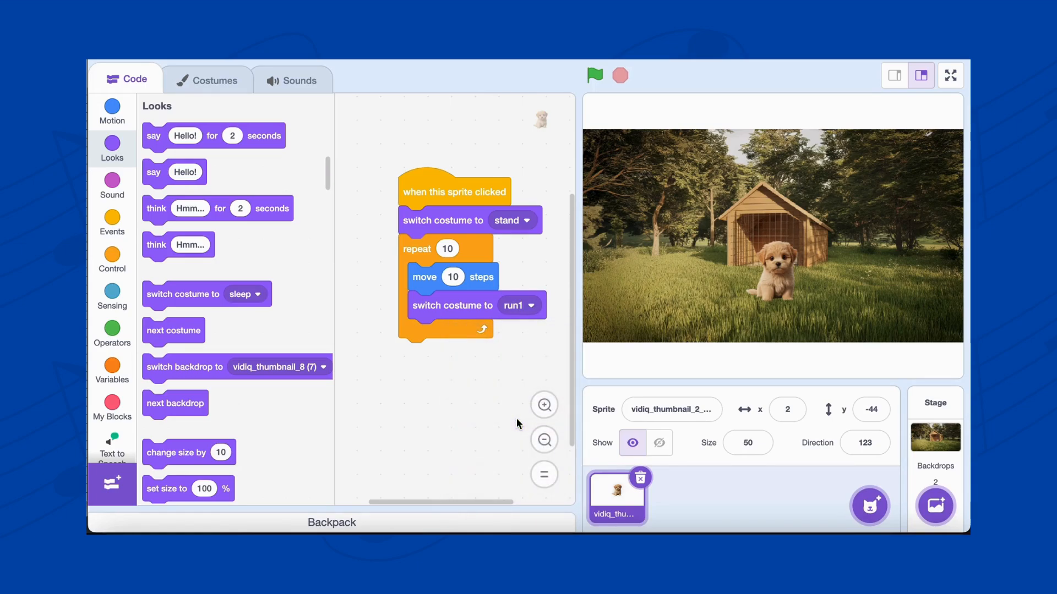
- Add a wait 0.5 seconds block after the run1 costume switch
{"action": "left_click", "coordinate": [112, 256]}
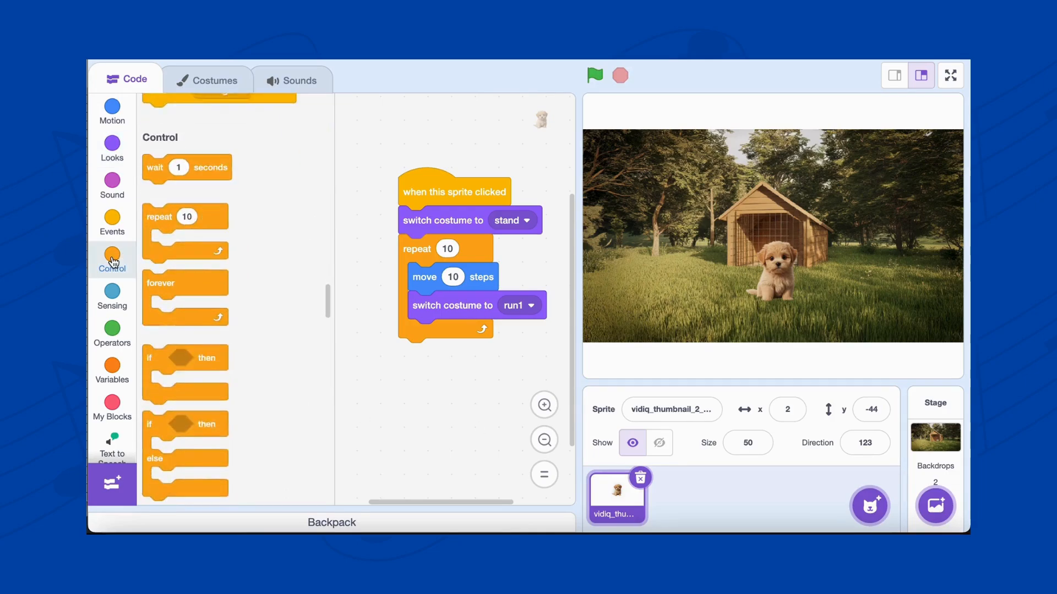
{"action": "left_click_drag", "start_coordinate": [178, 168], "coordinate": [451, 316]}
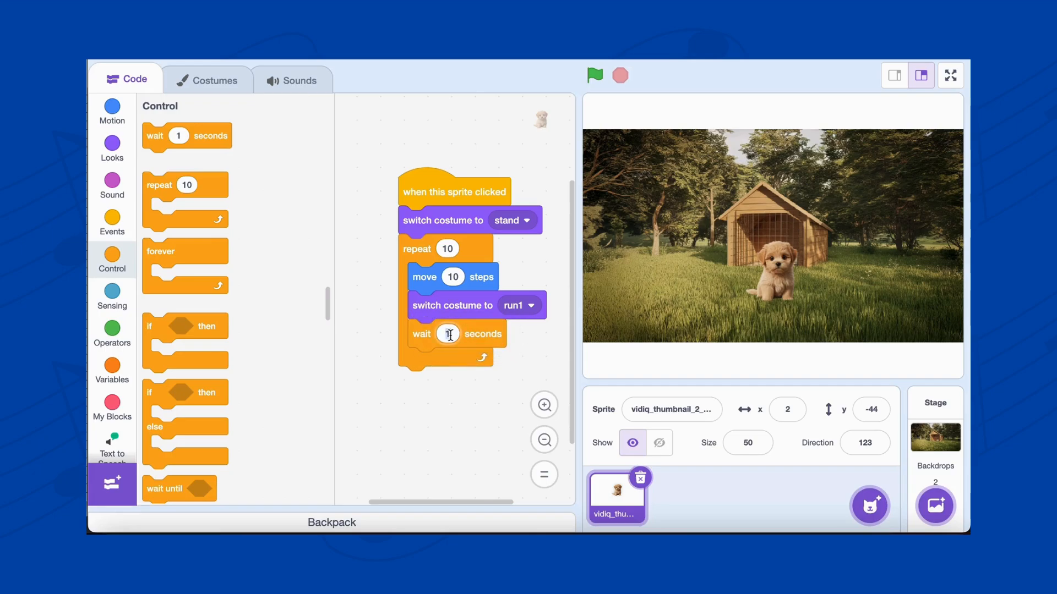
{"action": "type", "text": "0"}
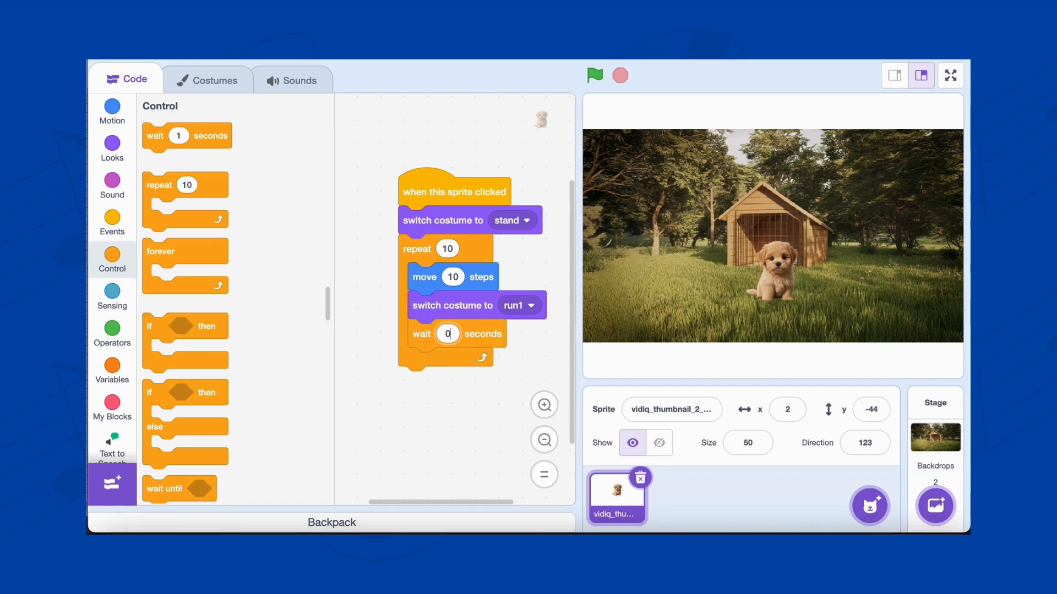
{"action": "type", "text": "0.5"}
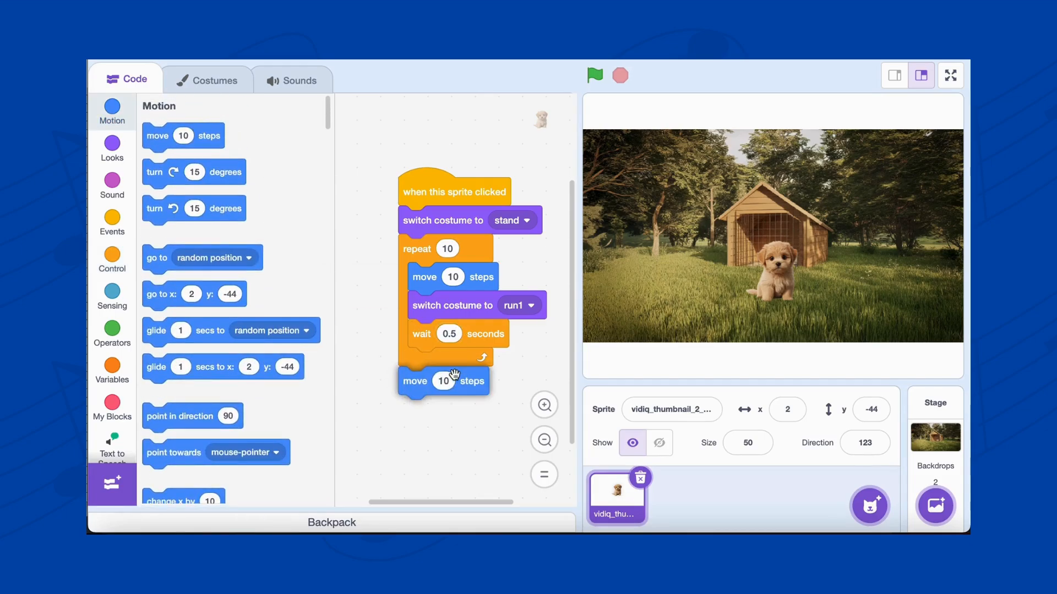
- Add a second move 10 steps and a switch to the run2 costume inside the loop
{"action": "left_click_drag", "start_coordinate": [444, 381], "coordinate": [453, 362]}
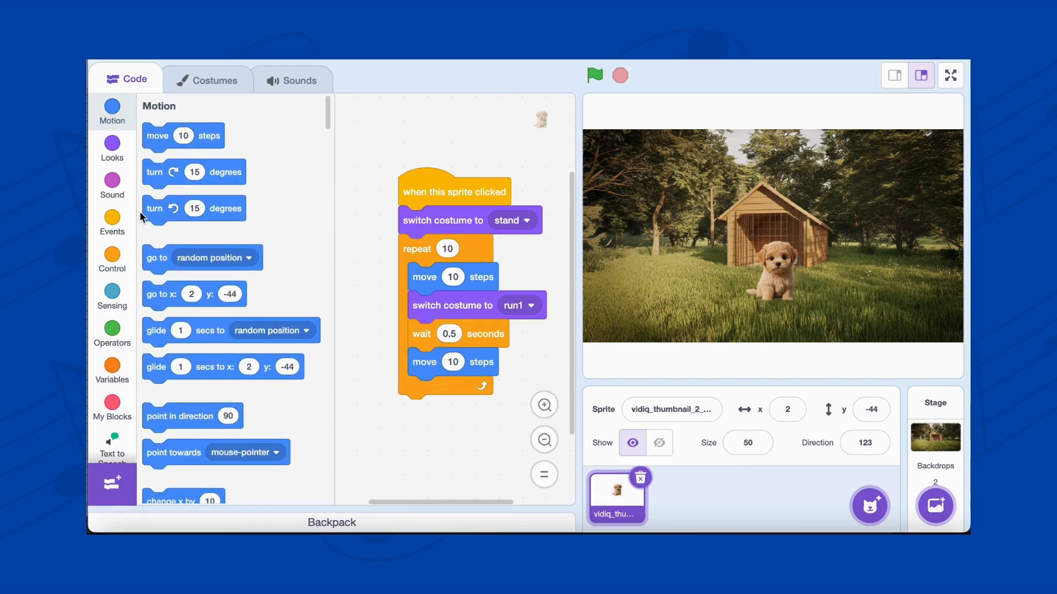
{"action": "left_click", "coordinate": [112, 147]}
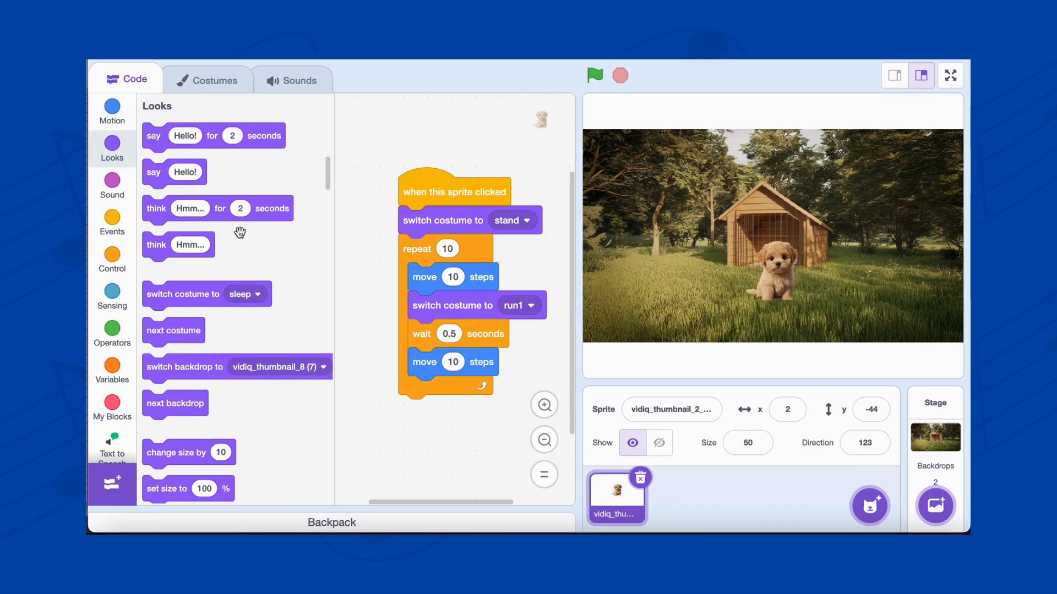
{"action": "left_click_drag", "start_coordinate": [182, 294], "coordinate": [472, 427]}
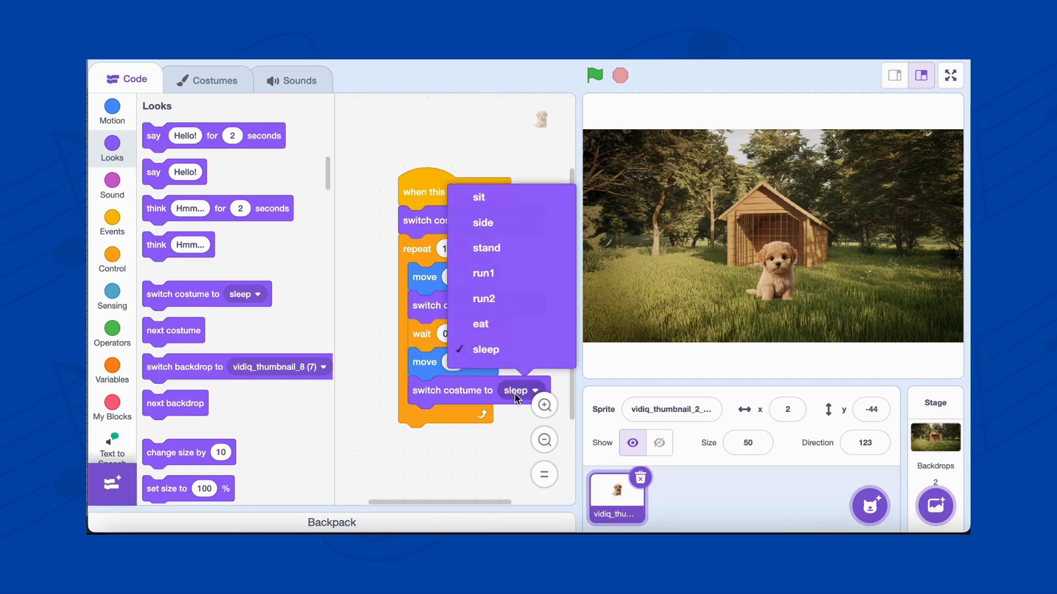
{"action": "mouse_move", "coordinate": [507, 305]}
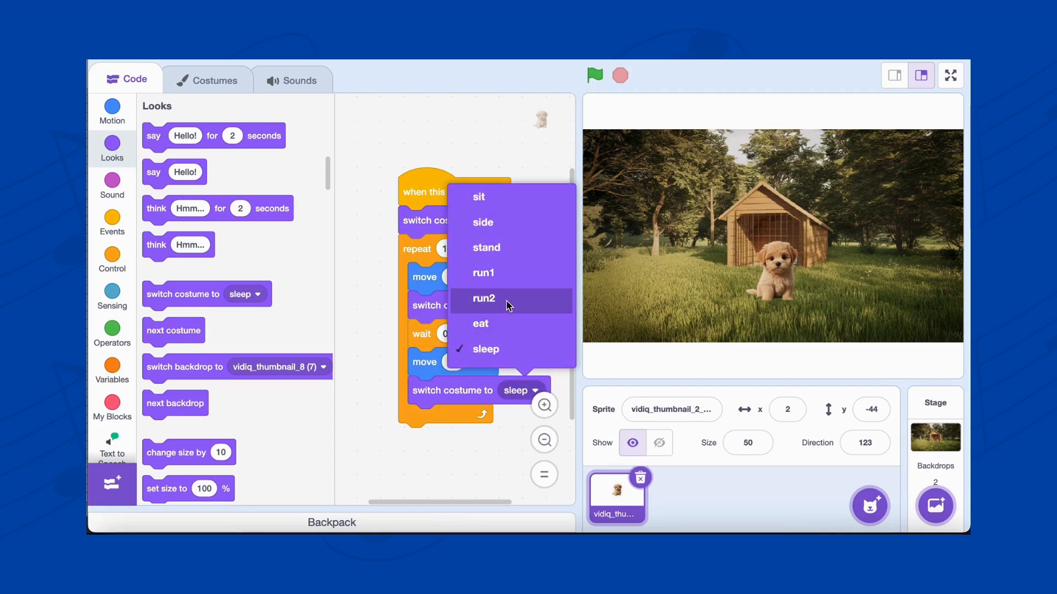
{"action": "left_click", "coordinate": [484, 298]}
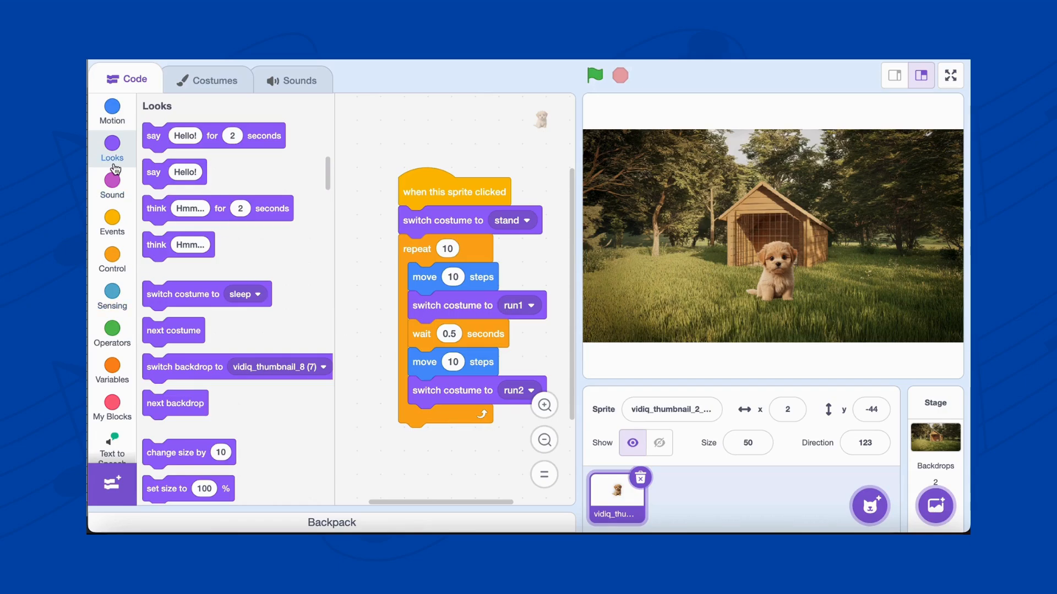
- Add 'if on edge, bounce' and 'set rotation style left-right' to the loop
{"action": "left_click", "coordinate": [112, 111]}
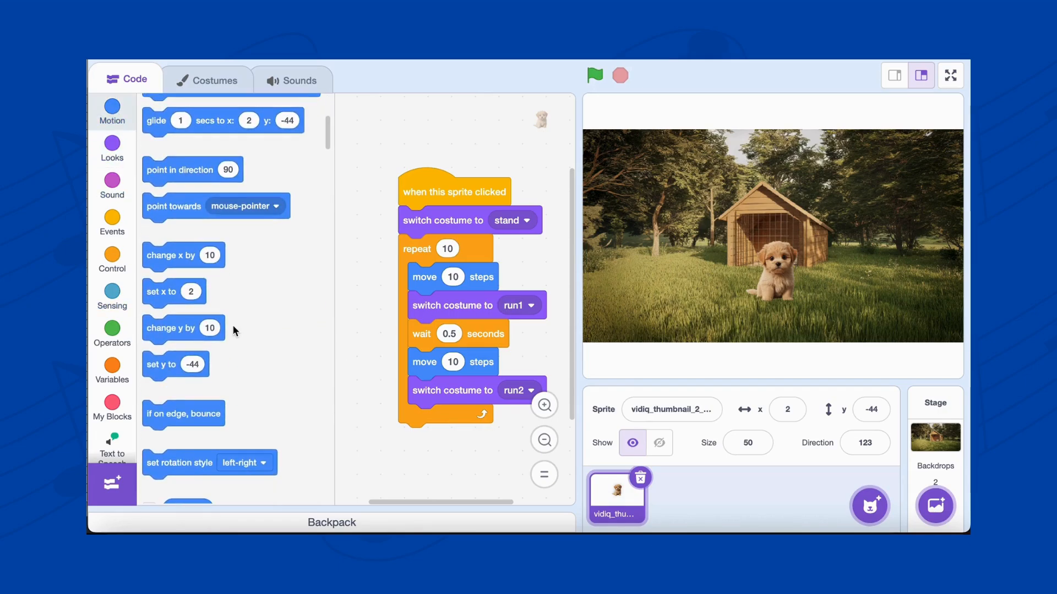
{"action": "scroll", "scroll_direction": "down", "scroll_amount": 3}
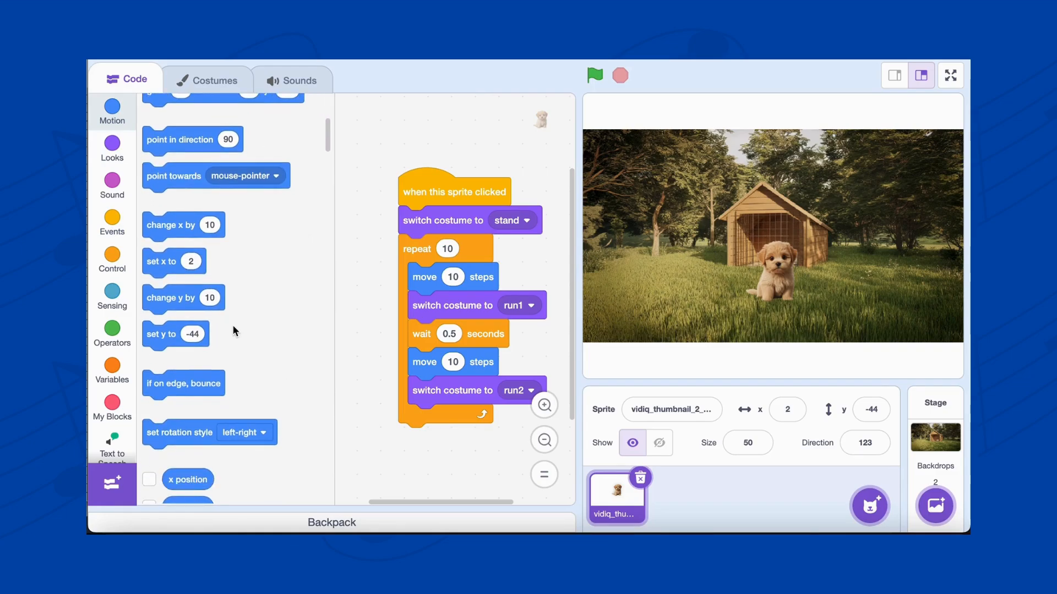
{"action": "left_click_drag", "start_coordinate": [183, 384], "coordinate": [453, 415]}
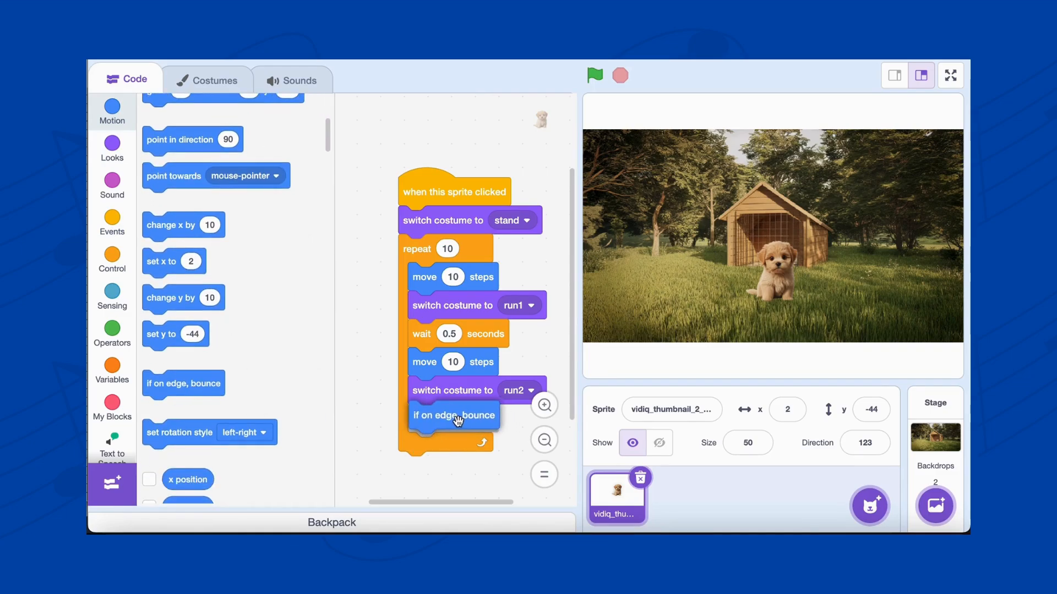
{"action": "left_click_drag", "start_coordinate": [178, 432], "coordinate": [541, 451]}
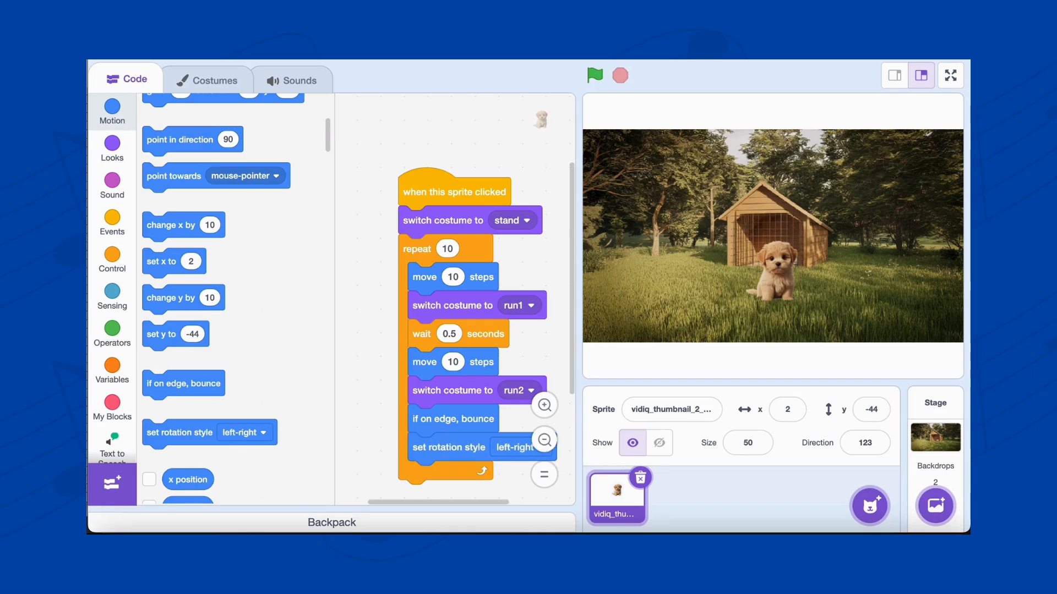
{"action": "left_click", "coordinate": [709, 544]}
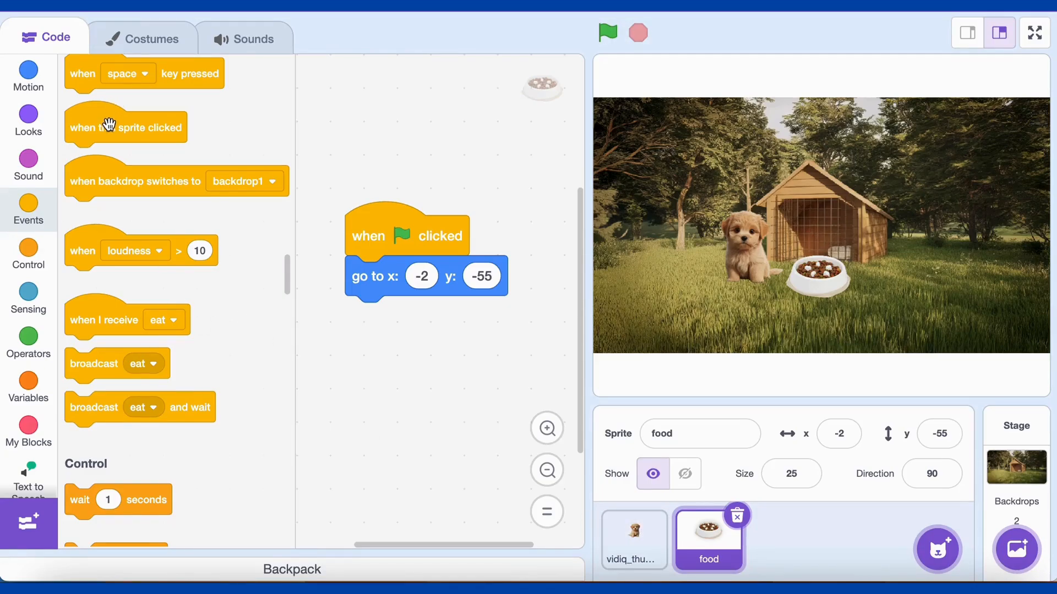
- Give the food bowl a click script that broadcasts eat, then select the puppy
{"action": "left_click_drag", "start_coordinate": [125, 126], "coordinate": [418, 369]}
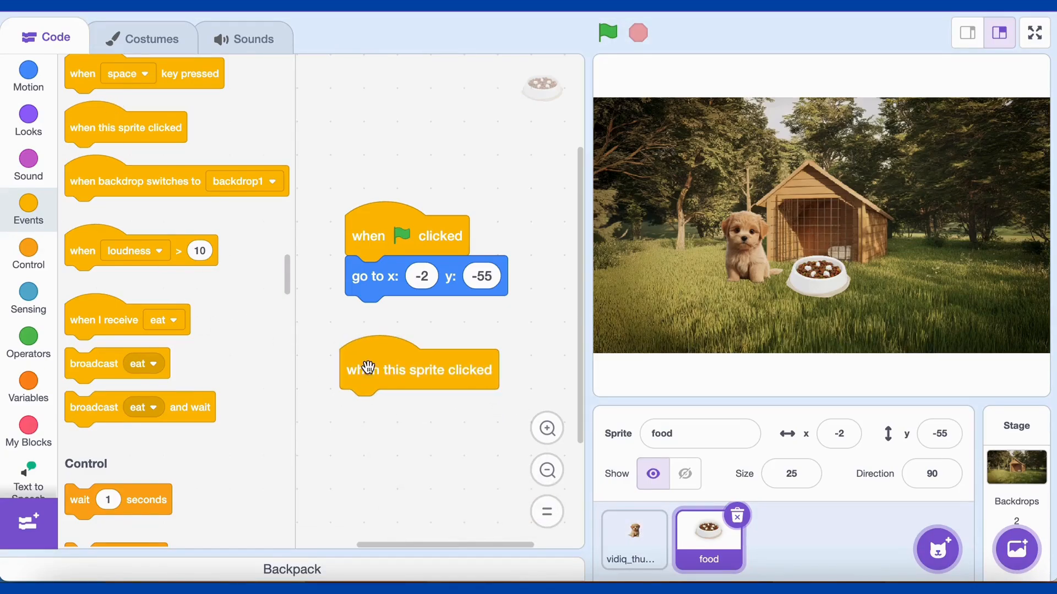
{"action": "left_click_drag", "start_coordinate": [116, 364], "coordinate": [451, 450]}
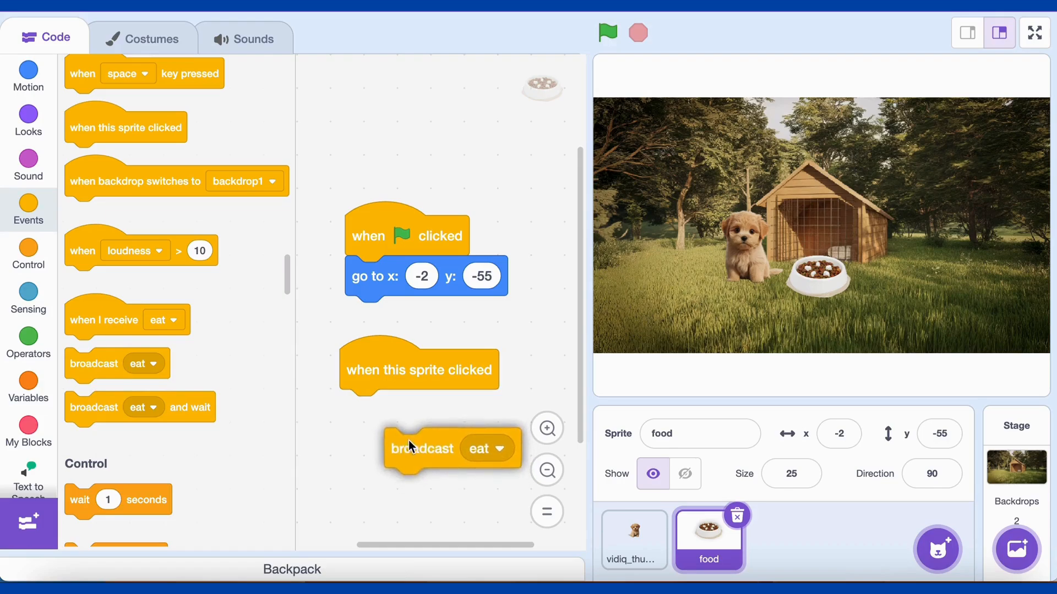
{"action": "left_click", "coordinate": [634, 540]}
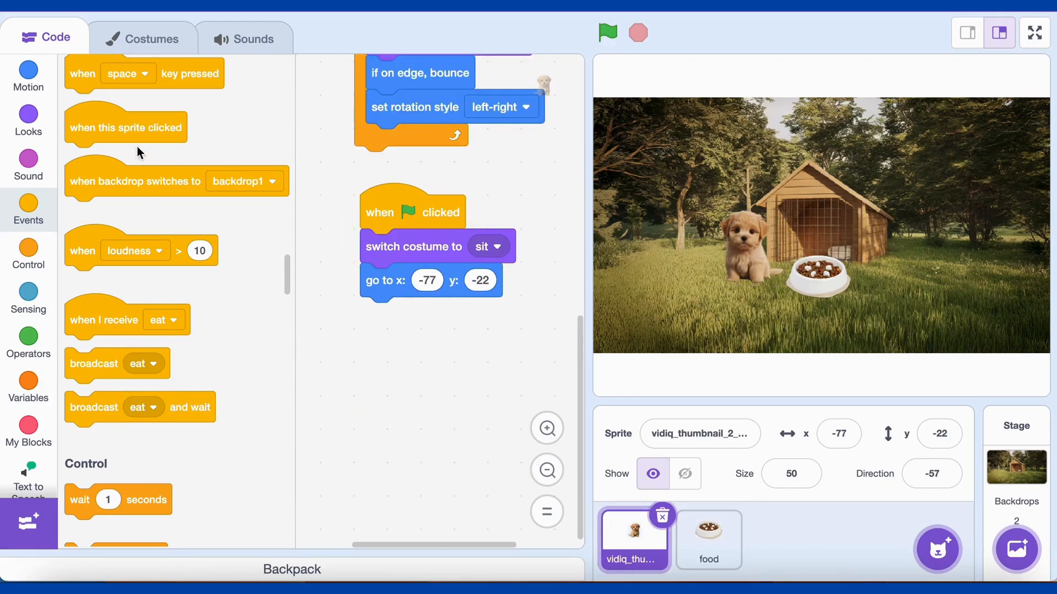
{"action": "mouse_move", "coordinate": [128, 194]}
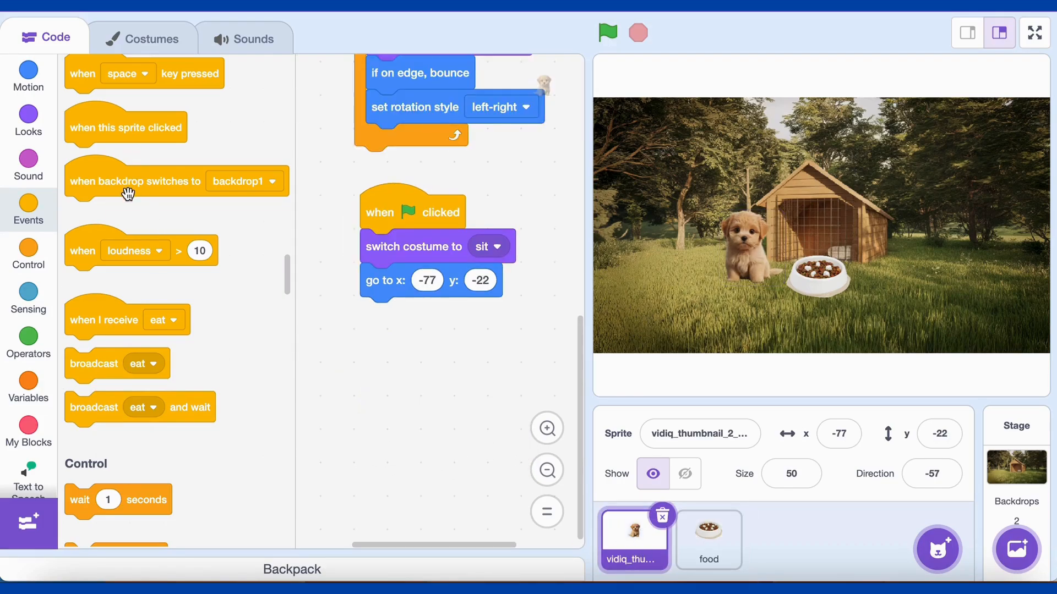
- Start a 'when I receive eat' script that points the puppy towards the food
{"action": "left_click_drag", "start_coordinate": [126, 320], "coordinate": [168, 317]}
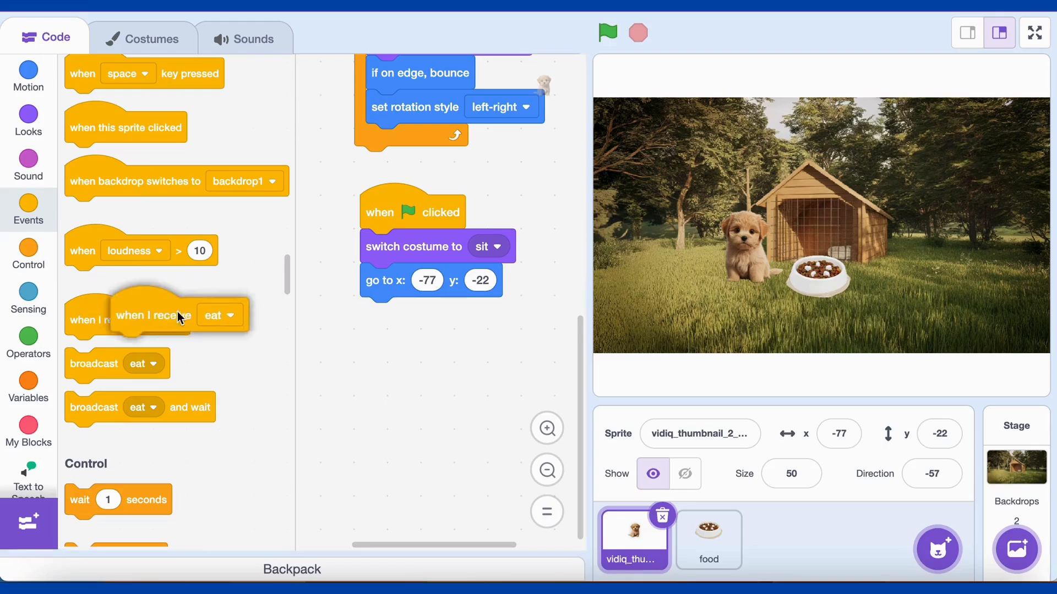
{"action": "left_click_drag", "start_coordinate": [165, 315], "coordinate": [388, 369]}
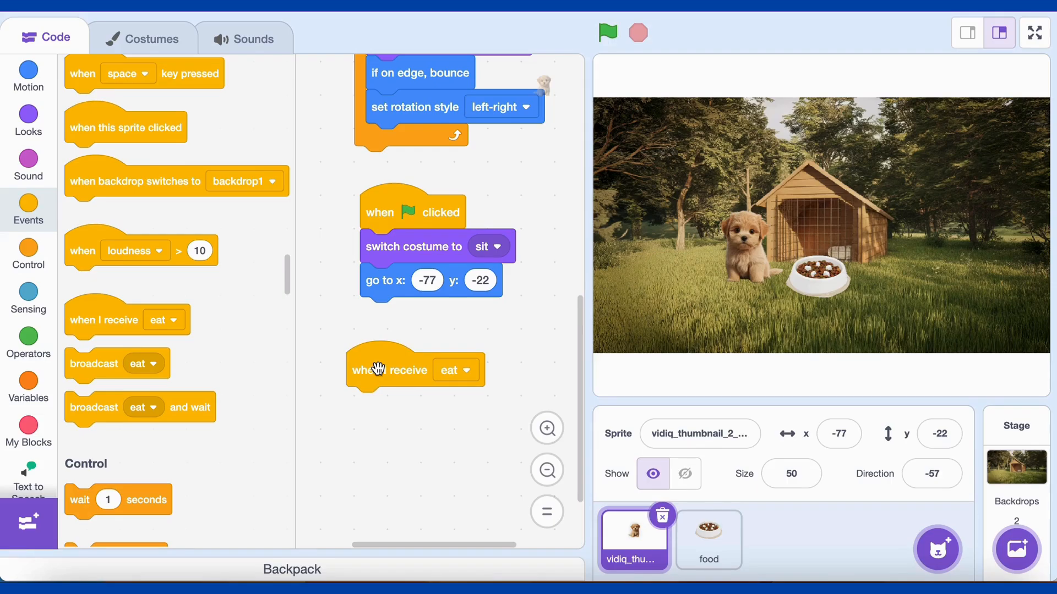
{"action": "mouse_move", "coordinate": [262, 193]}
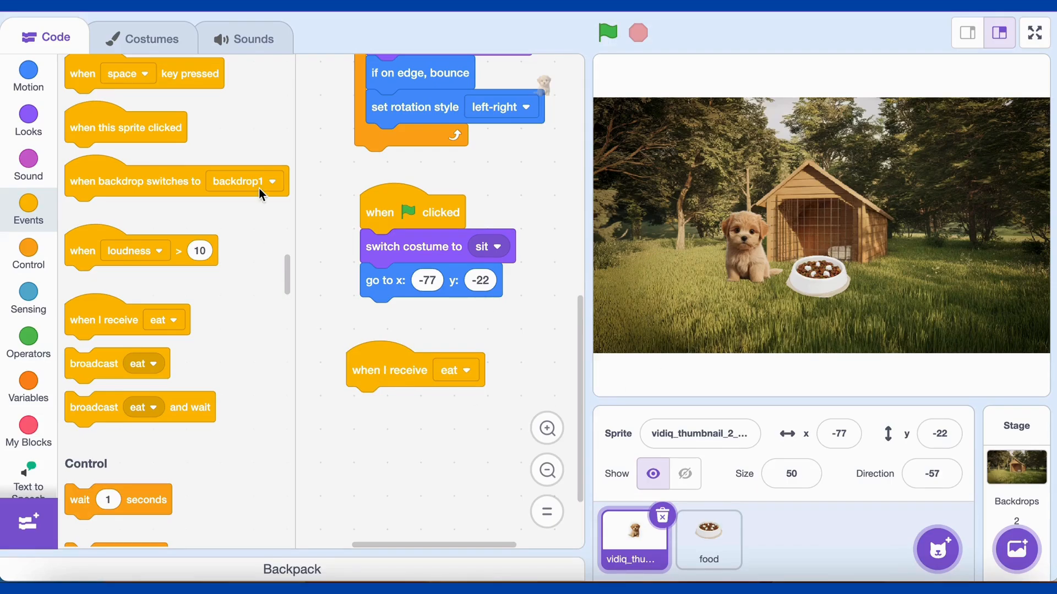
{"action": "left_click", "coordinate": [29, 72]}
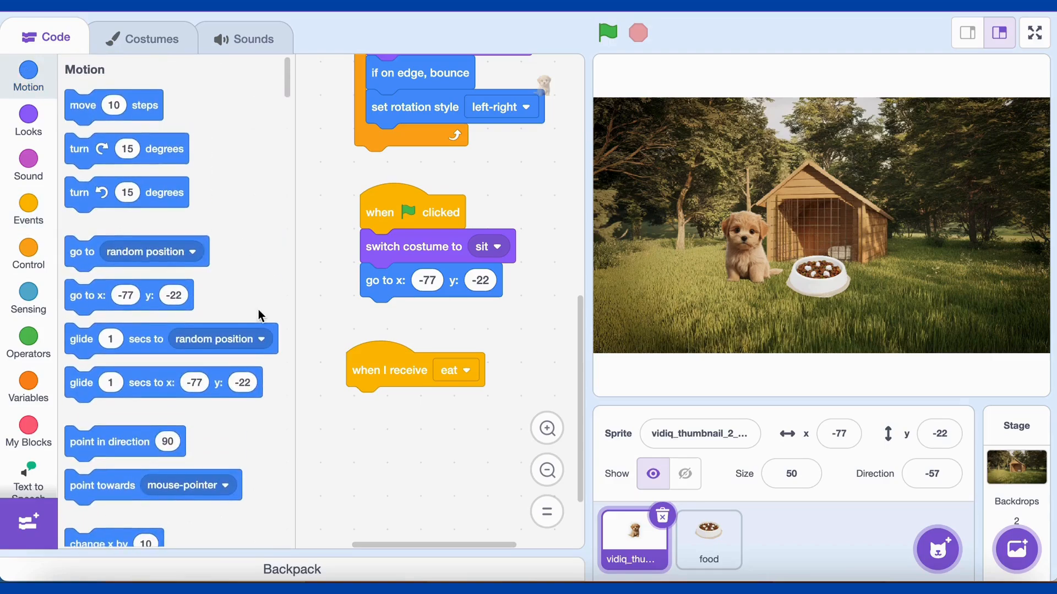
{"action": "scroll", "scroll_direction": "down", "scroll_amount": 3}
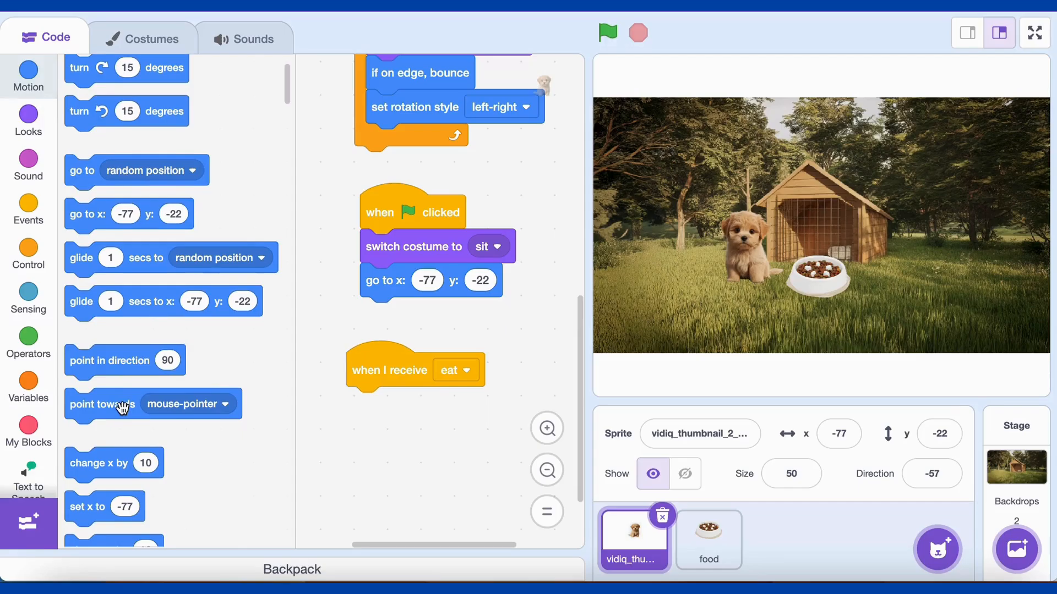
{"action": "left_click_drag", "start_coordinate": [103, 403], "coordinate": [375, 409]}
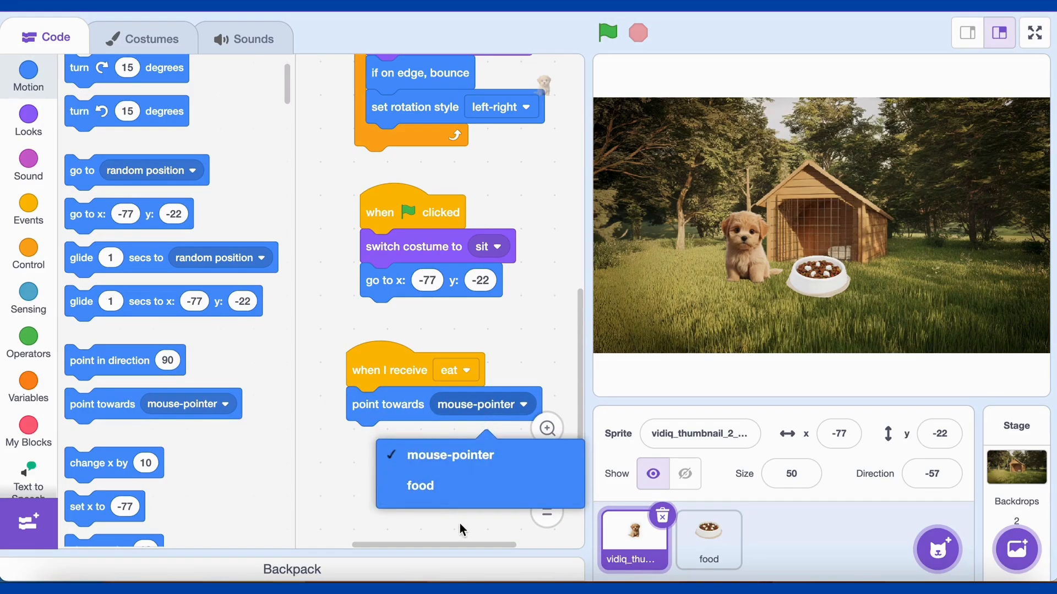
{"action": "left_click", "coordinate": [420, 486]}
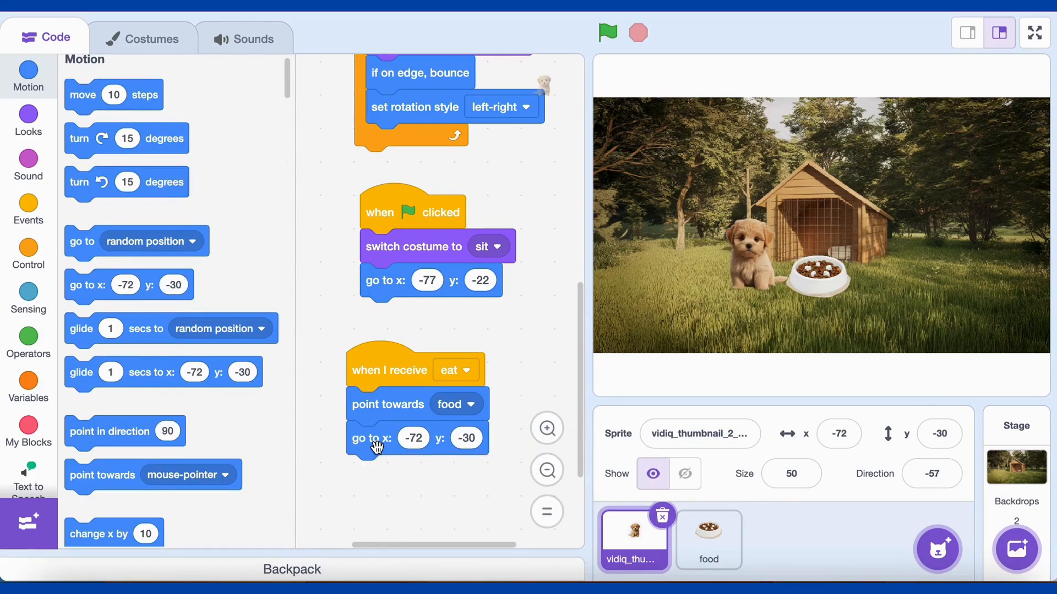
- Add switch costume to stand, wait 0.5 seconds, and a final costume switch
{"action": "left_click", "coordinate": [28, 120]}
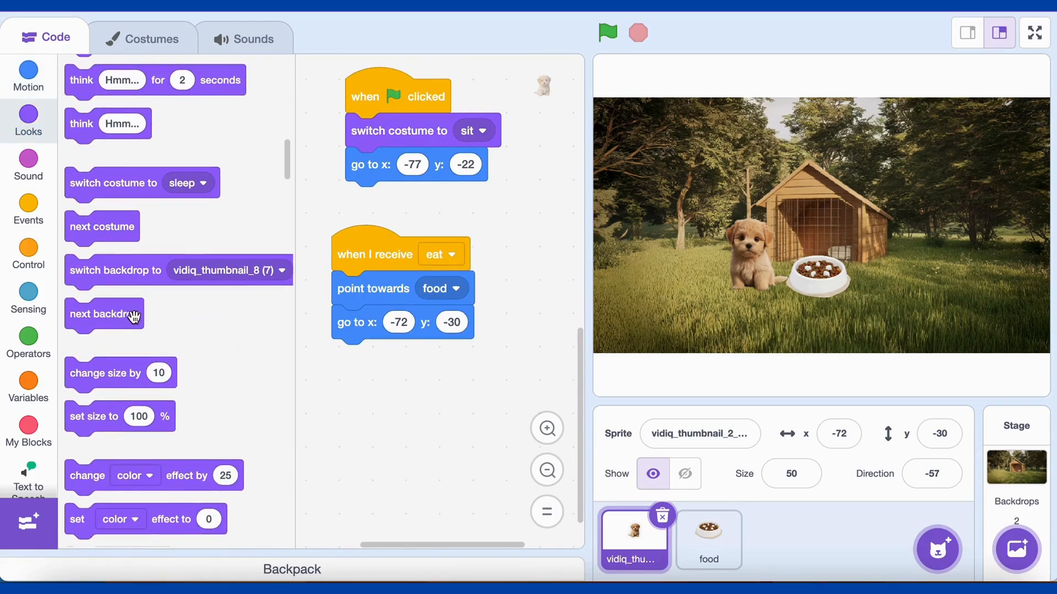
{"action": "left_click_drag", "start_coordinate": [112, 182], "coordinate": [378, 356]}
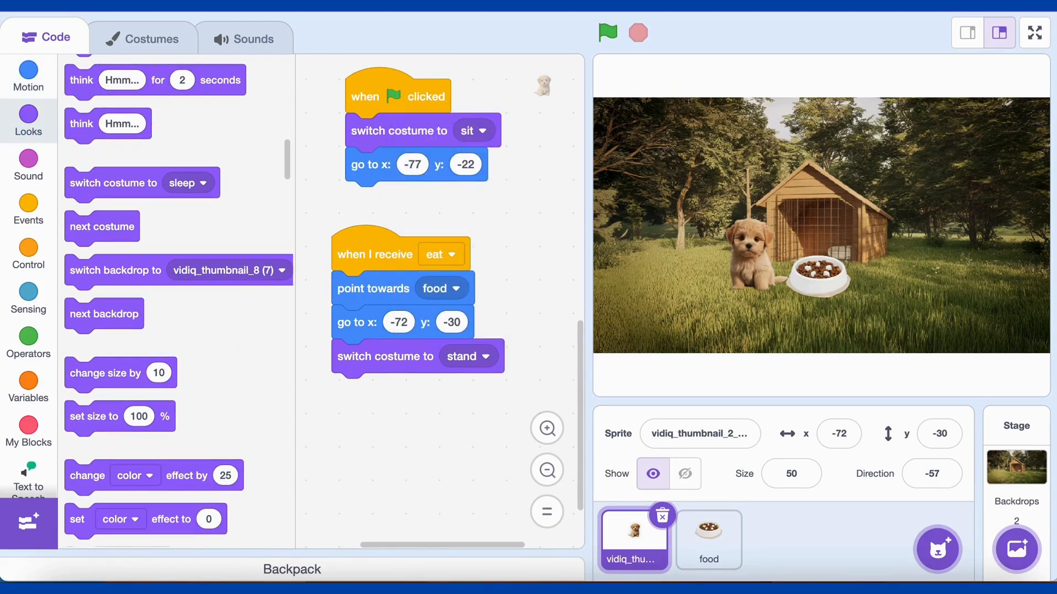
{"action": "left_click", "coordinate": [28, 254]}
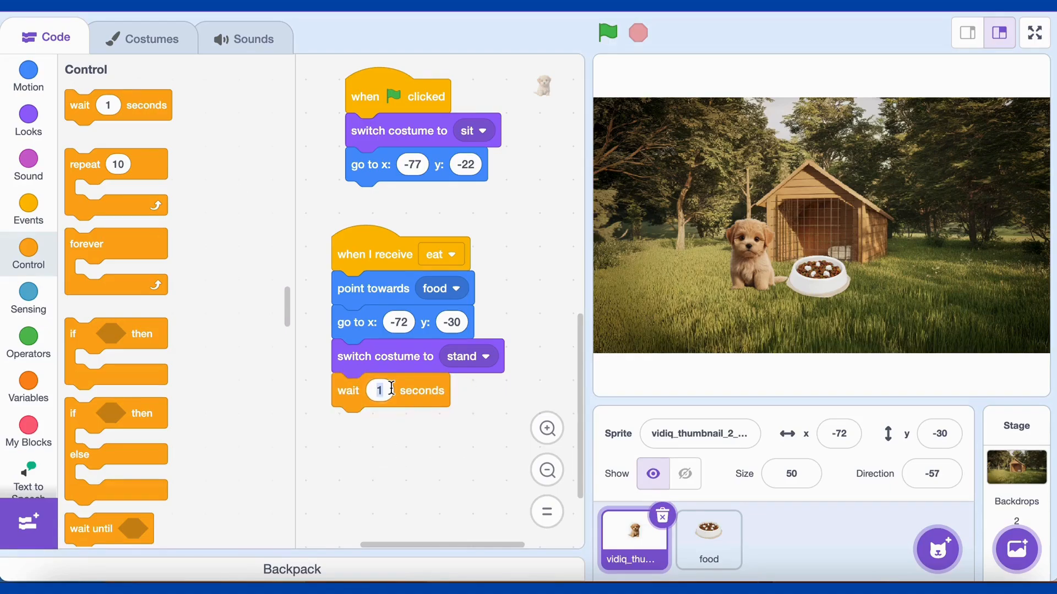
{"action": "type", "text": "0.5"}
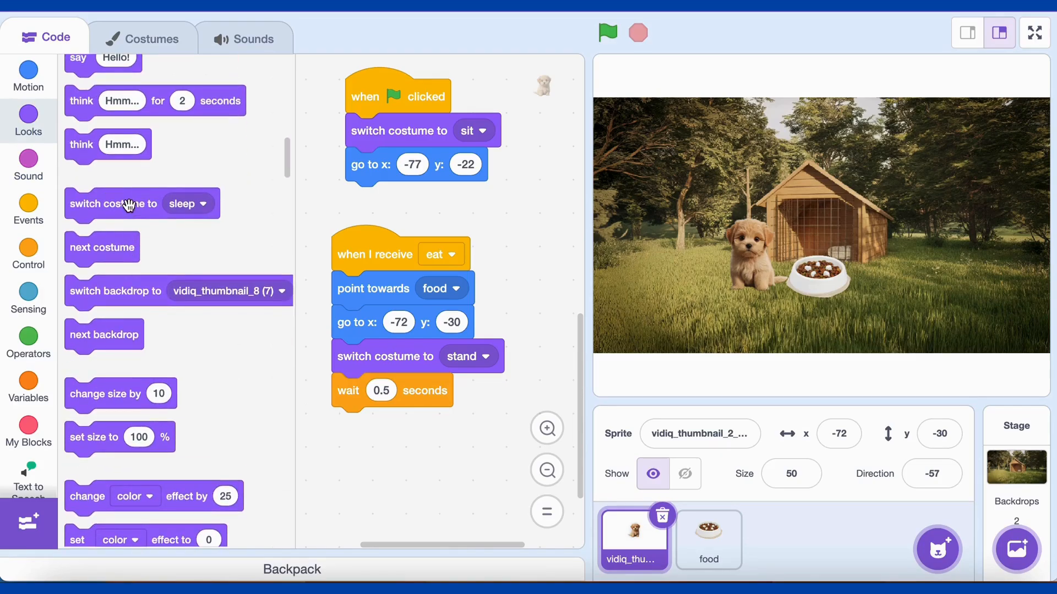
{"action": "left_click", "coordinate": [482, 357]}
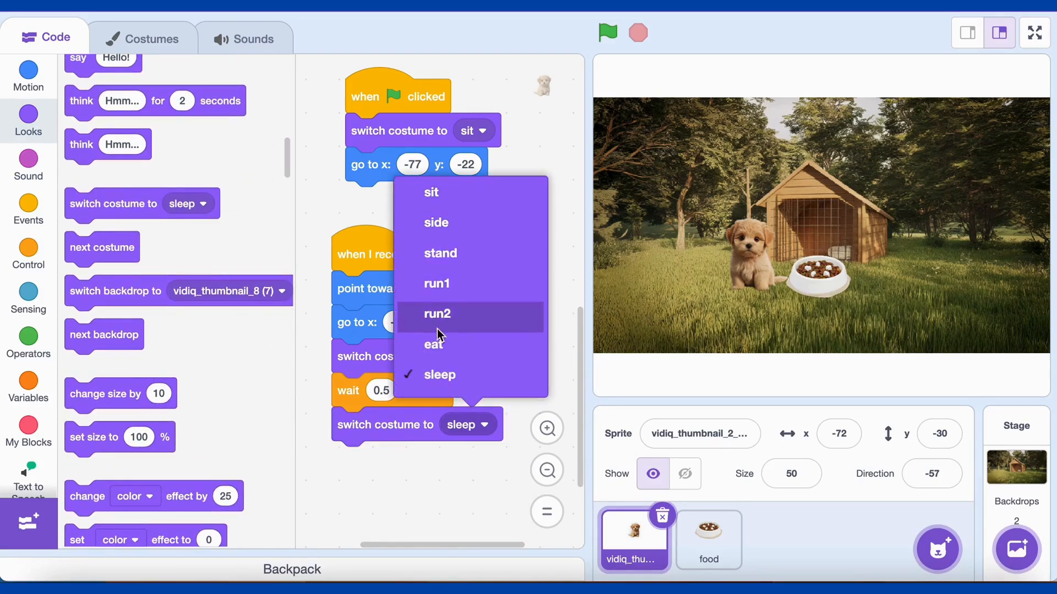
{"action": "left_click", "coordinate": [709, 540]}
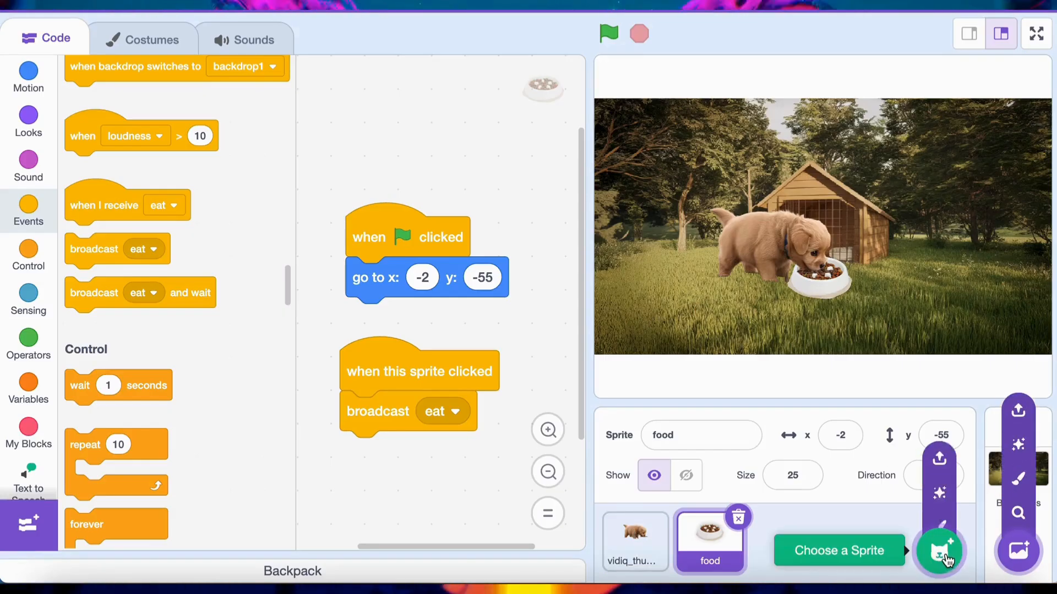
- Add the Basketball sprite from the sprite library
{"action": "left_click", "coordinate": [940, 551]}
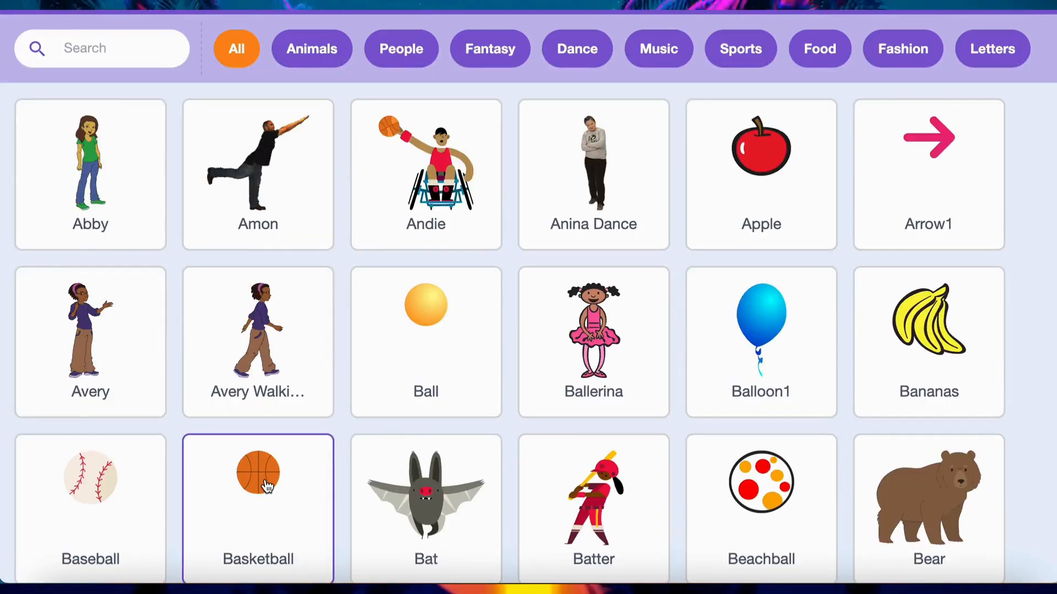
{"action": "left_click", "coordinate": [258, 478]}
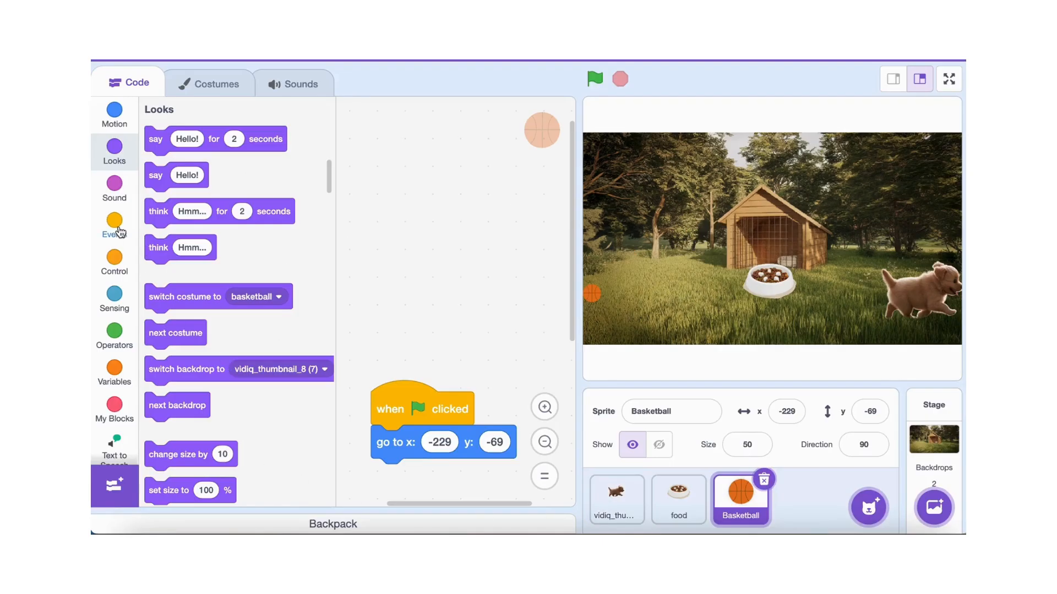
- Start the basketball's click script with a 1-second glide to x 231, y -75
{"action": "left_click", "coordinate": [114, 222]}
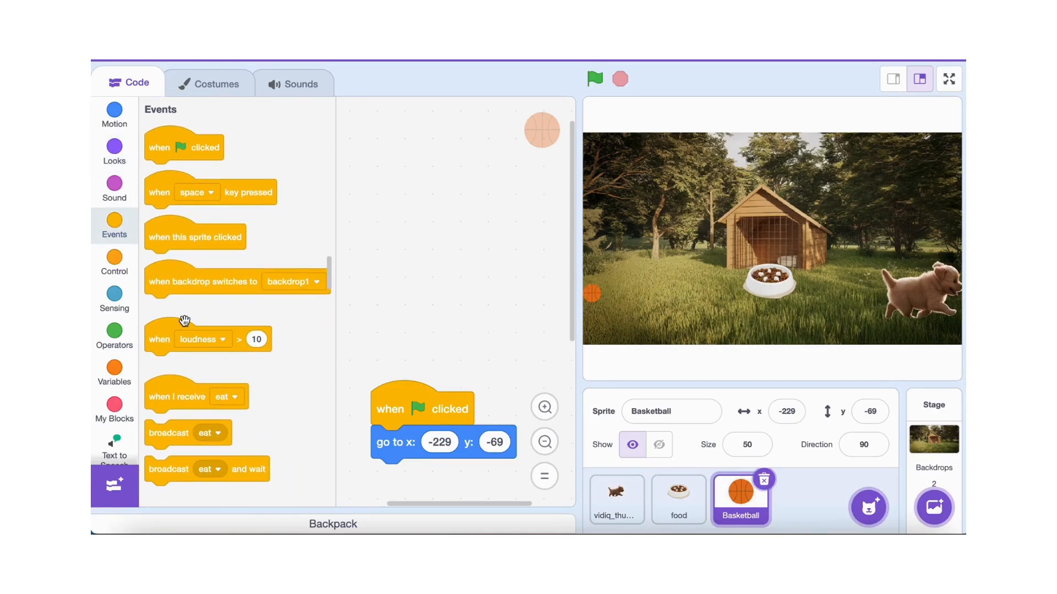
{"action": "left_click_drag", "start_coordinate": [195, 237], "coordinate": [443, 201]}
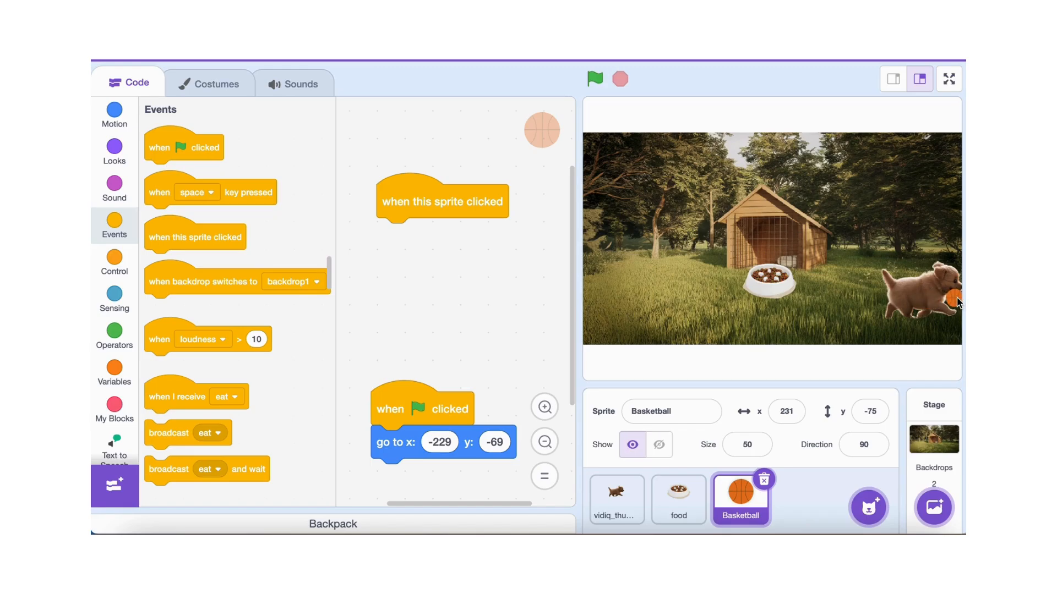
{"action": "left_click", "coordinate": [114, 110]}
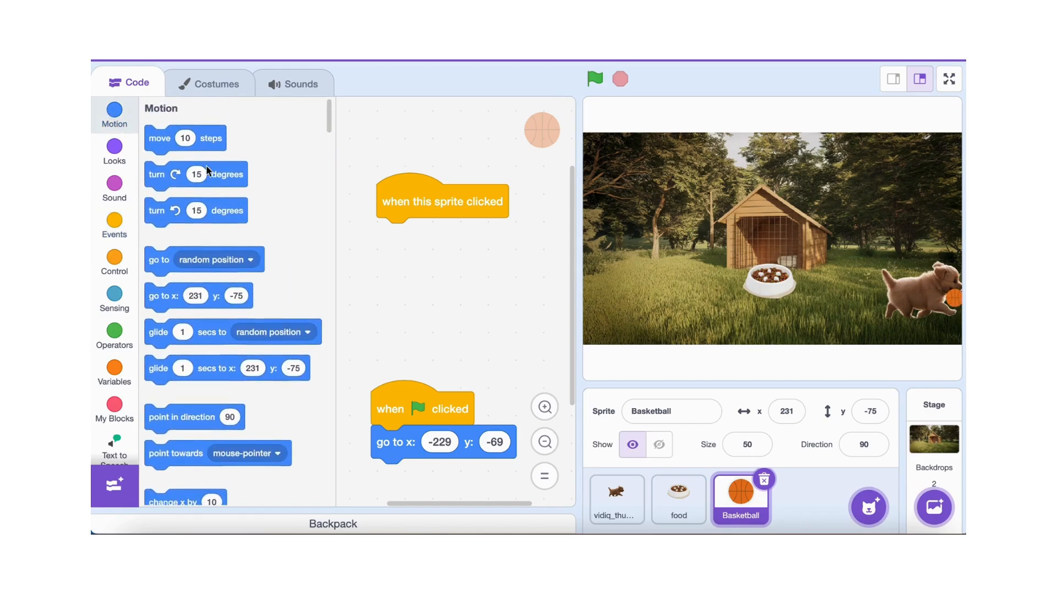
{"action": "scroll", "scroll_direction": "down", "scroll_amount": 3}
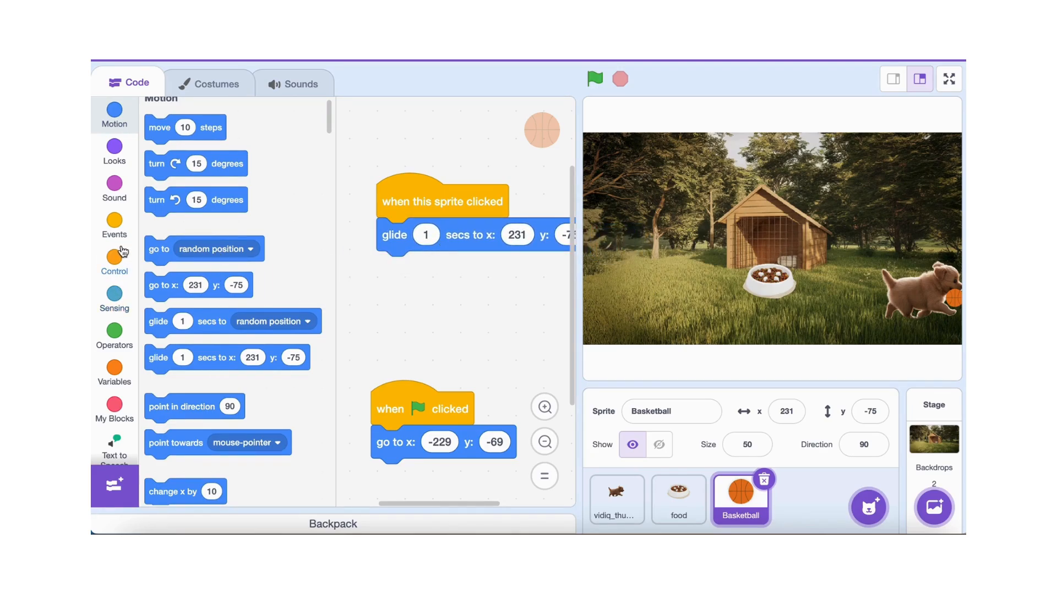
- Attach 'broadcast play' after the glide, then select the puppy sprite
{"action": "left_click", "coordinate": [114, 226]}
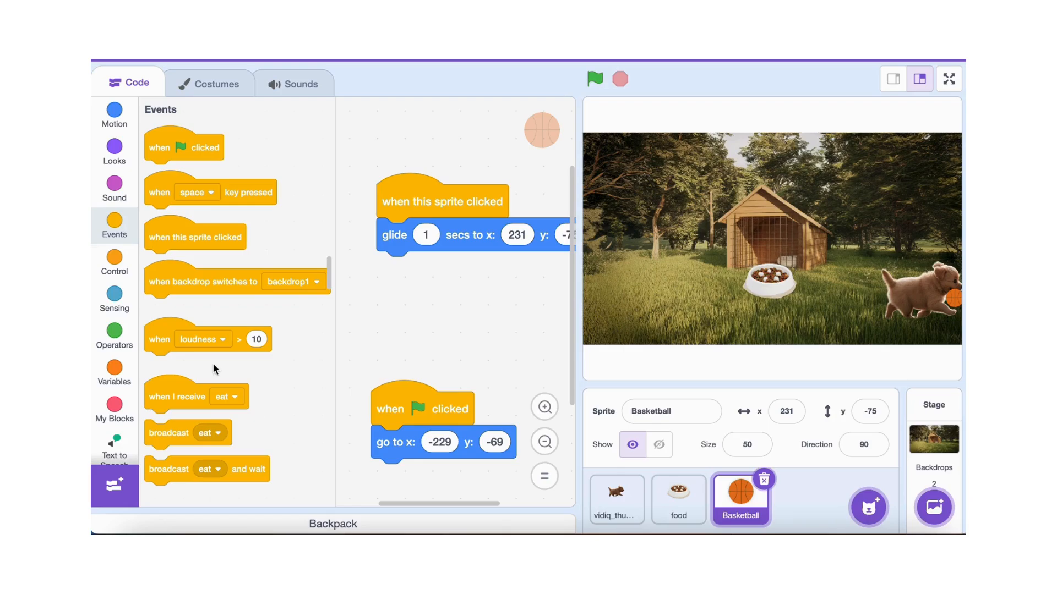
{"action": "left_click_drag", "start_coordinate": [187, 433], "coordinate": [423, 282]}
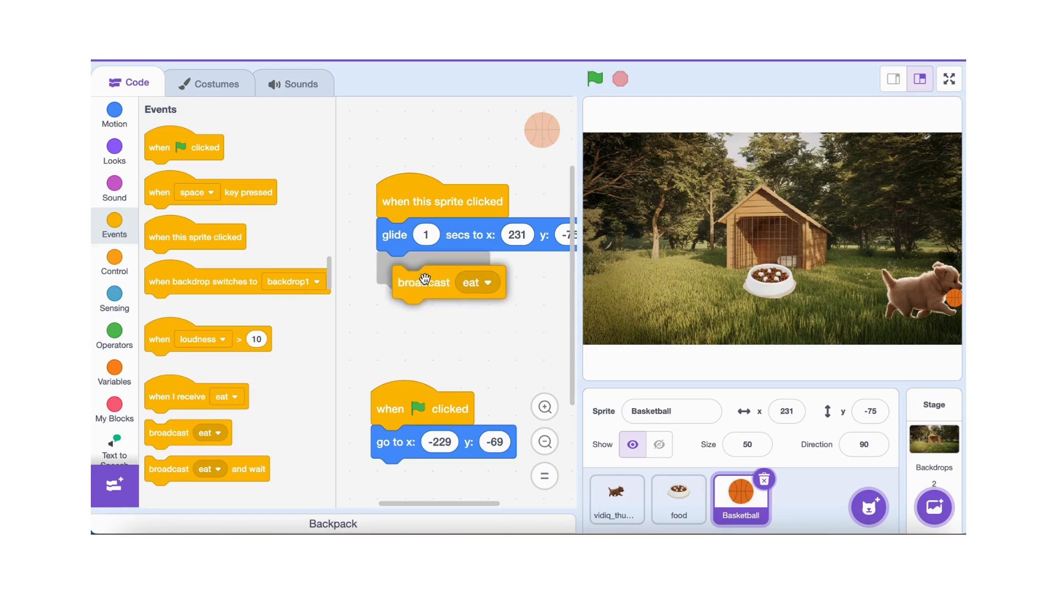
{"action": "left_click", "coordinate": [476, 282]}
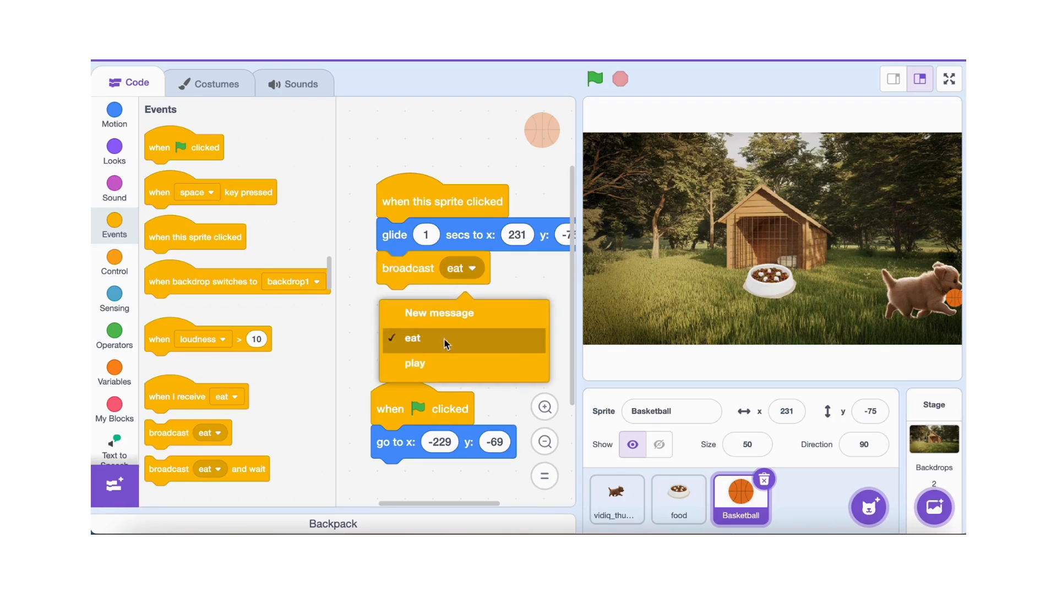
{"action": "left_click", "coordinate": [415, 363]}
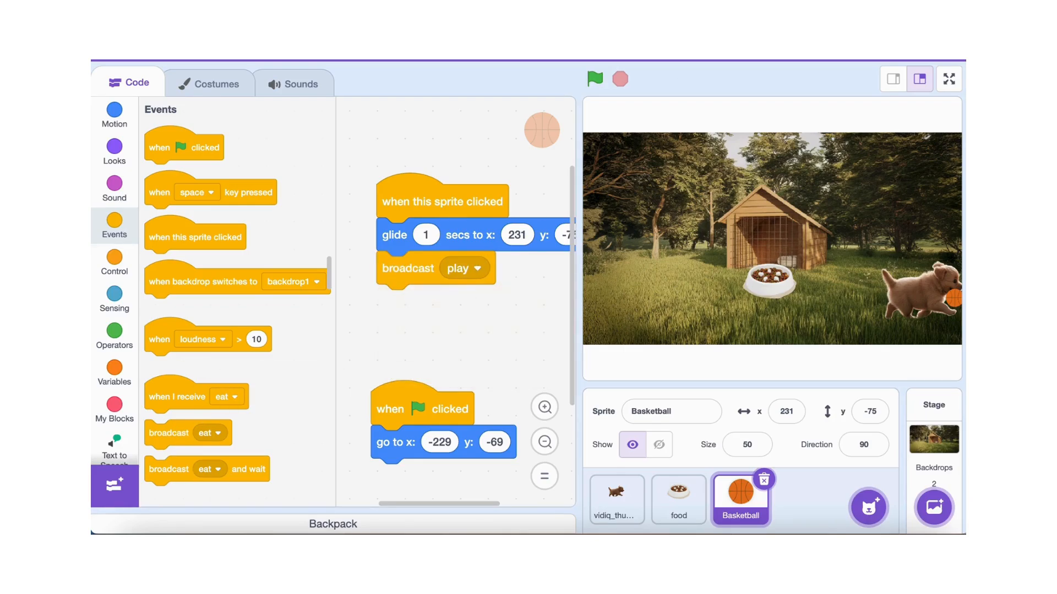
{"action": "left_click", "coordinate": [616, 500]}
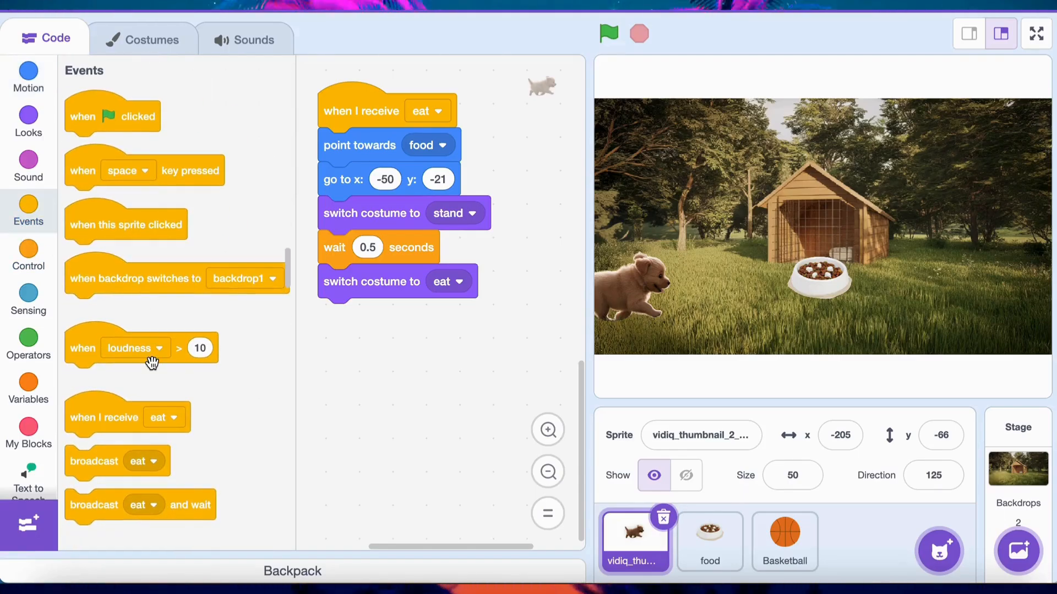
- Start a 'when I receive play' script: go to x -205, y -66 and switch to run1
{"action": "scroll", "scroll_direction": "down", "scroll_amount": 3}
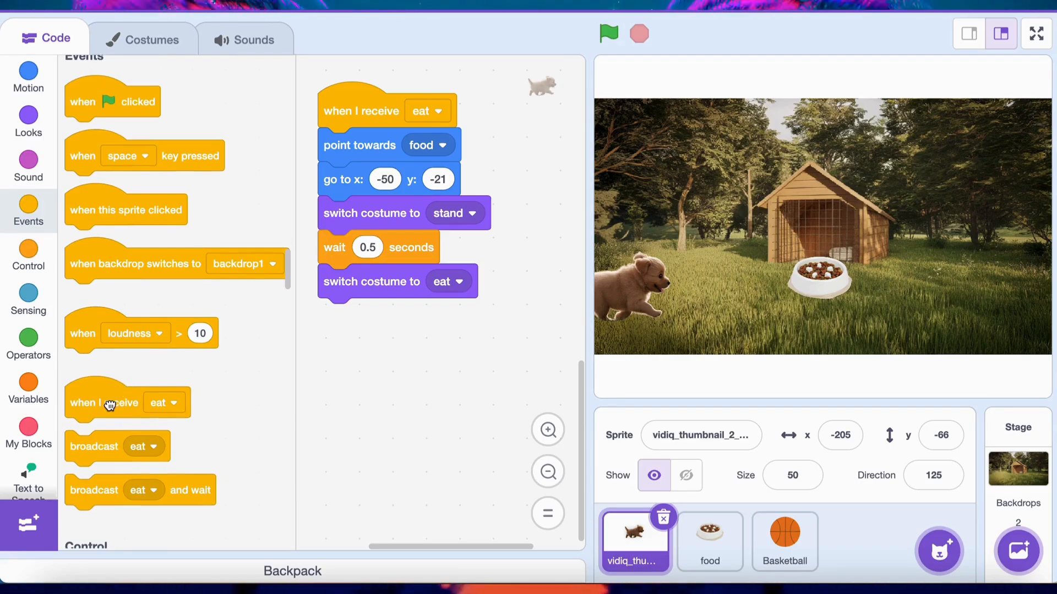
{"action": "left_click", "coordinate": [461, 351]}
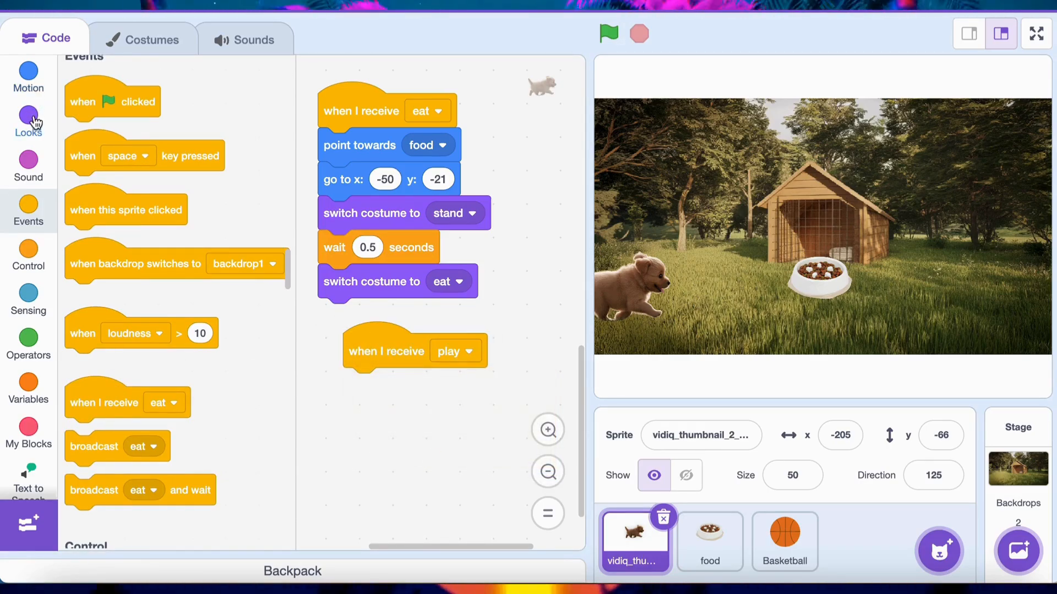
{"action": "left_click", "coordinate": [28, 75]}
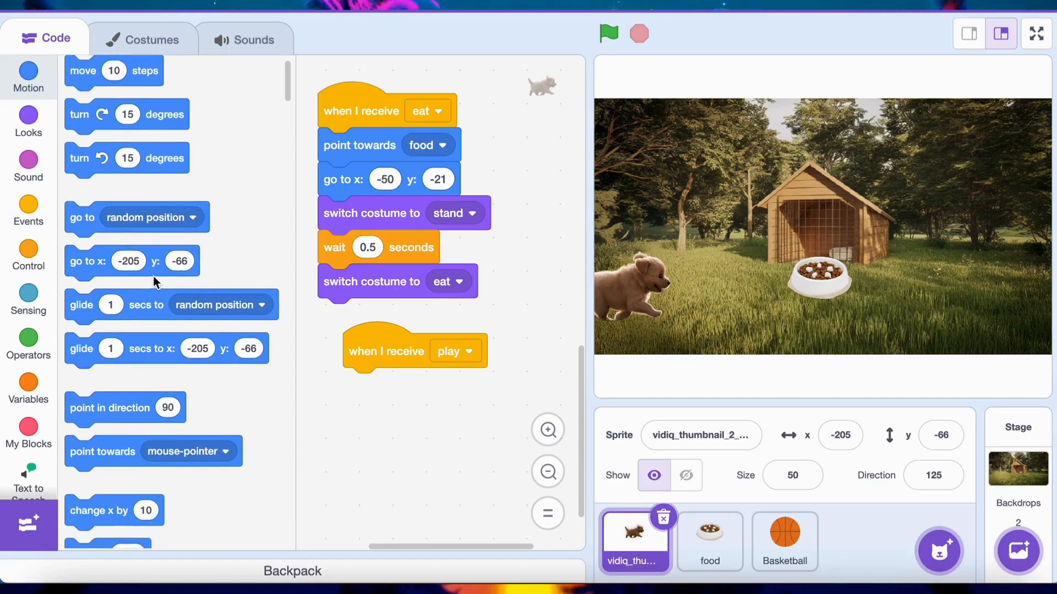
{"action": "left_click_drag", "start_coordinate": [132, 261], "coordinate": [416, 402]}
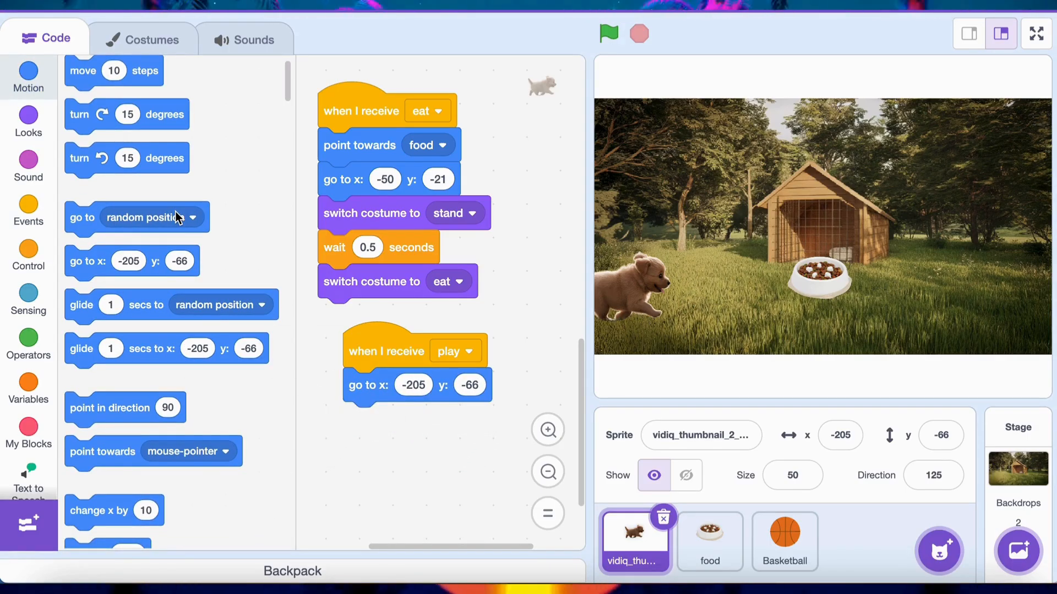
{"action": "left_click", "coordinate": [27, 120]}
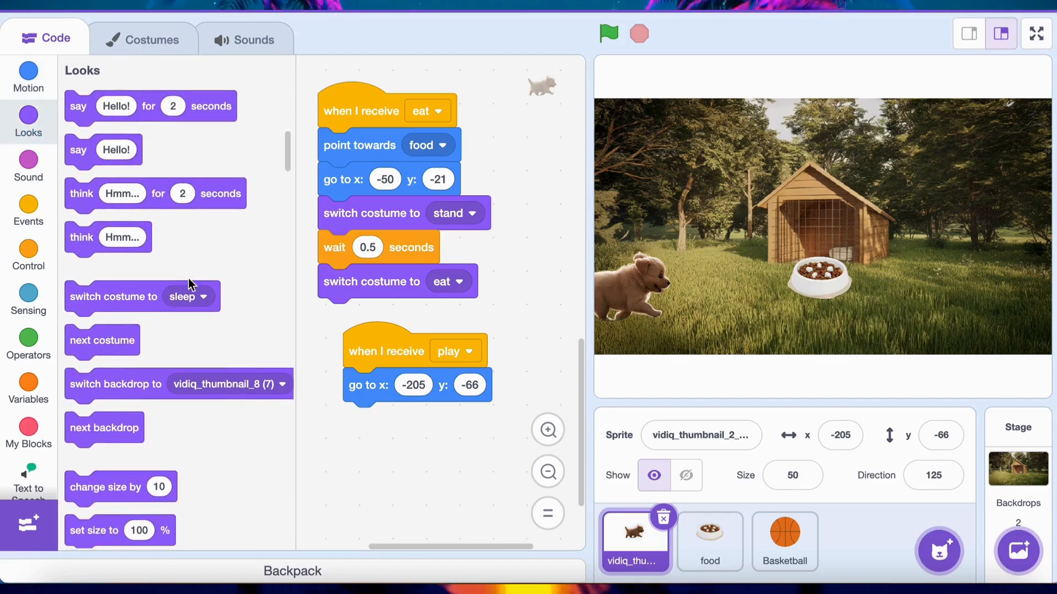
{"action": "left_click_drag", "start_coordinate": [142, 297], "coordinate": [474, 426]}
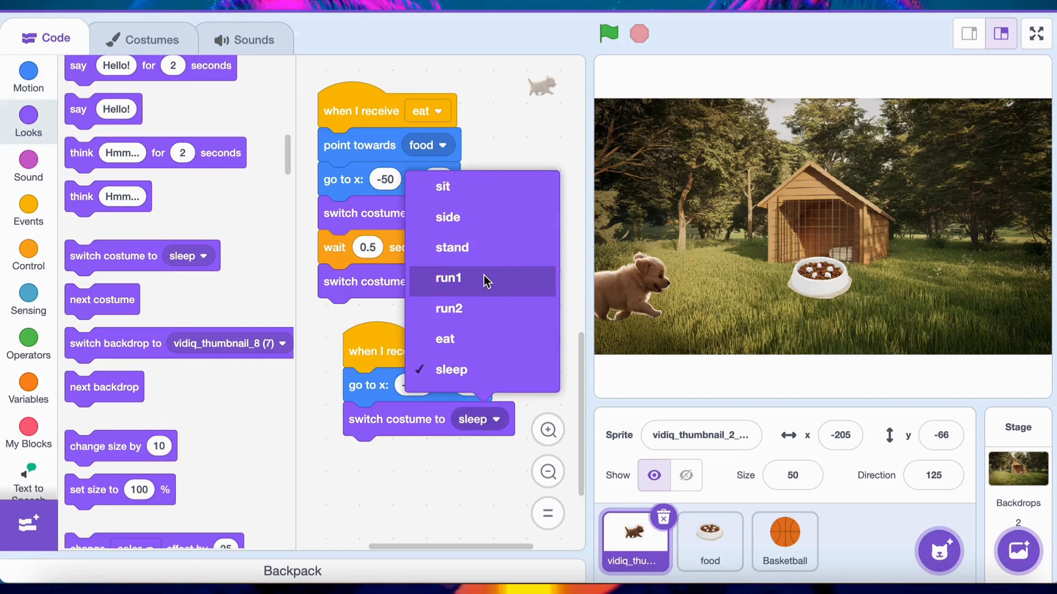
{"action": "left_click", "coordinate": [448, 278]}
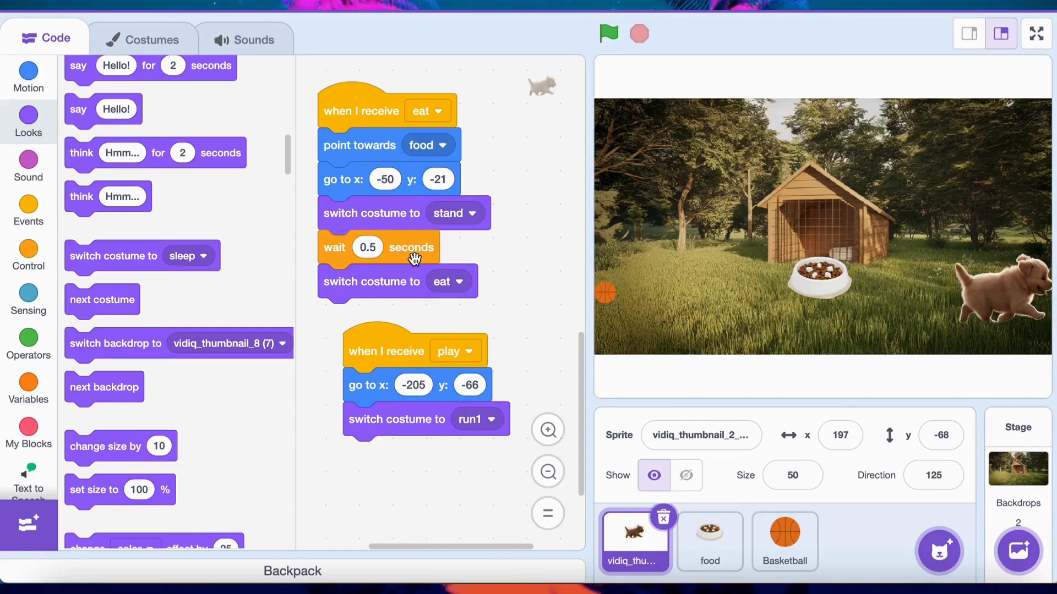
- Glide the puppy to x 197, y -68, then switch it to the stand costume
{"action": "left_click", "coordinate": [28, 75]}
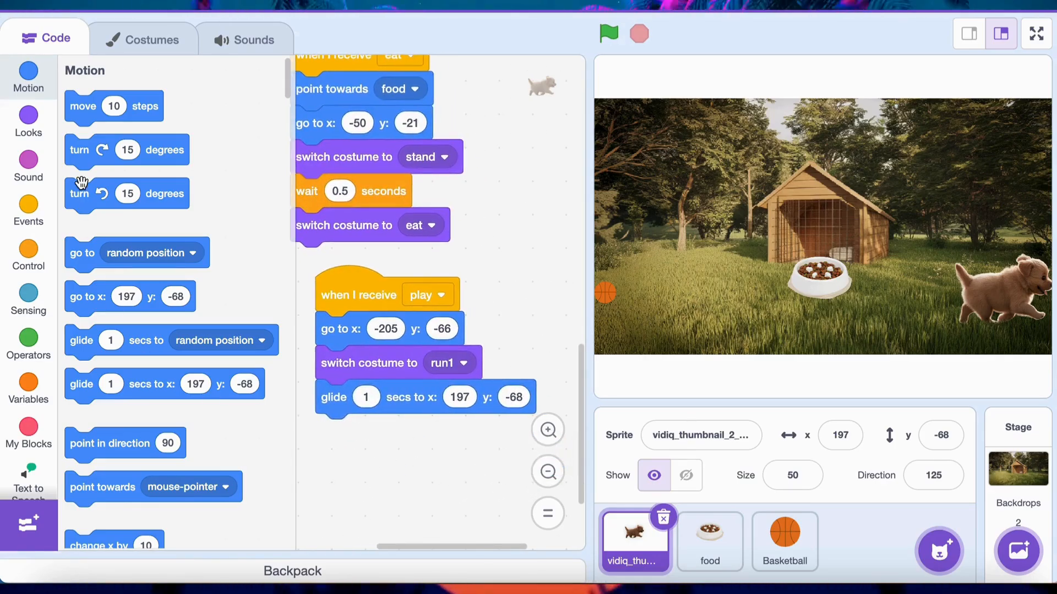
{"action": "left_click", "coordinate": [28, 120]}
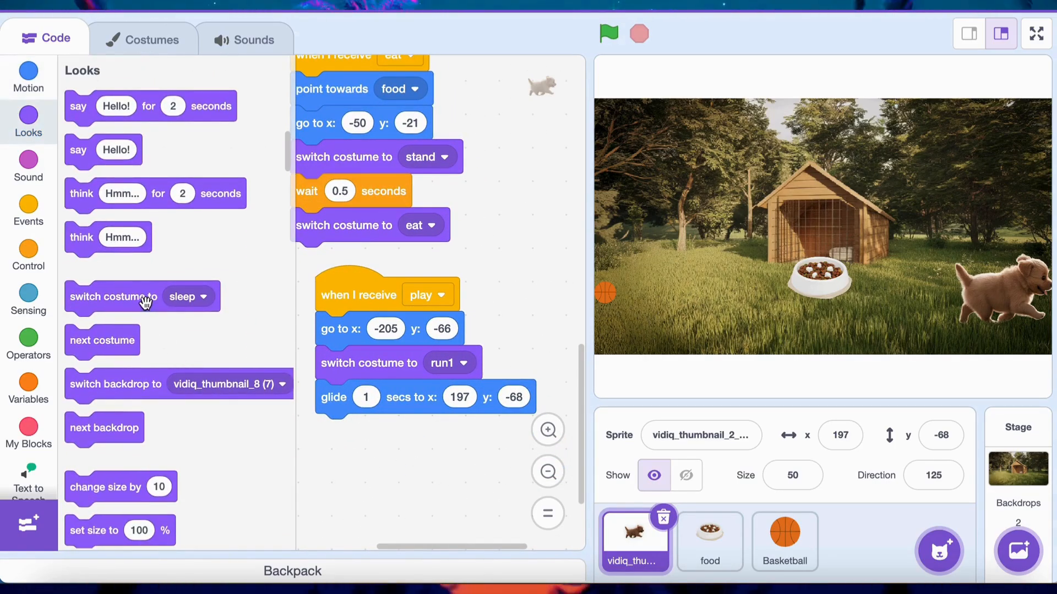
{"action": "left_click_drag", "start_coordinate": [142, 297], "coordinate": [401, 432]}
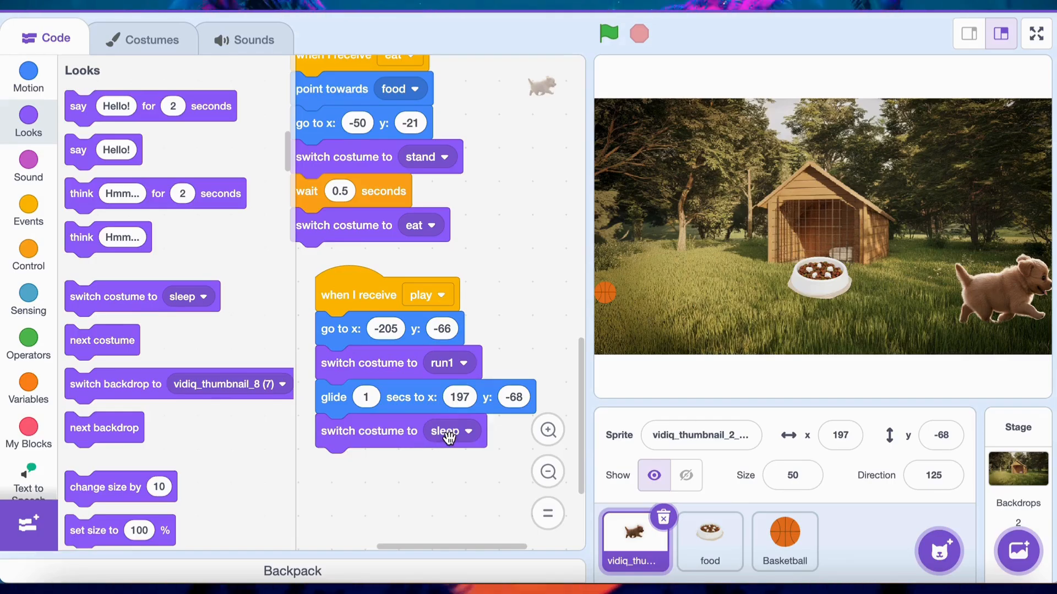
{"action": "left_click", "coordinate": [452, 431]}
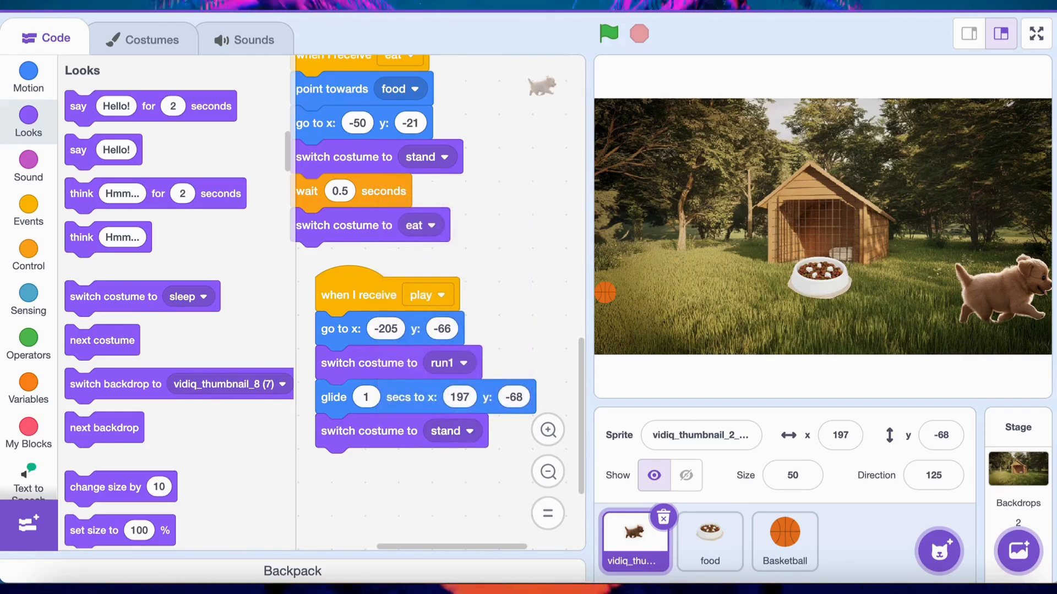
{"action": "left_click", "coordinate": [874, 556]}
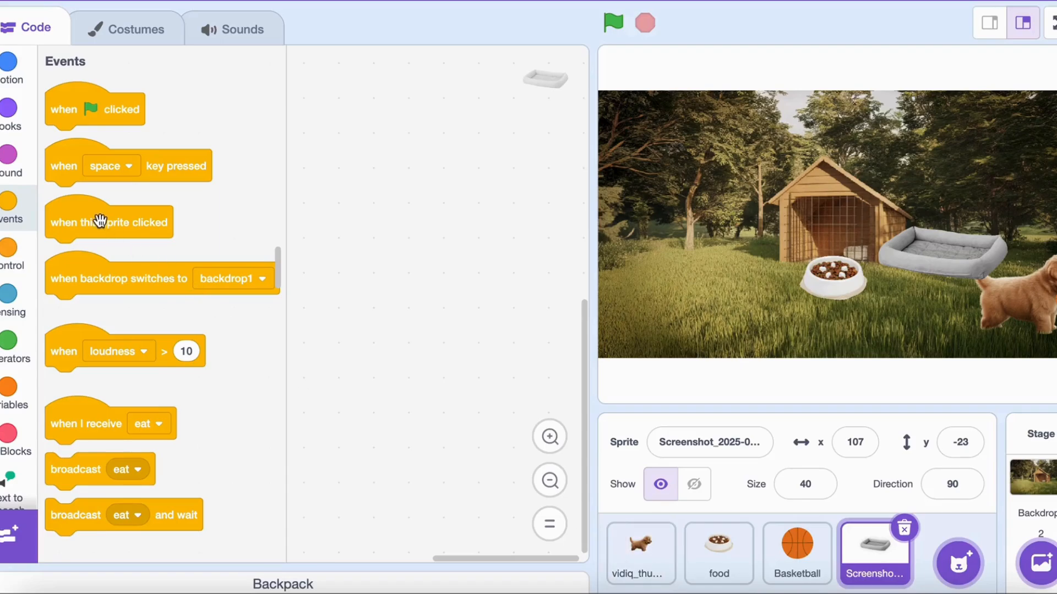
- Give the bed a click script broadcasting a newly created 'sleep' message
{"action": "left_click_drag", "start_coordinate": [107, 222], "coordinate": [451, 242]}
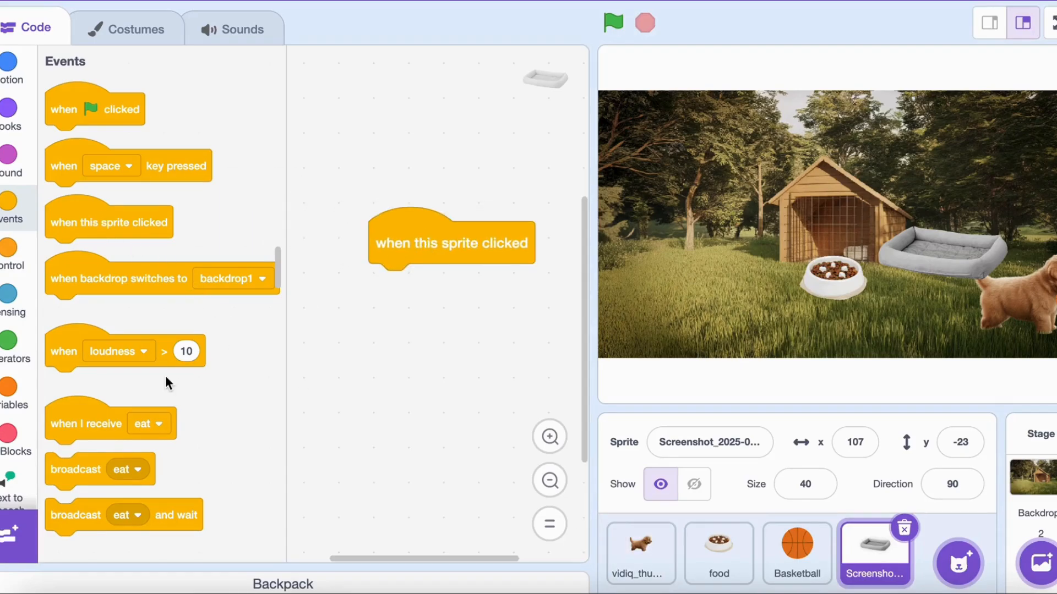
{"action": "scroll", "scroll_direction": "down", "scroll_amount": 3}
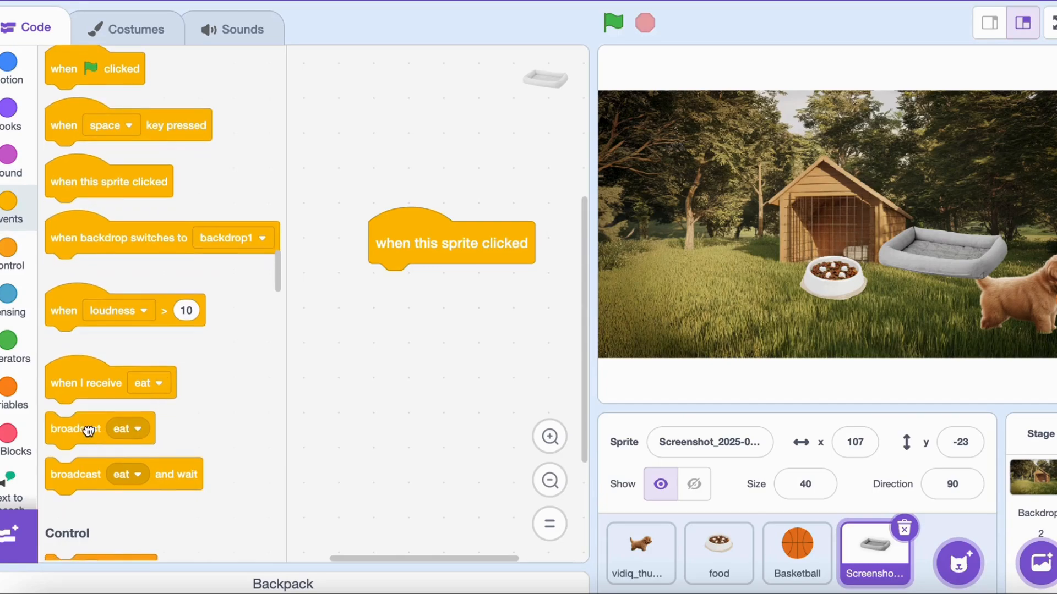
{"action": "left_click_drag", "start_coordinate": [75, 429], "coordinate": [407, 285]}
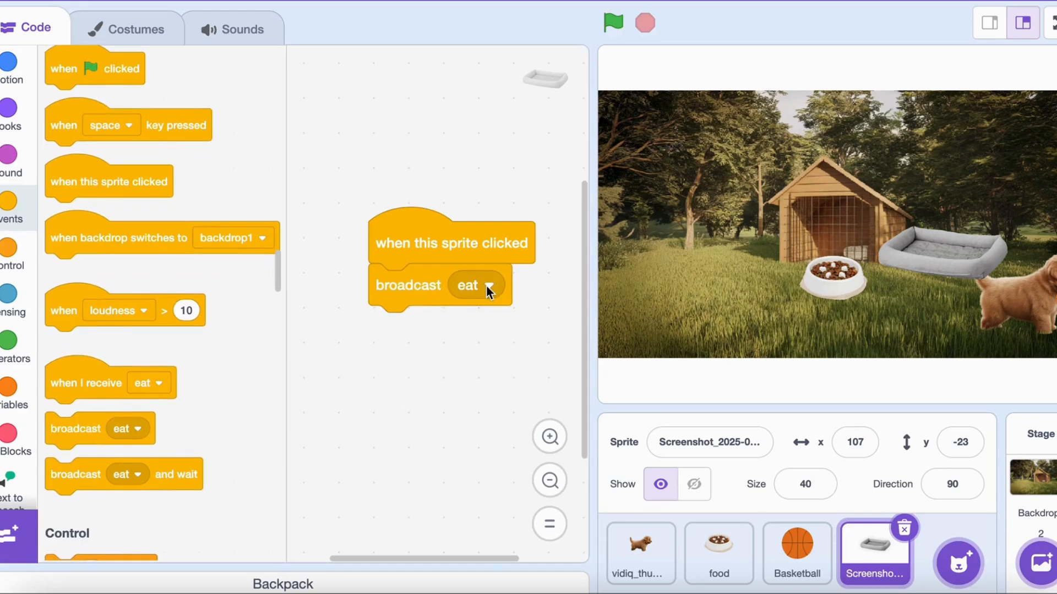
{"action": "left_click", "coordinate": [488, 285]}
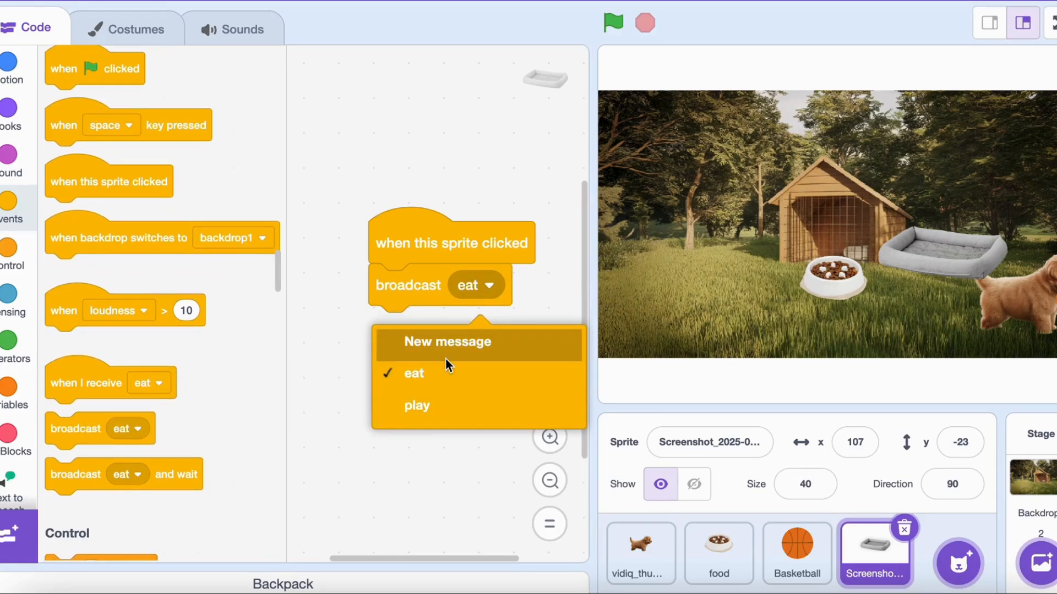
{"action": "left_click", "coordinate": [448, 342]}
{"action": "type", "text": "sleep"}
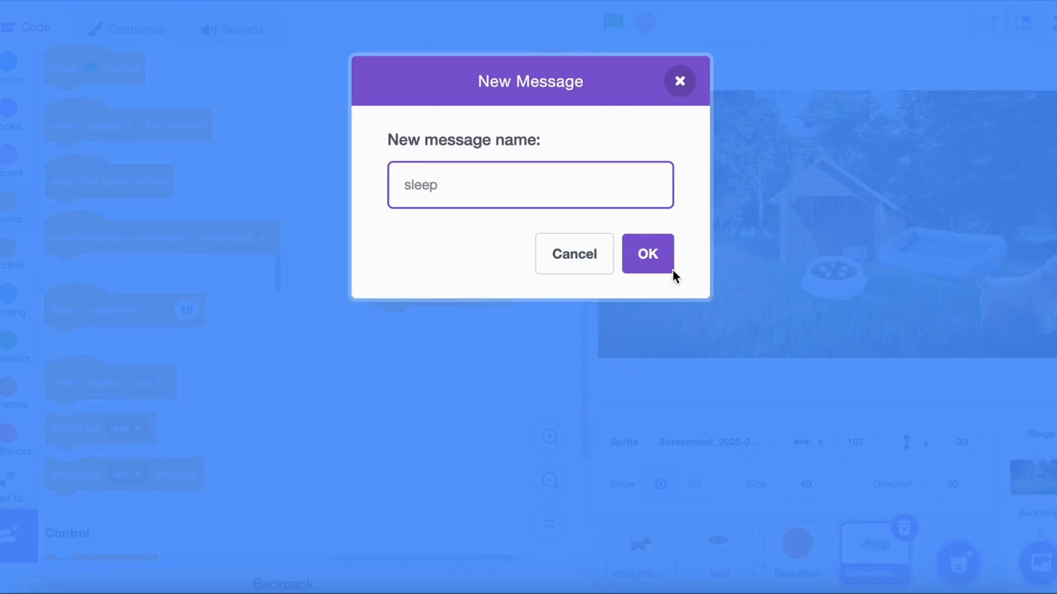
{"action": "left_click", "coordinate": [647, 254]}
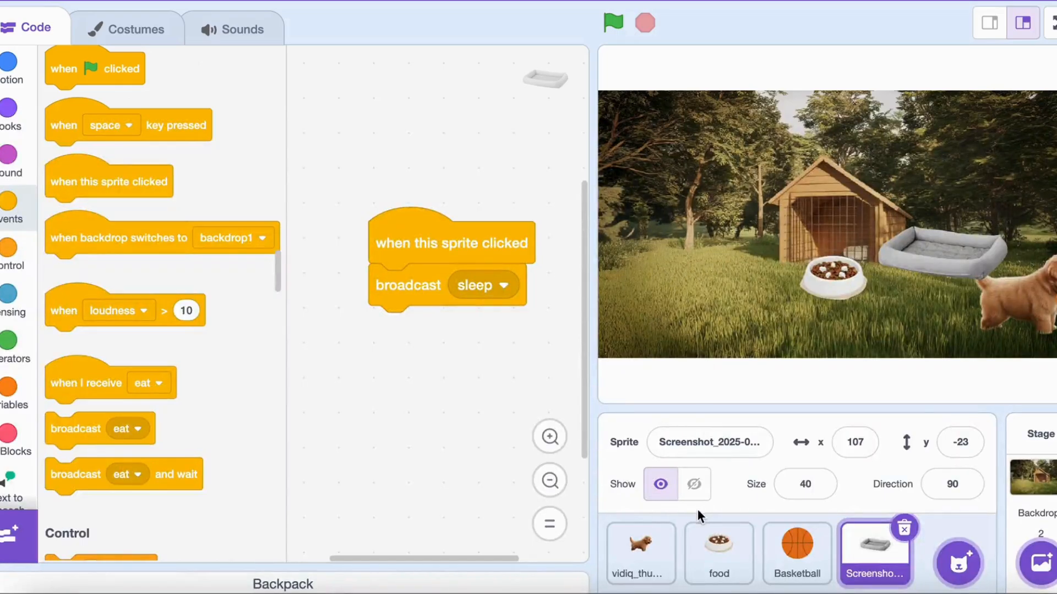
{"action": "left_click", "coordinate": [641, 554]}
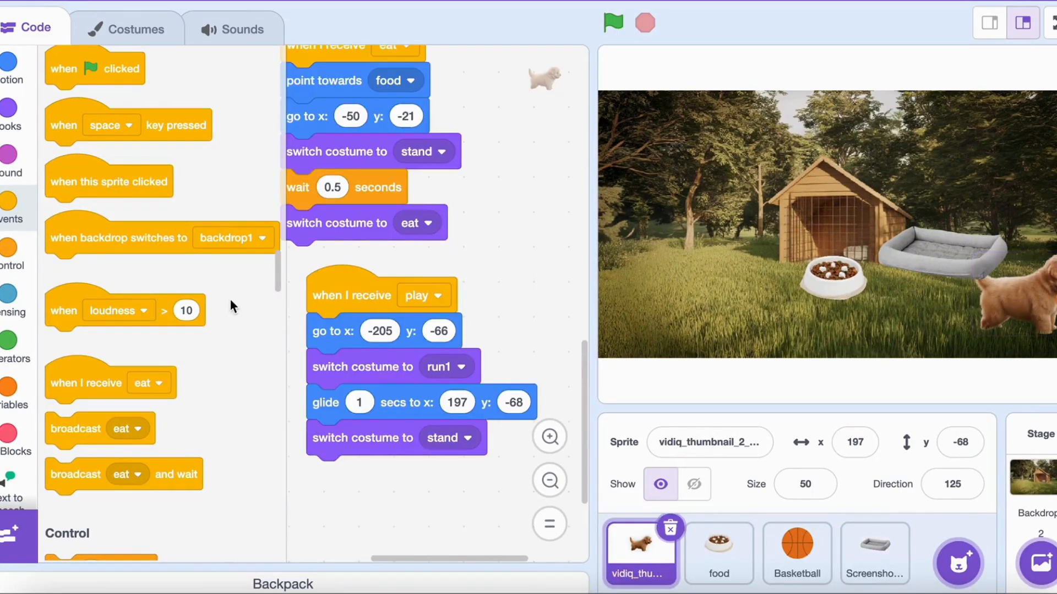
- Build the puppy's 'when I receive sleep' script: sleep costume, x 121 y -13, wait 3, stand
{"action": "left_click", "coordinate": [448, 365]}
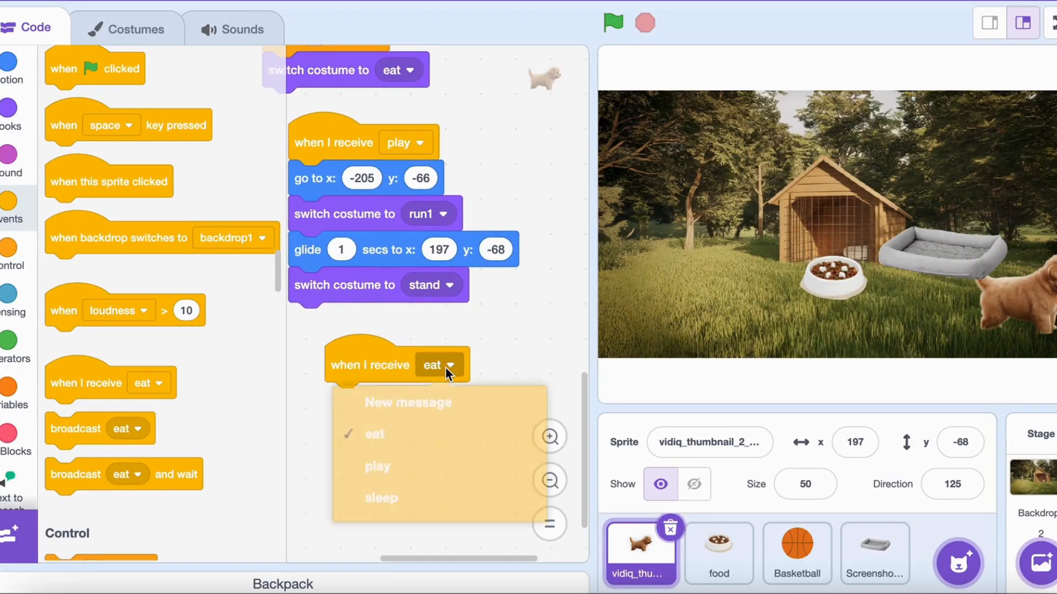
{"action": "left_click", "coordinate": [381, 498]}
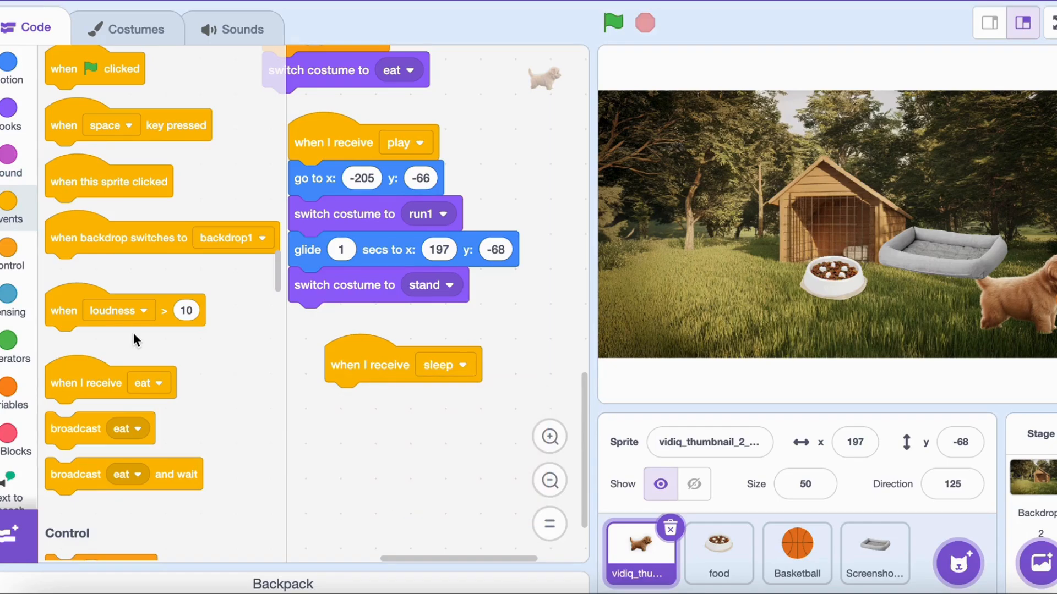
{"action": "mouse_move", "coordinate": [45, 127]}
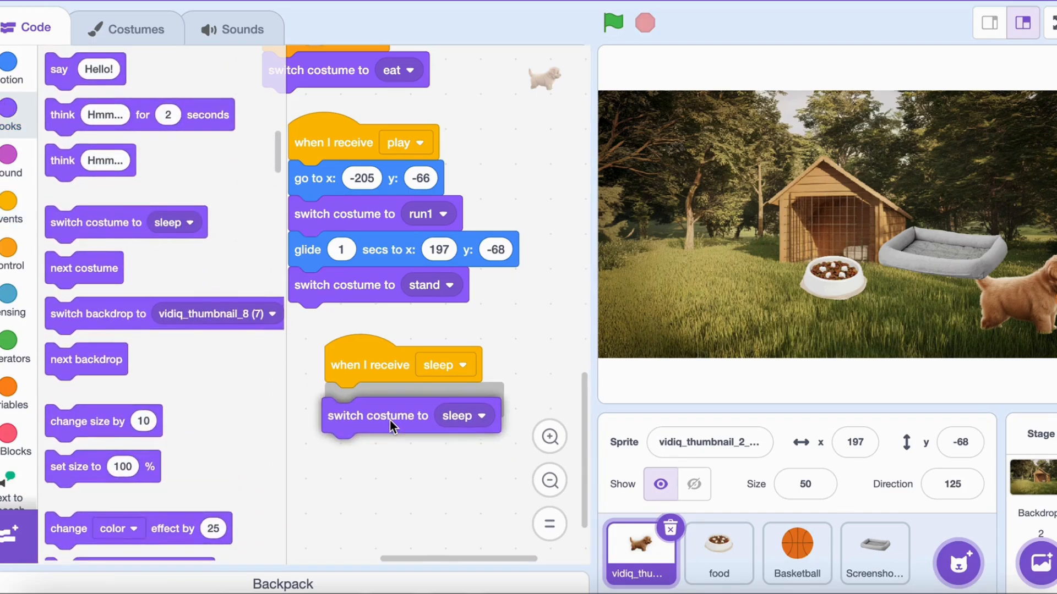
{"action": "left_click", "coordinate": [8, 65]}
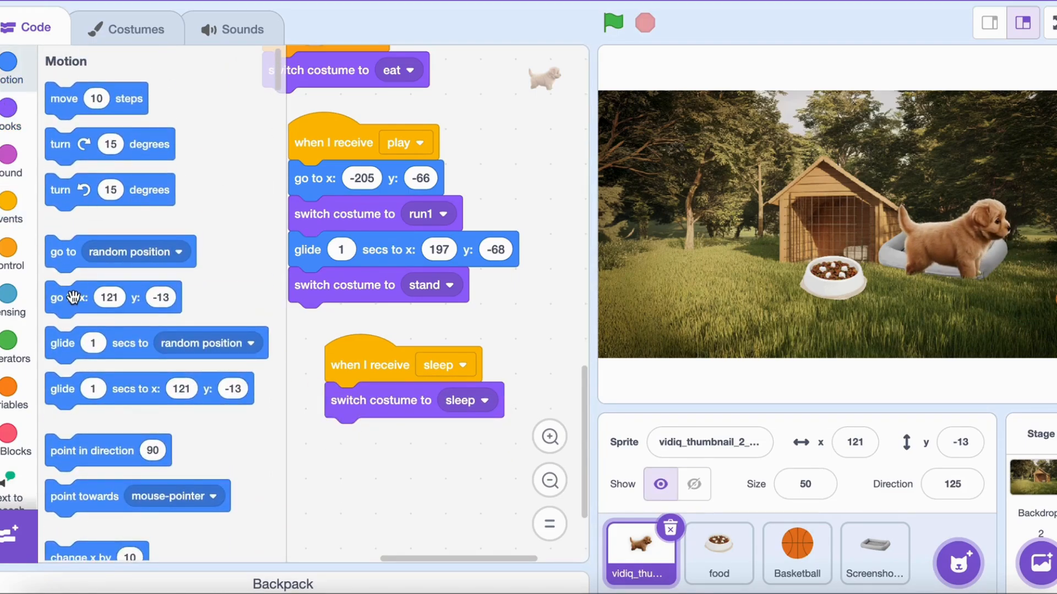
{"action": "left_click_drag", "start_coordinate": [74, 297], "coordinate": [351, 436]}
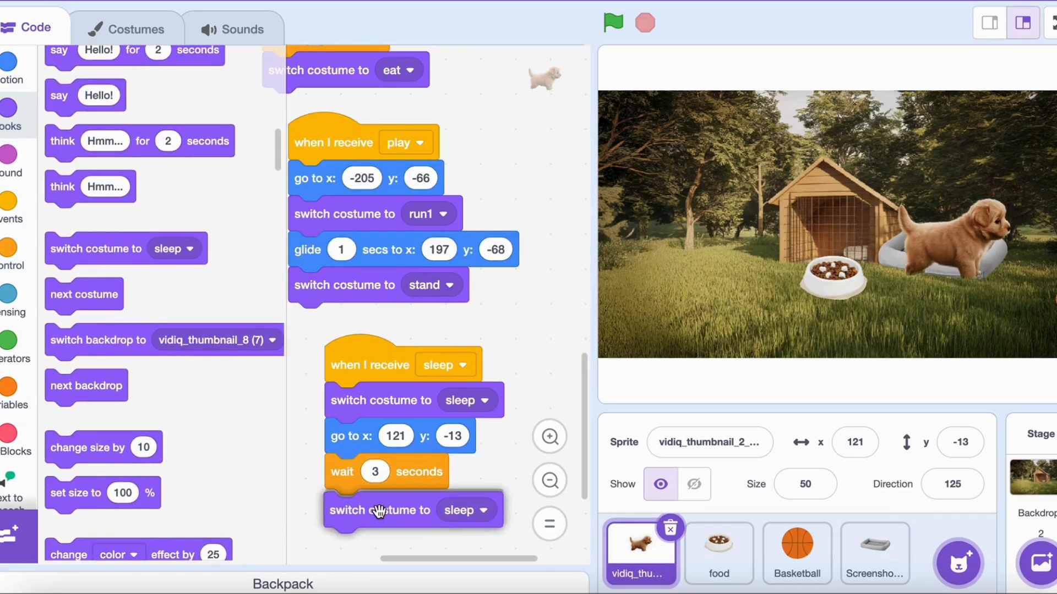
{"action": "left_click", "coordinate": [480, 509]}
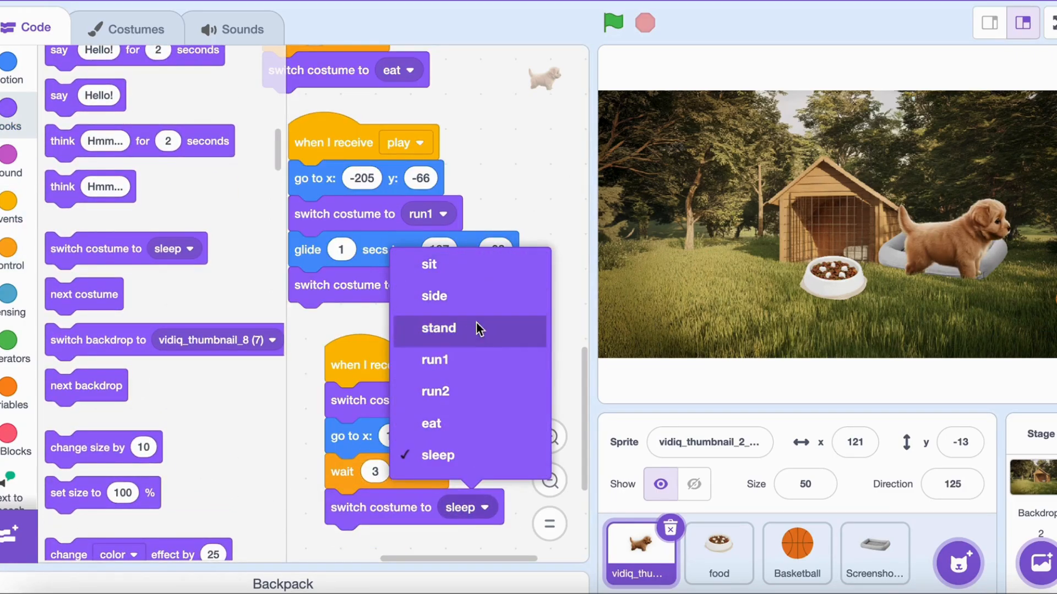
{"action": "left_click", "coordinate": [438, 328]}
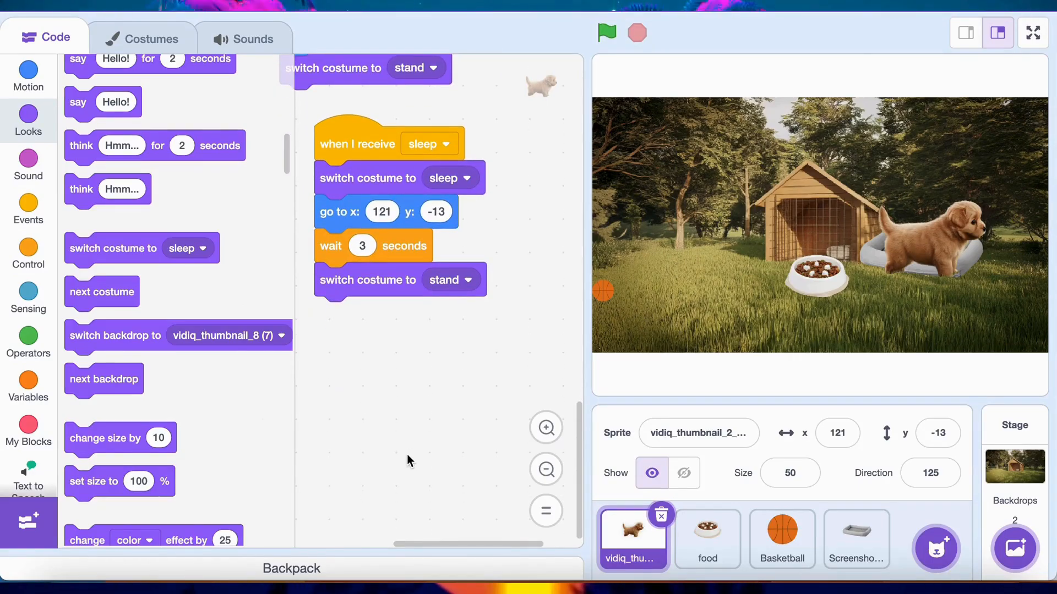
- Create a new variable named 'happiness'
{"action": "left_click", "coordinate": [29, 384]}
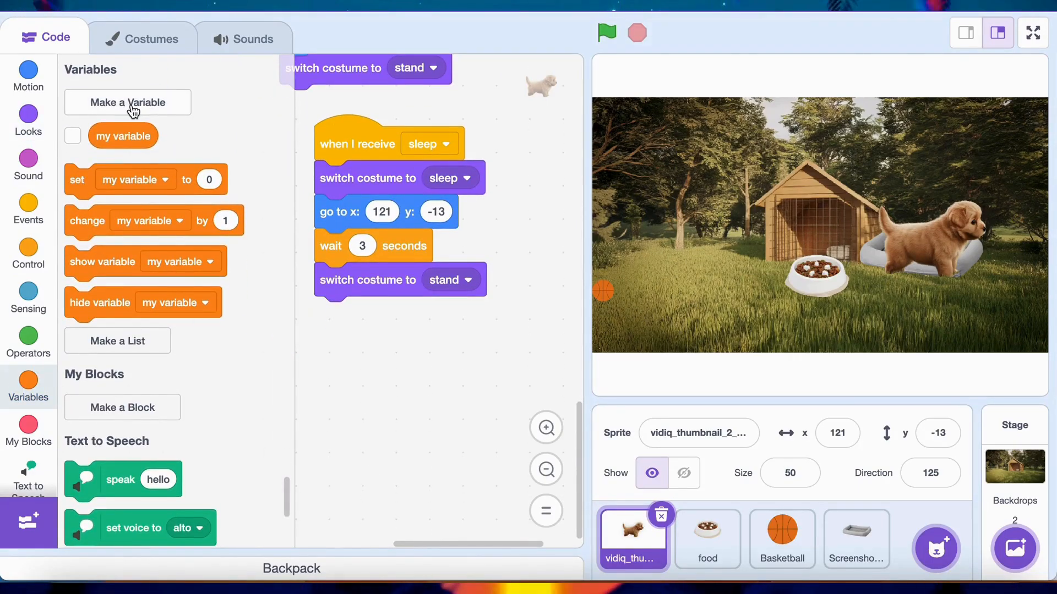
{"action": "left_click", "coordinate": [127, 103]}
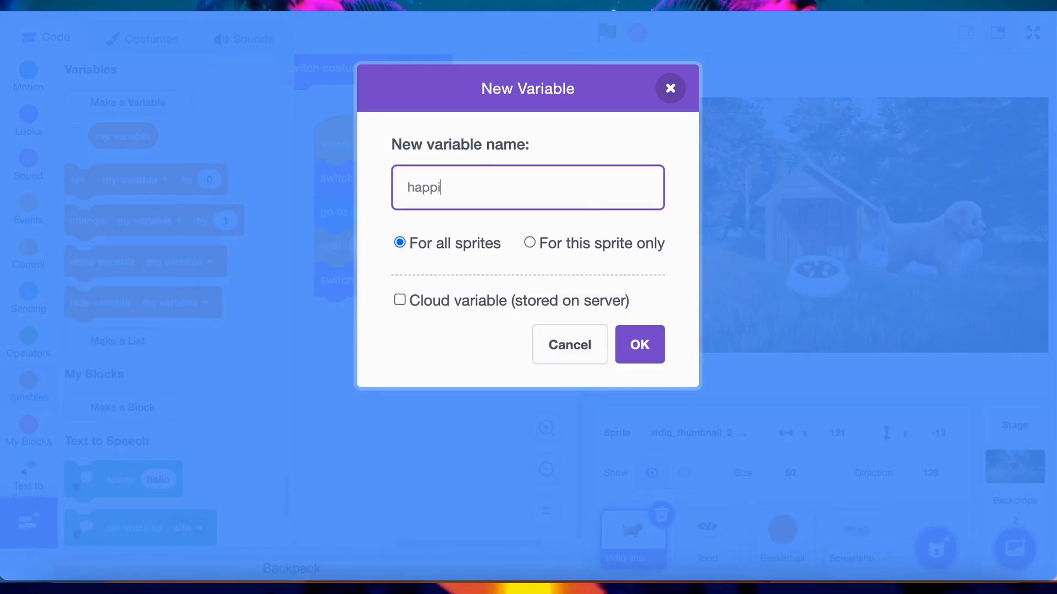
{"action": "left_click", "coordinate": [639, 345]}
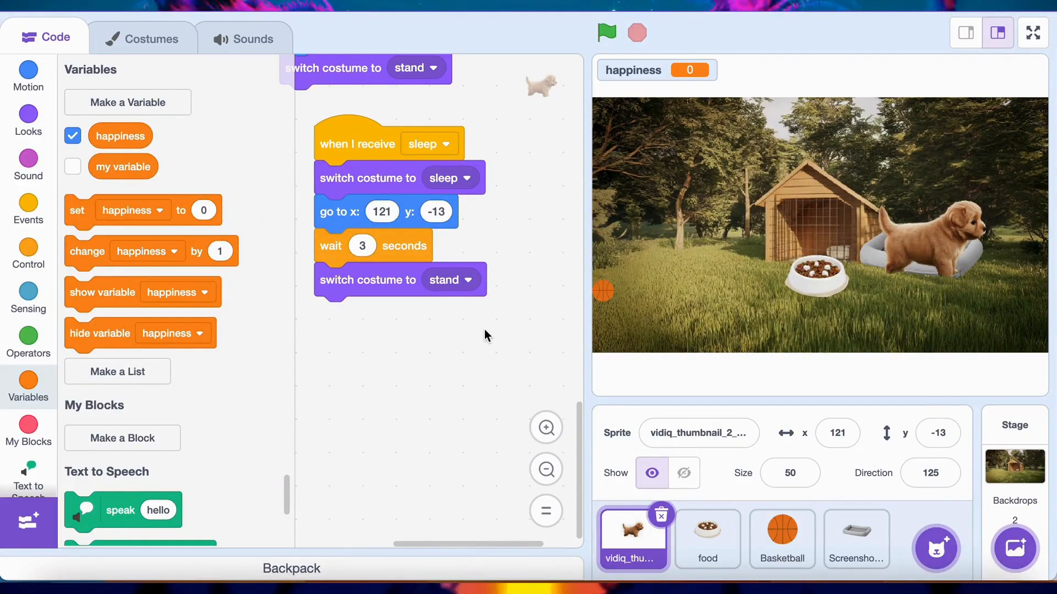
{"action": "mouse_move", "coordinate": [113, 235]}
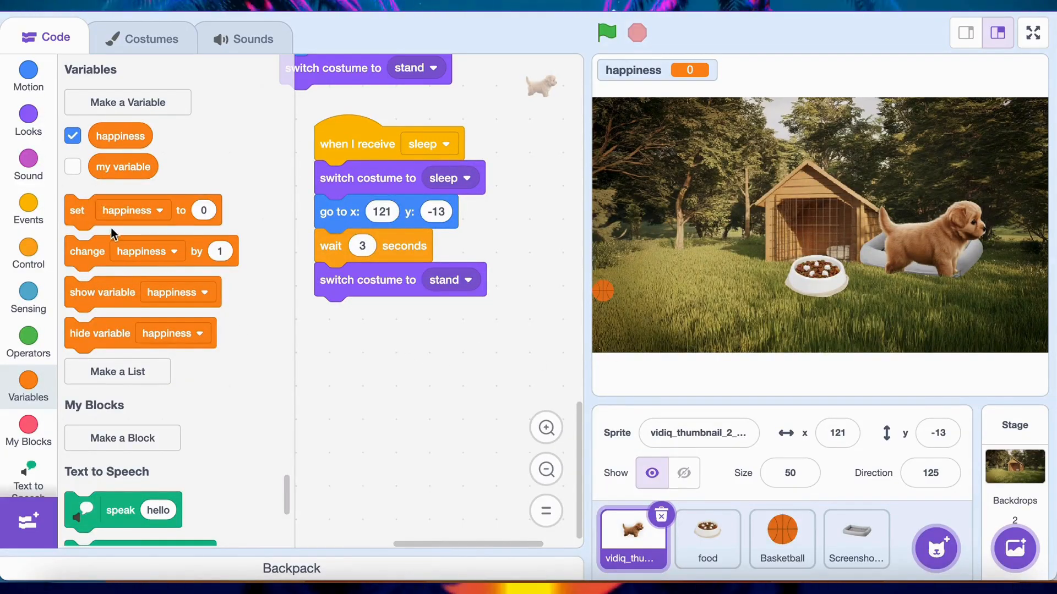
- Add a 'set happiness' block with a green-flag trigger, and change happiness by 10
{"action": "left_click_drag", "start_coordinate": [78, 210], "coordinate": [349, 396]}
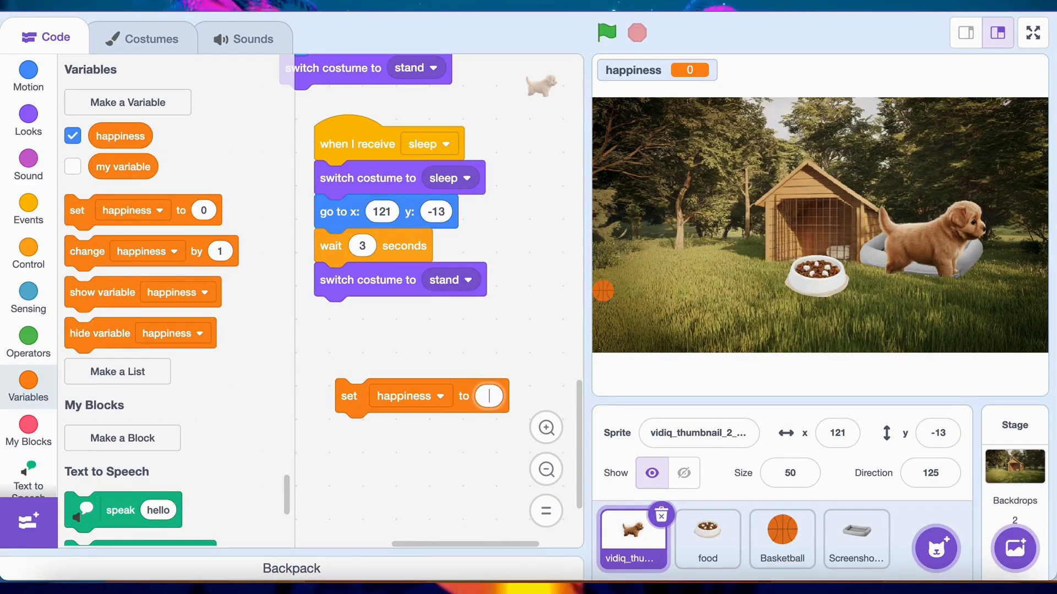
{"action": "left_click", "coordinate": [28, 209]}
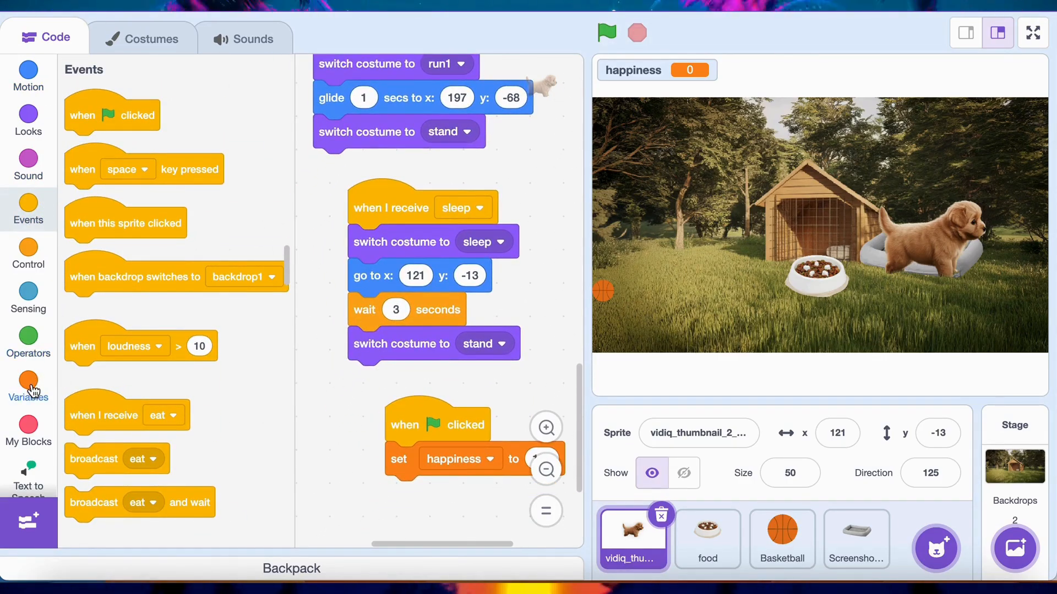
{"action": "left_click", "coordinate": [28, 381]}
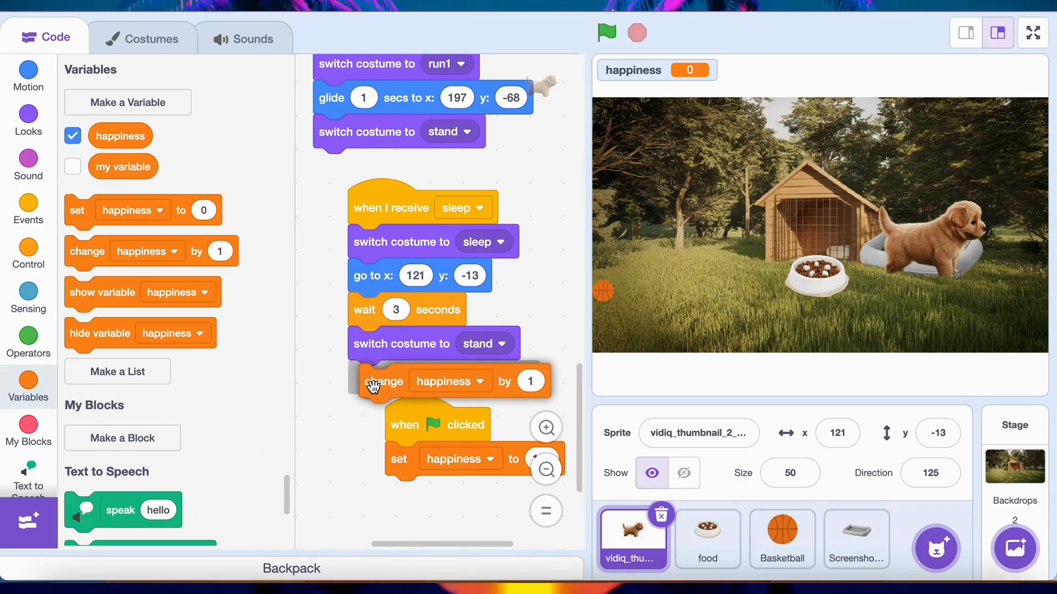
{"action": "type", "text": "10"}
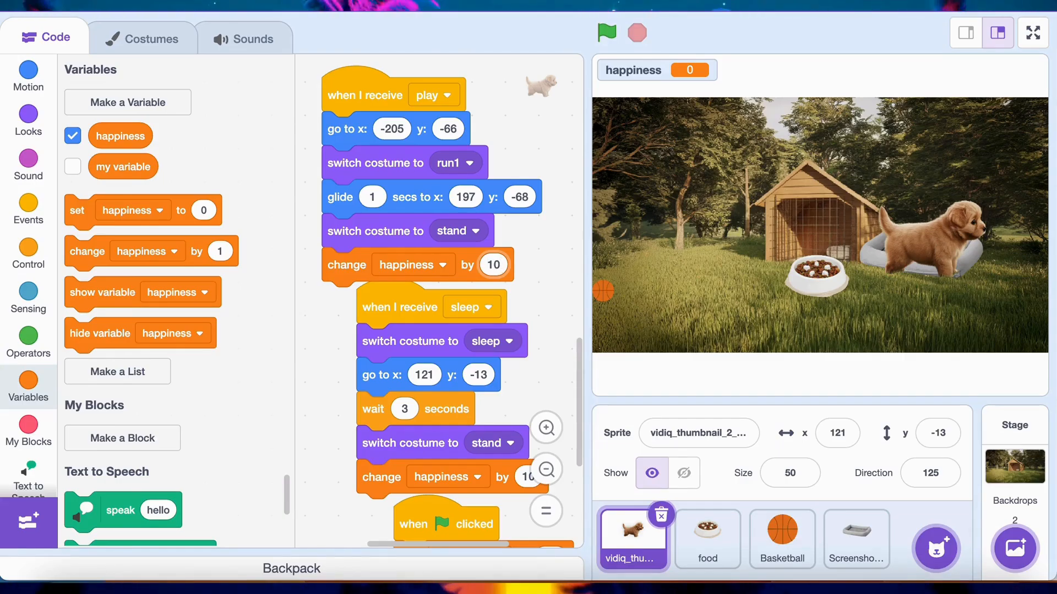
- Place a forever loop with a 0.5-second wait under 'set happiness to 100'
{"action": "scroll", "scroll_direction": "down", "scroll_amount": 3}
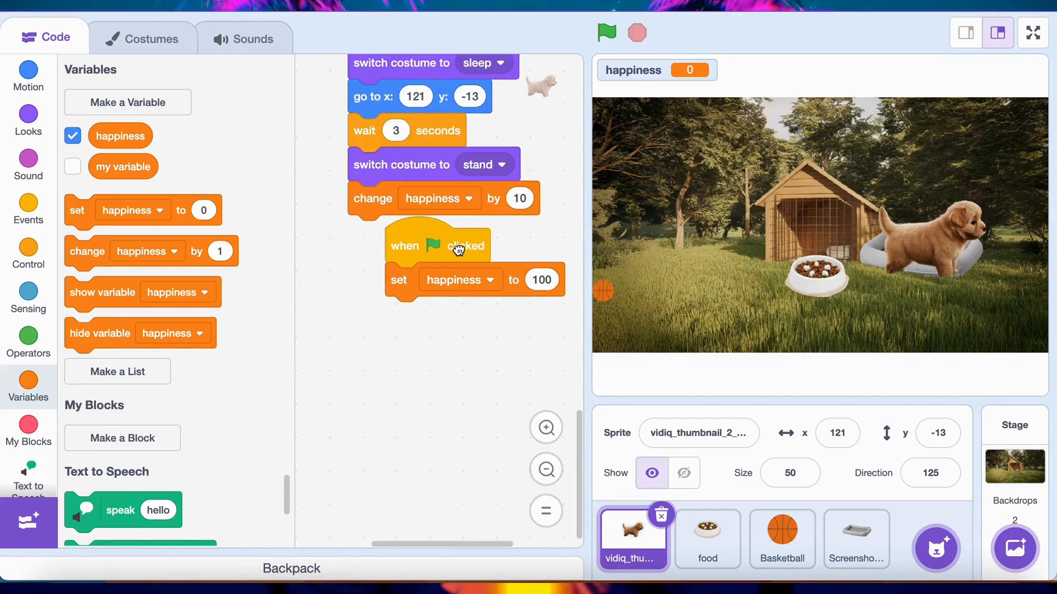
{"action": "left_click", "coordinate": [29, 251]}
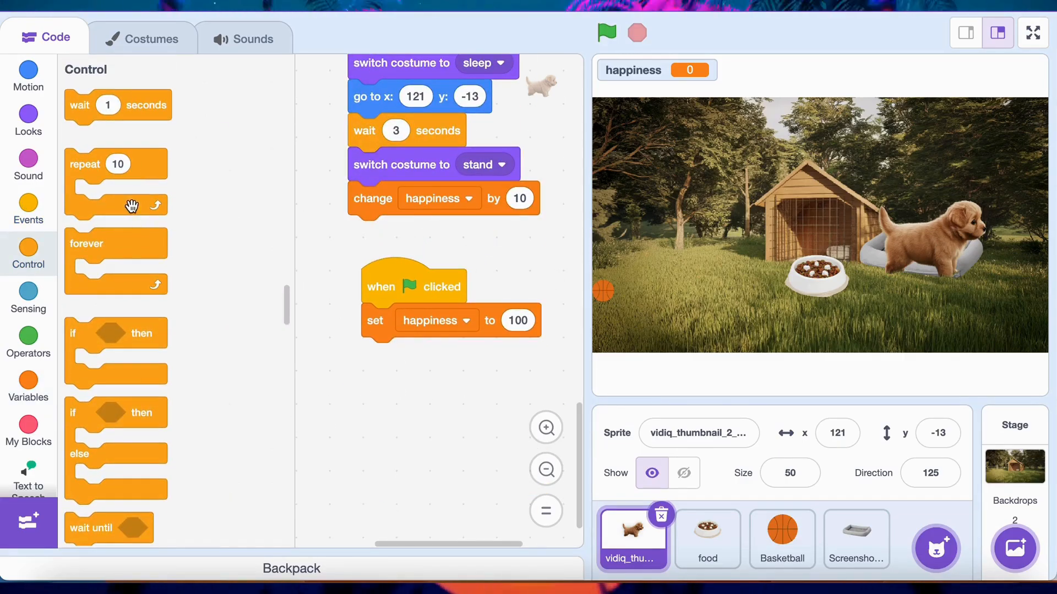
{"action": "left_click_drag", "start_coordinate": [87, 243], "coordinate": [385, 354]}
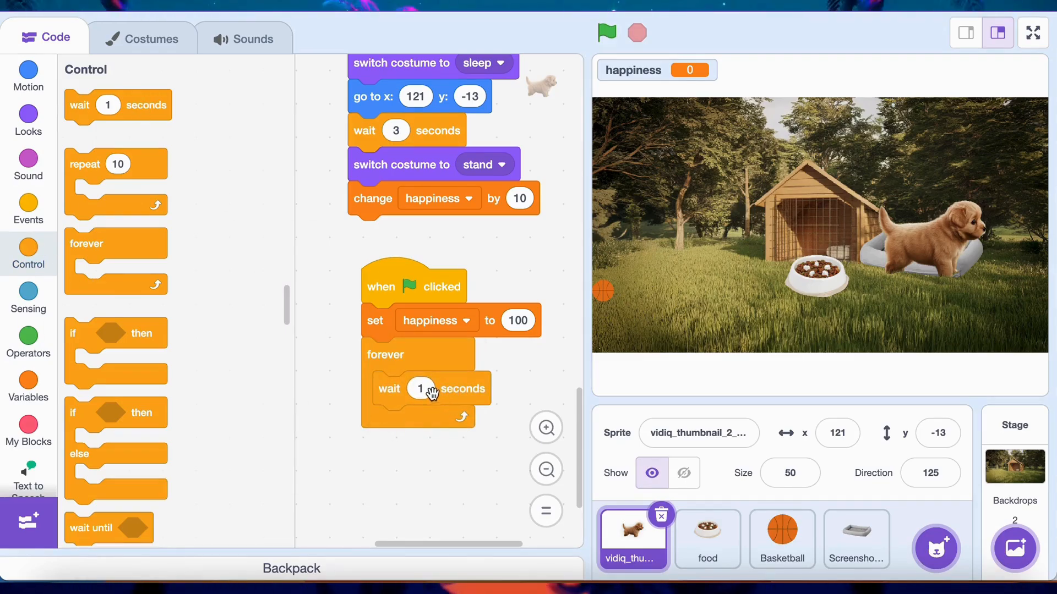
{"action": "type", "text": "0.5"}
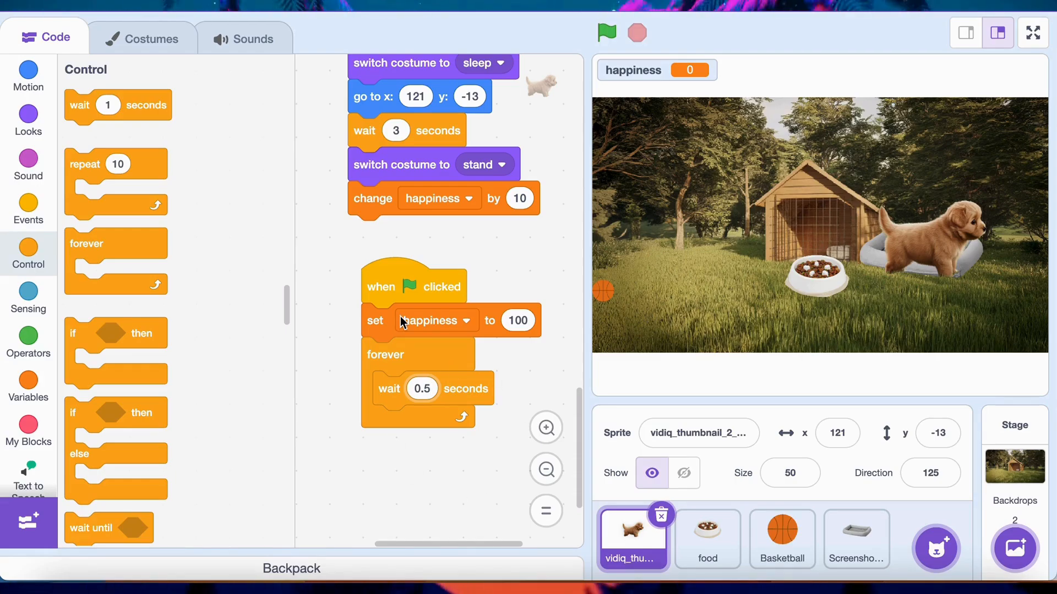
{"action": "left_click", "coordinate": [28, 386]}
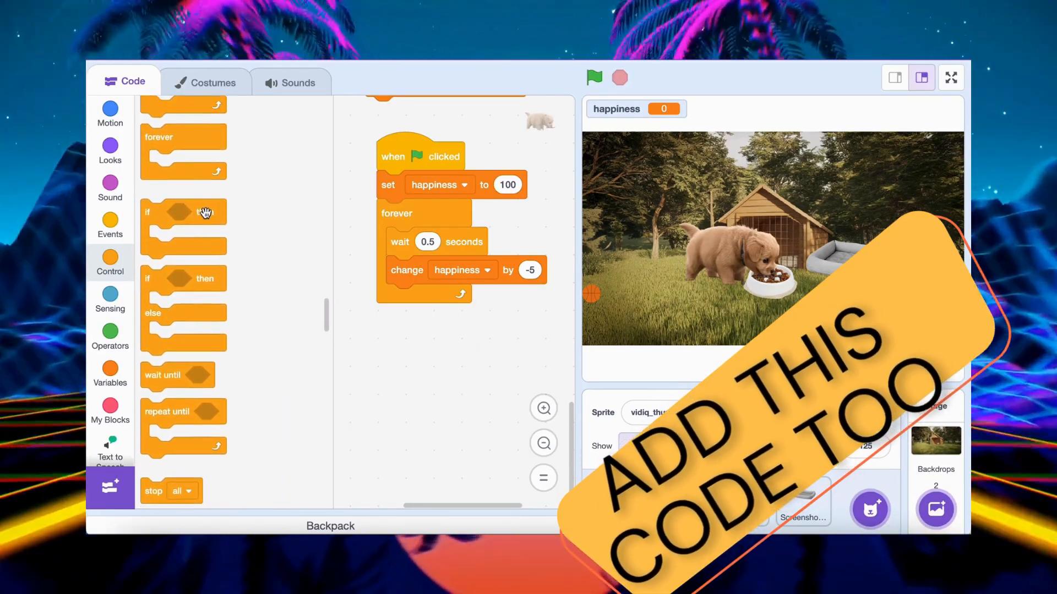
- Add an 'if happiness = 0 then' check inside the forever loop, with 'stop all'
{"action": "left_click_drag", "start_coordinate": [182, 212], "coordinate": [424, 300]}
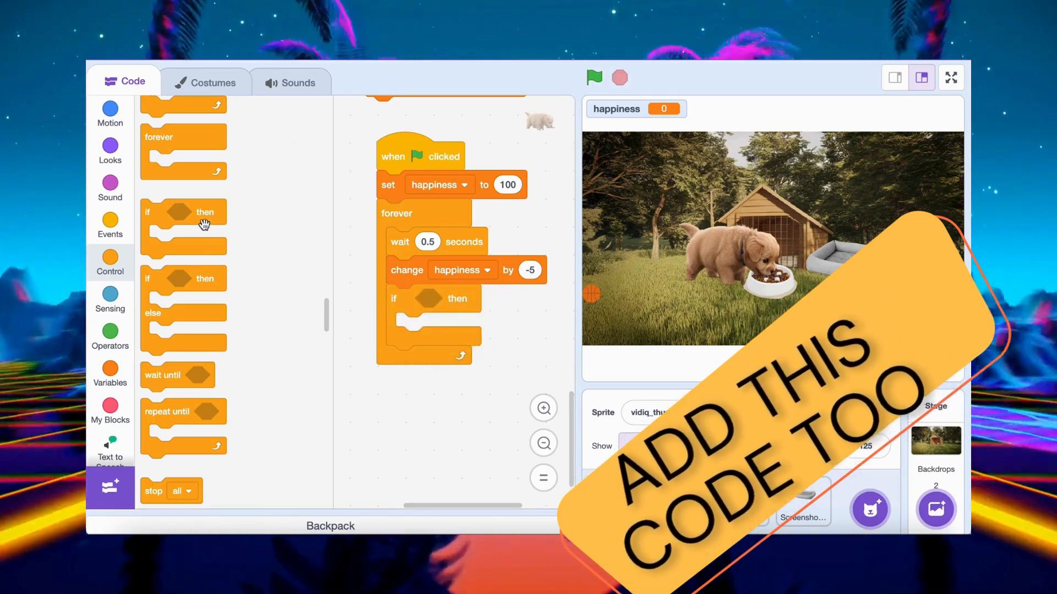
{"action": "left_click", "coordinate": [109, 338]}
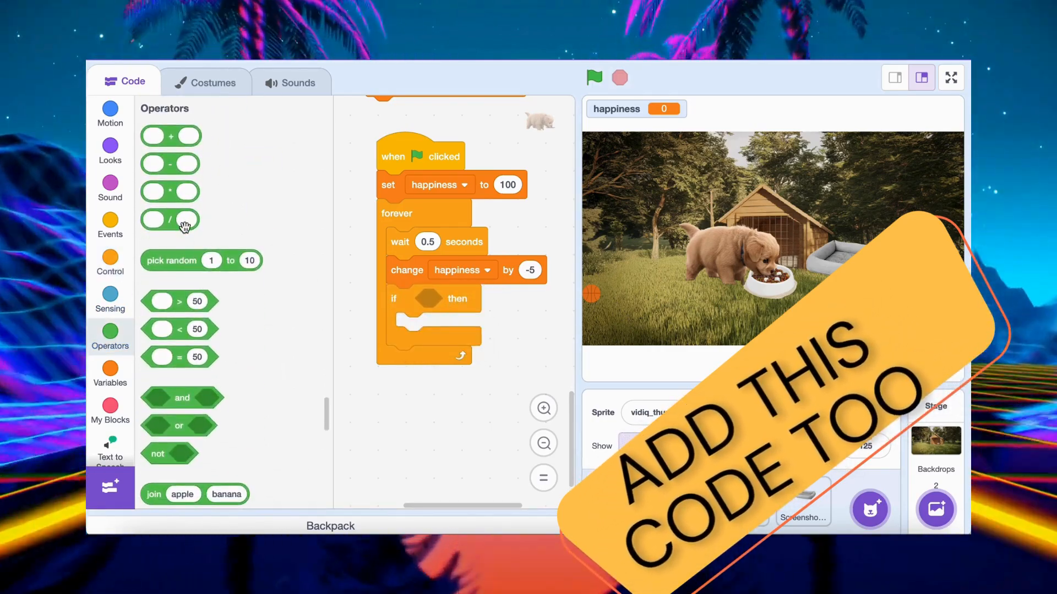
{"action": "left_click_drag", "start_coordinate": [180, 357], "coordinate": [459, 302]}
{"action": "type", "text": "0"}
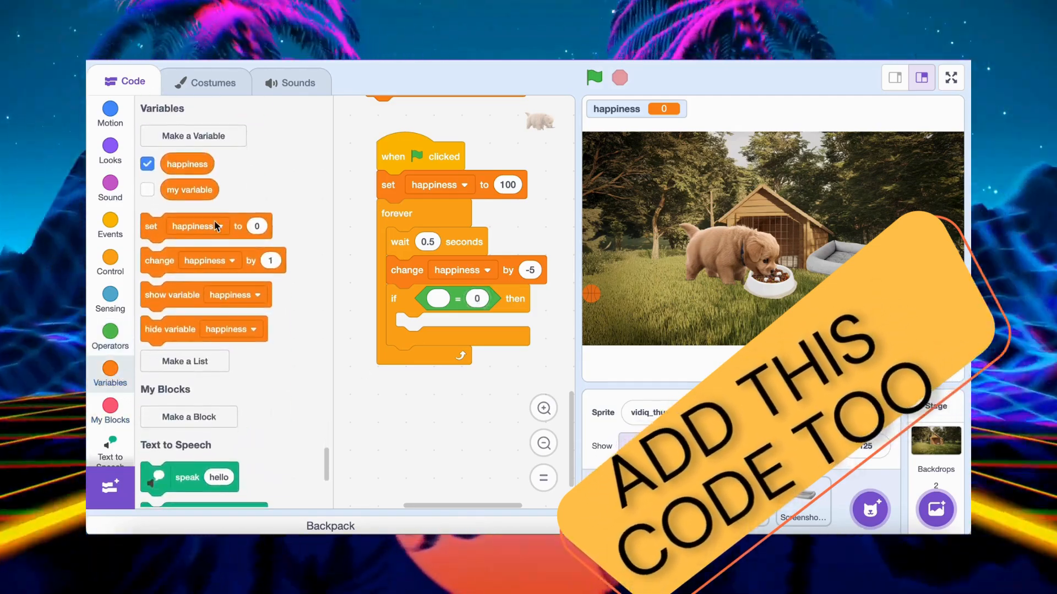
{"action": "left_click_drag", "start_coordinate": [187, 163], "coordinate": [441, 298]}
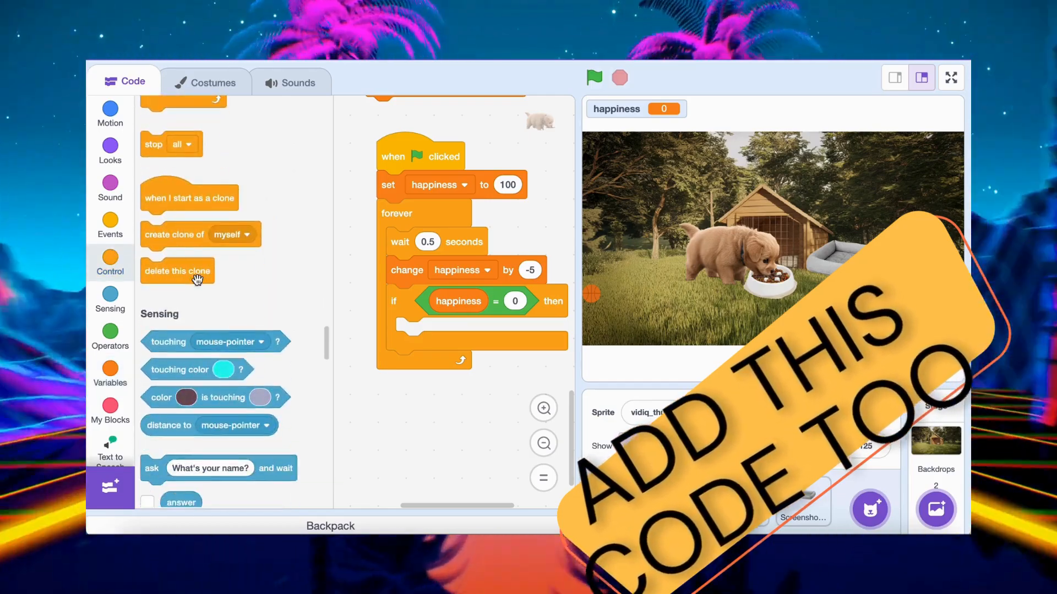
{"action": "left_click_drag", "start_coordinate": [170, 144], "coordinate": [423, 325]}
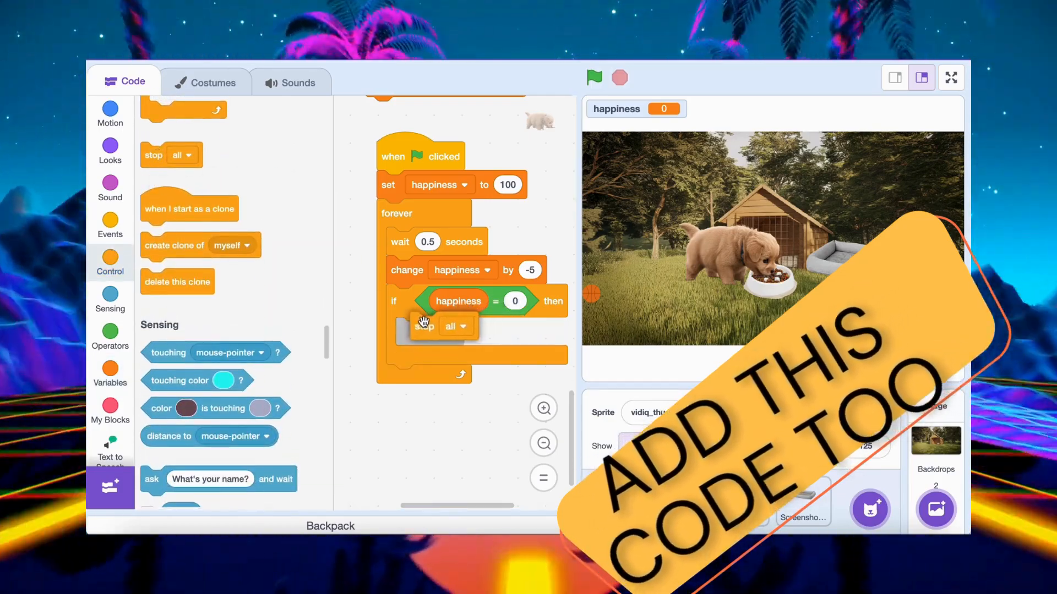